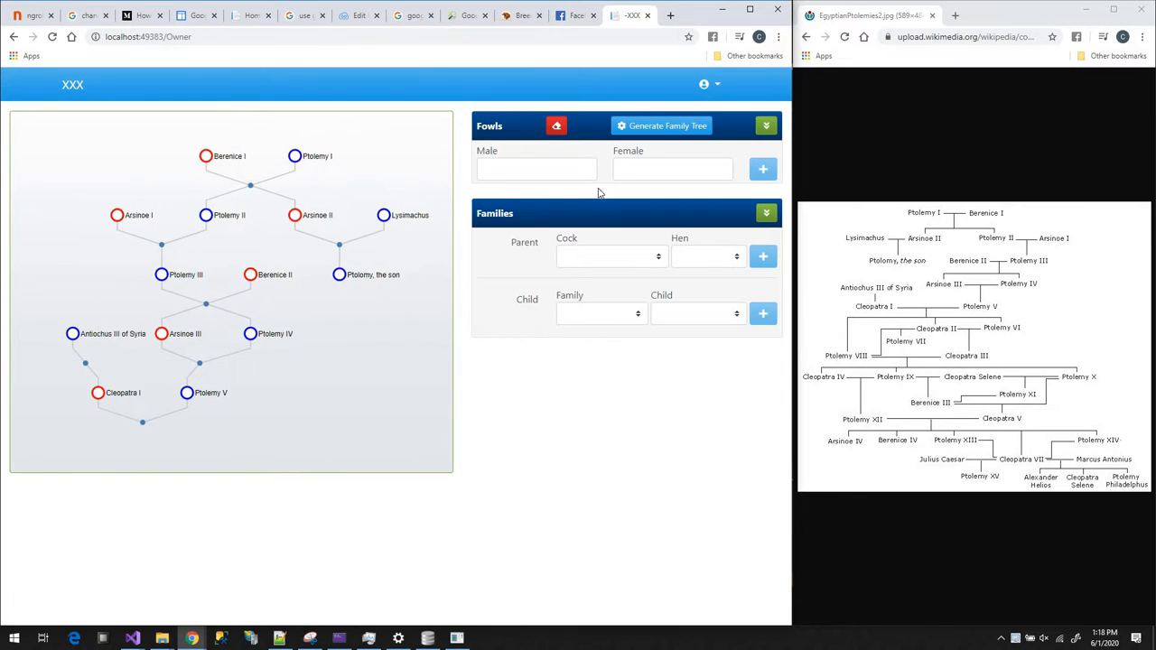
- Review the existing fowls and families lists before adding new entries
left_click(765, 127)
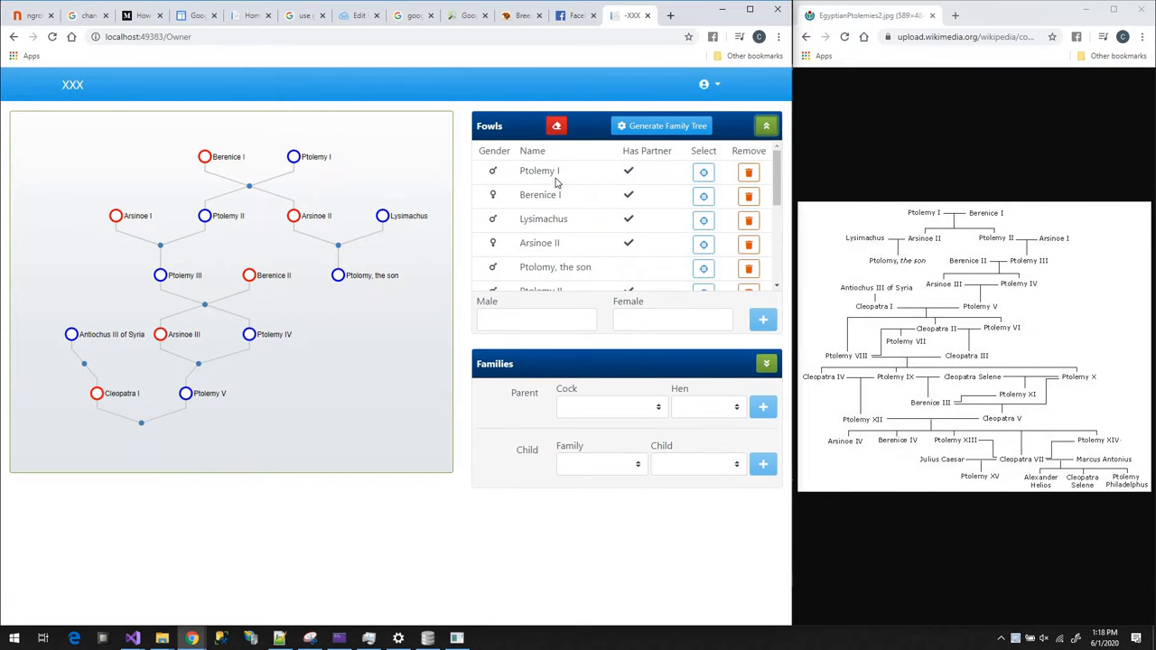
scroll("down", 3)
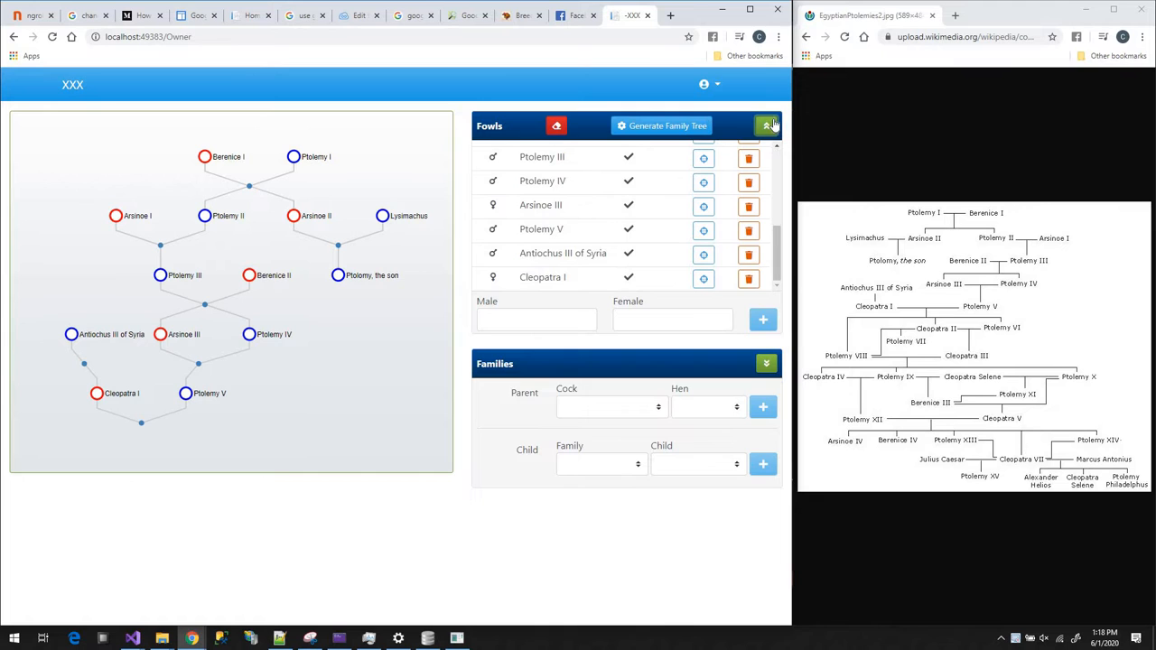
left_click(766, 127)
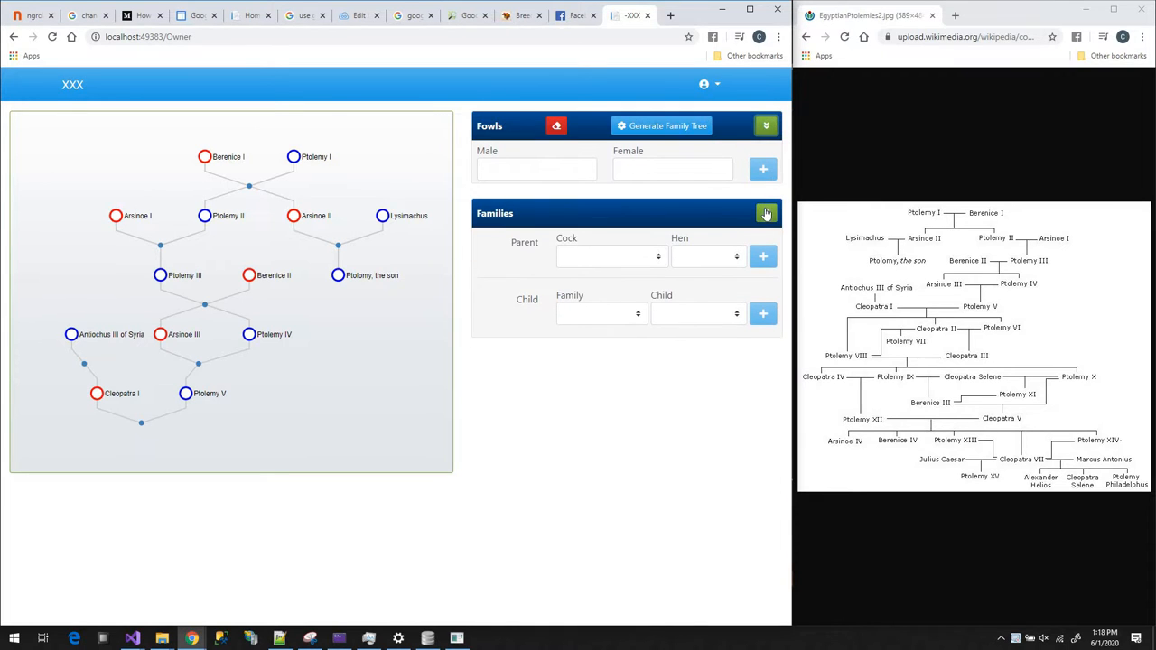
left_click(766, 213)
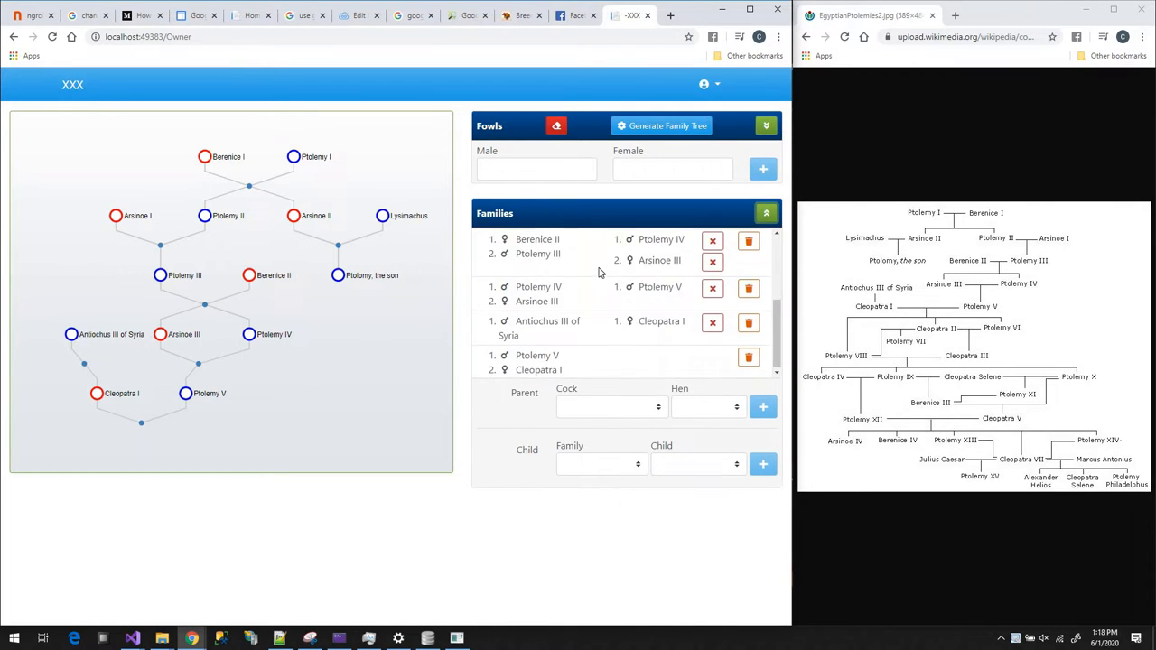
left_click(765, 213)
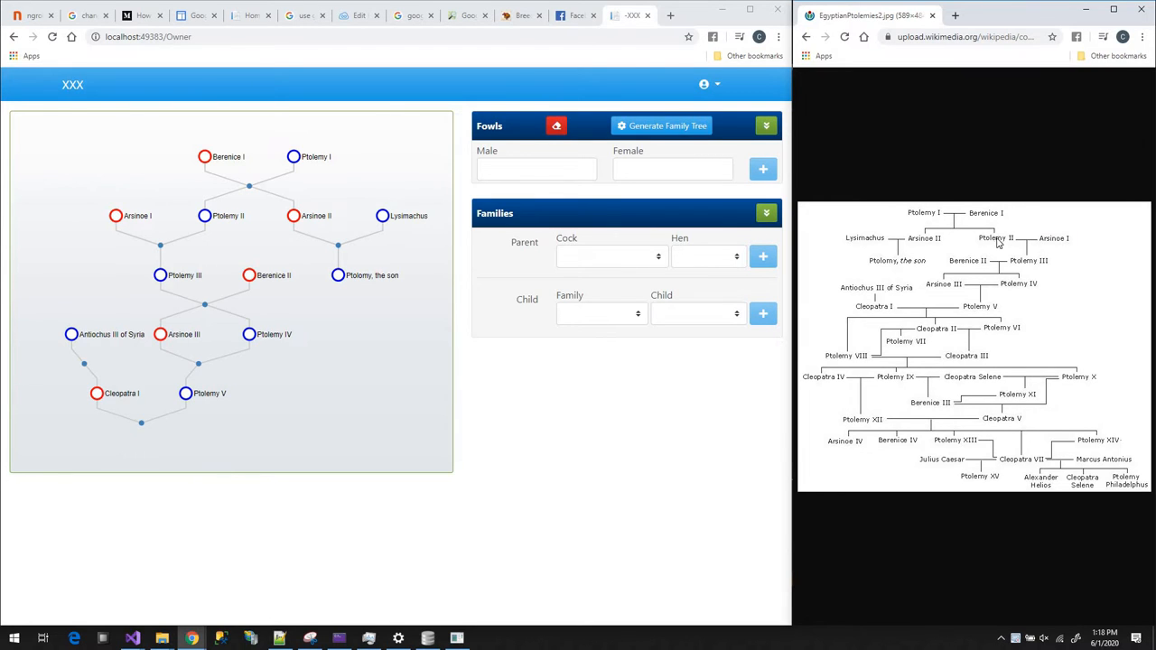
mouse_move(940, 263)
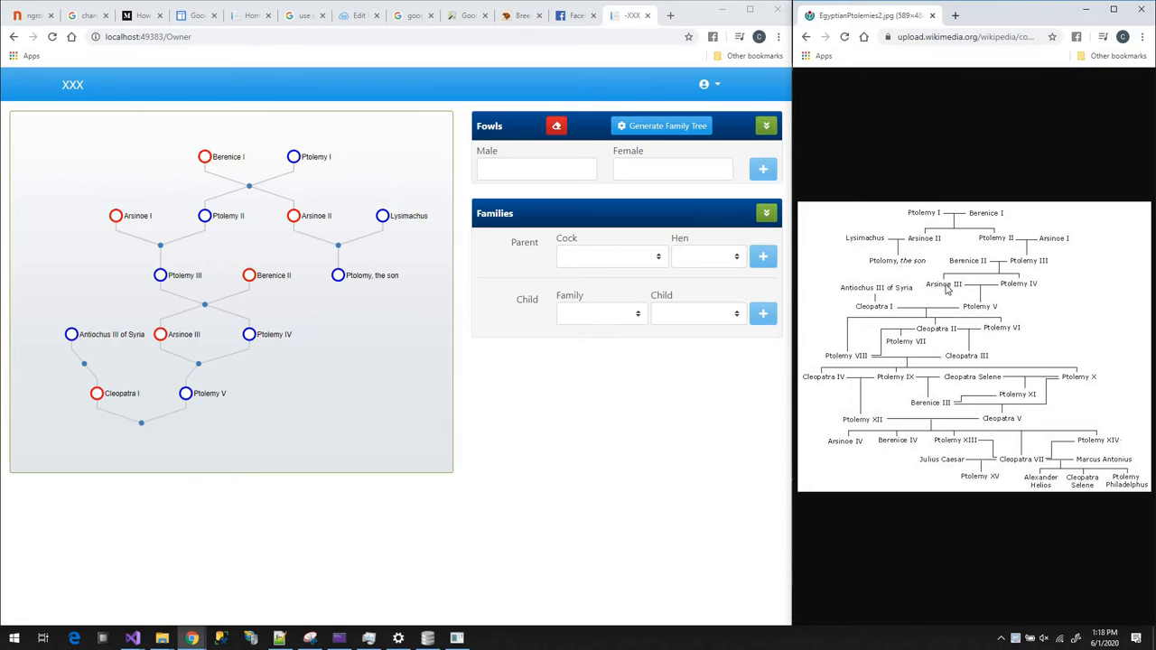
mouse_move(798, 281)
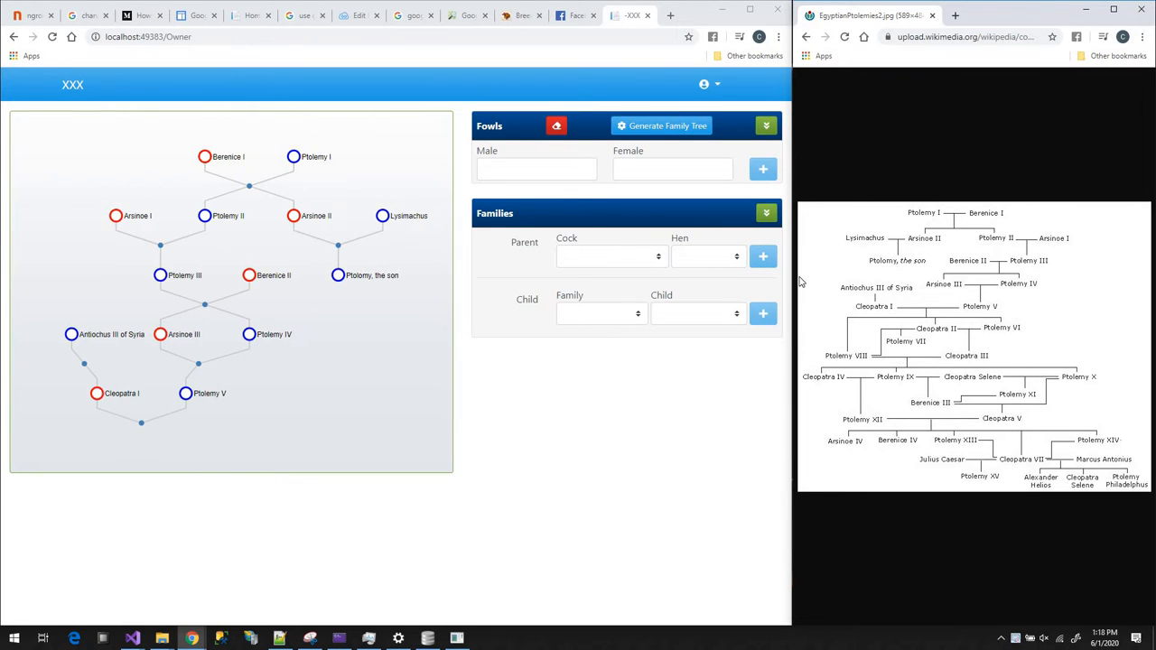
mouse_move(224, 383)
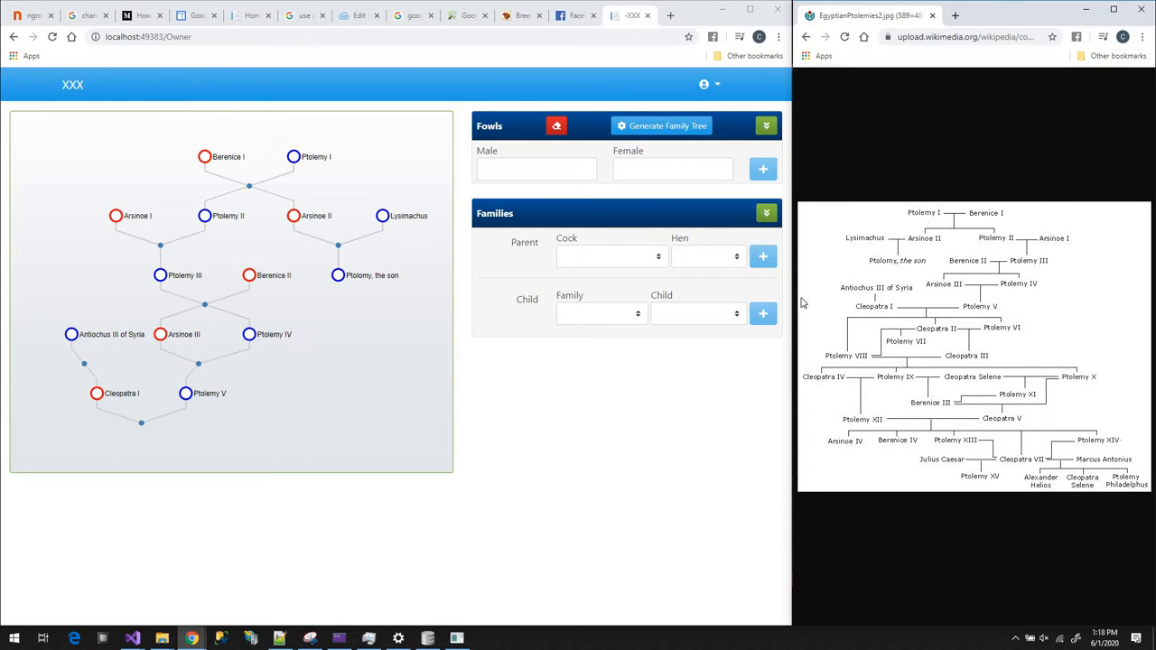
mouse_move(859, 361)
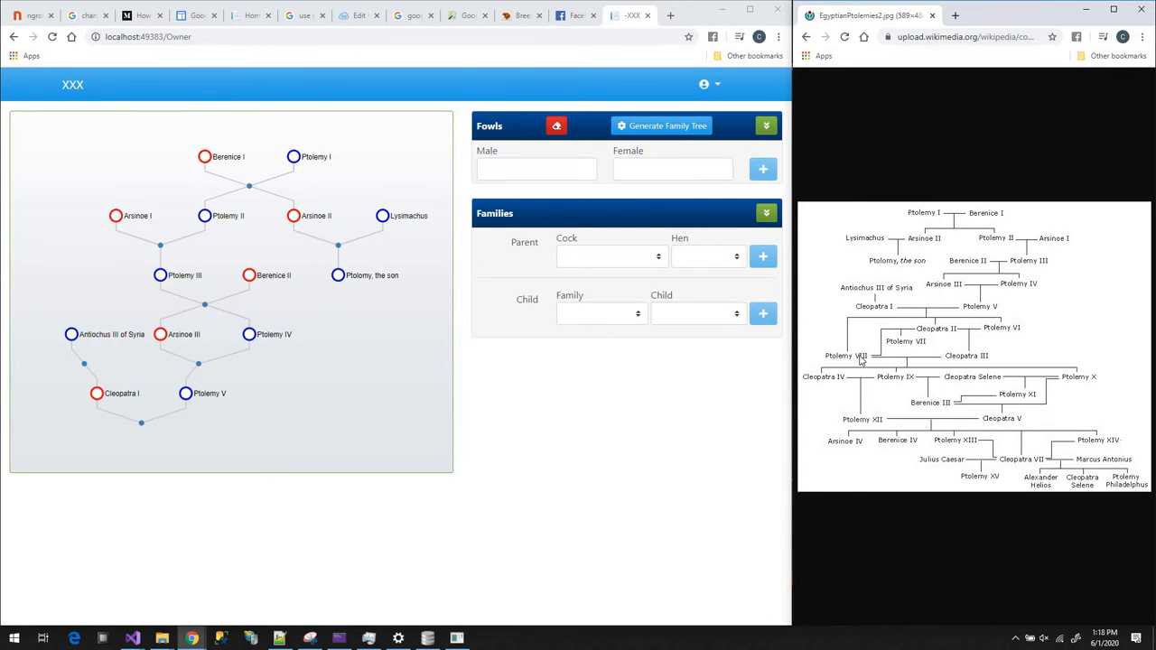
mouse_move(1000, 334)
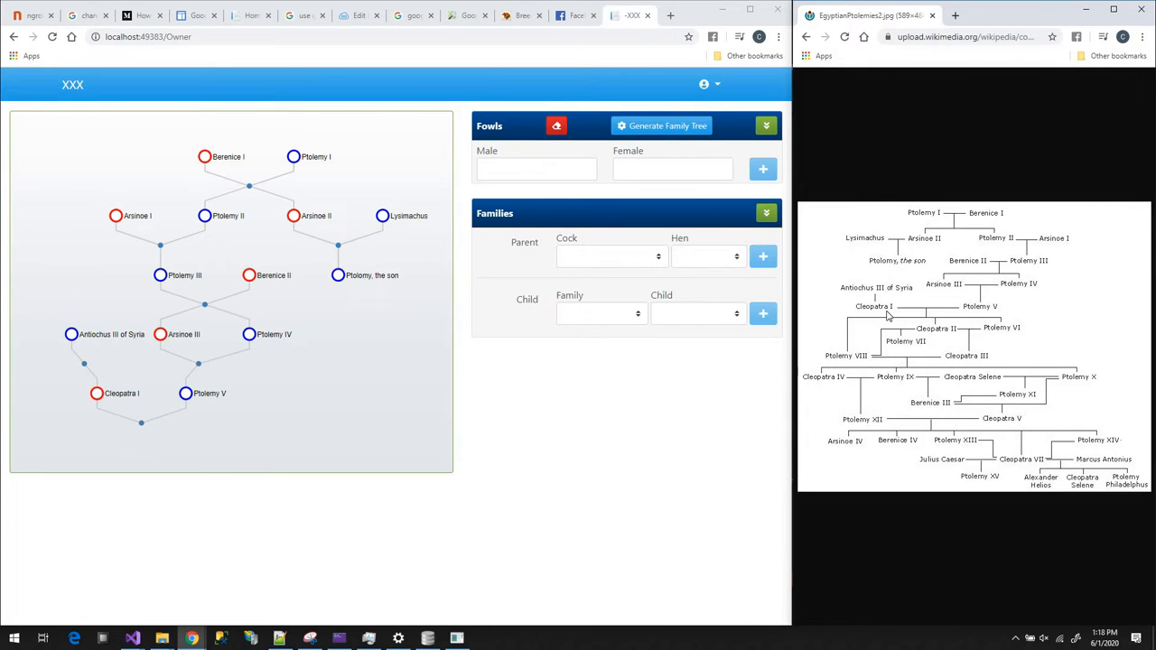
- Add Ptolemy VIII with Cleopatra II, then Ptolemy VI, as new fowls
type("P")
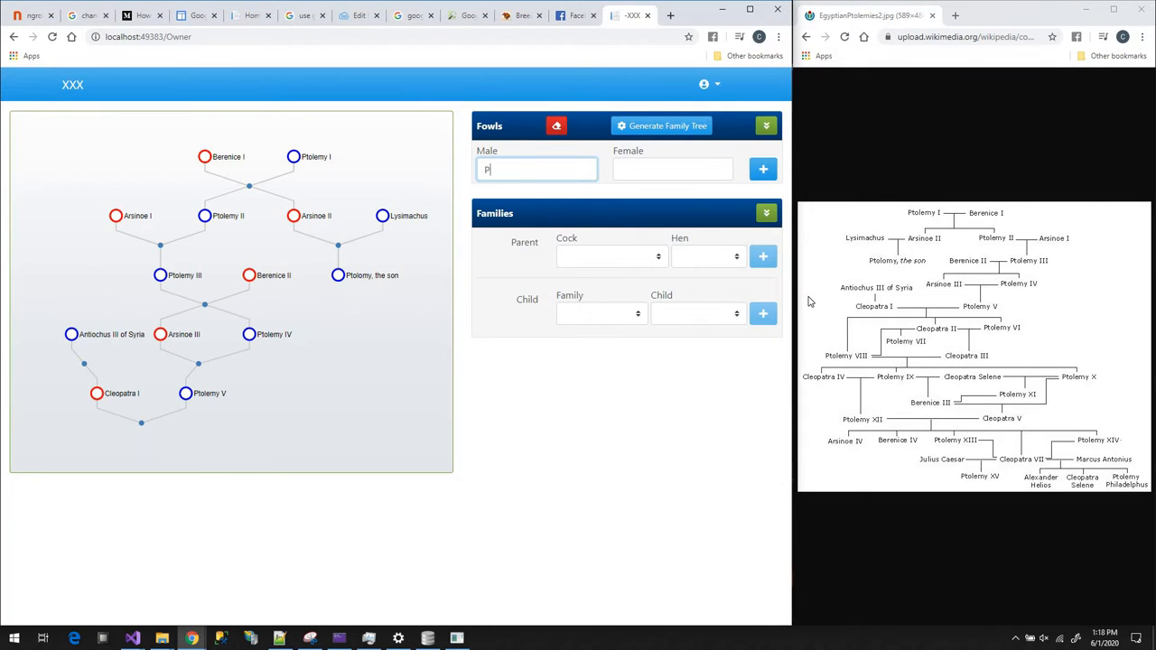
type("tolemy VIII")
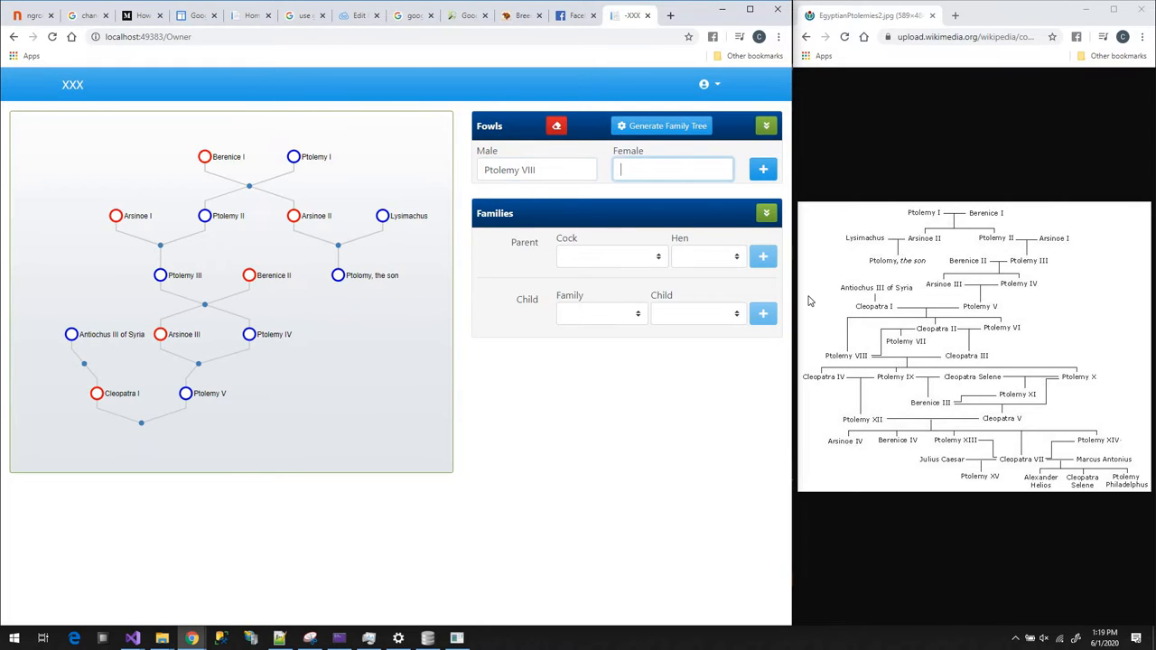
type("Cleopat")
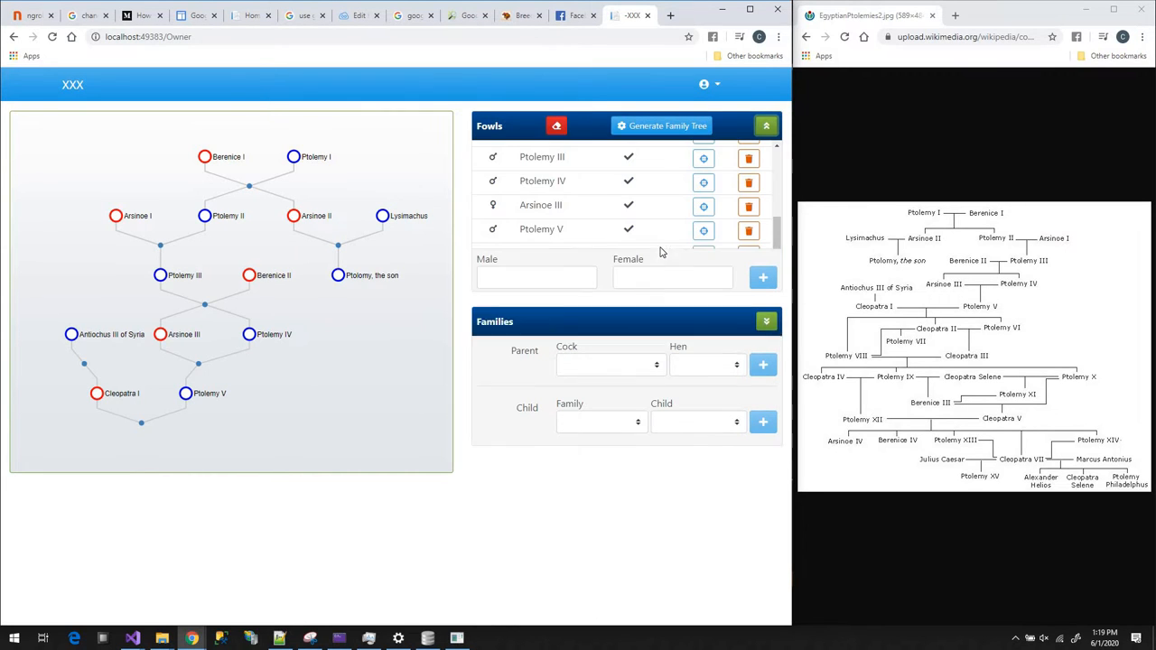
scroll("down", 3)
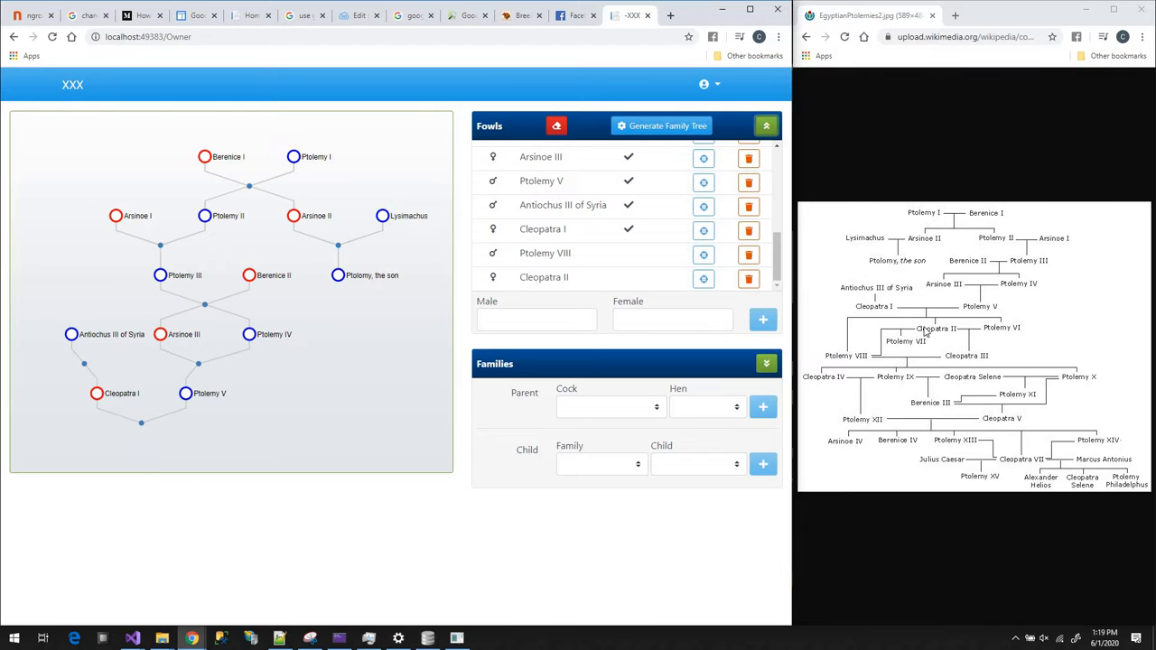
left_click(535, 320)
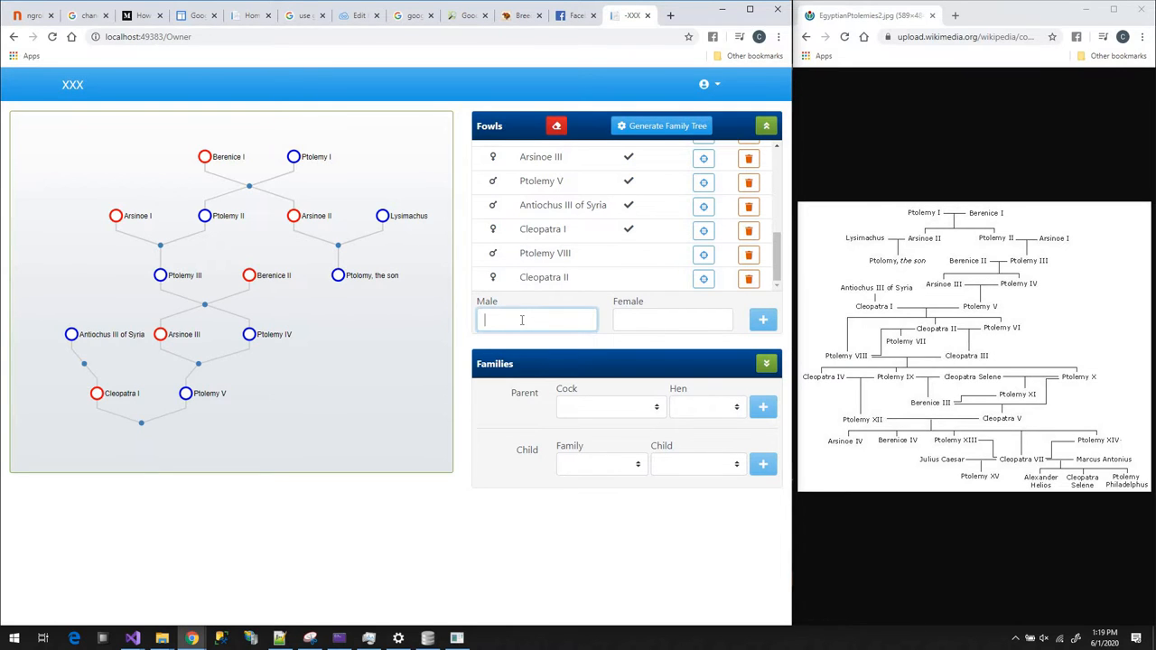
type("Ptolemy VI")
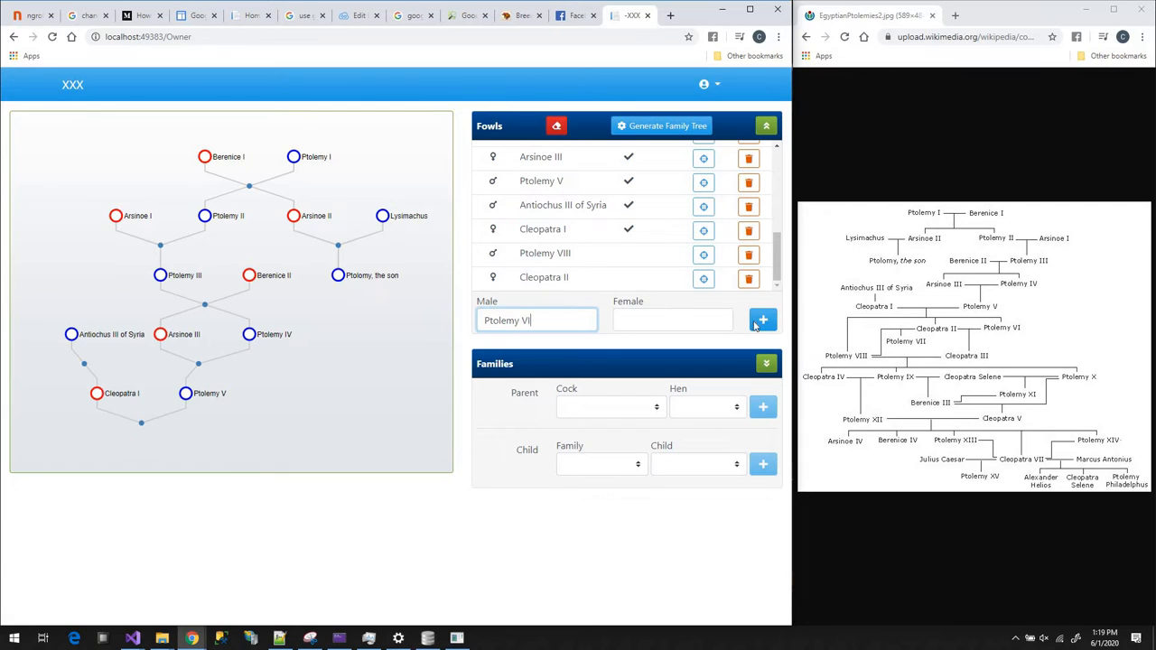
left_click(762, 319)
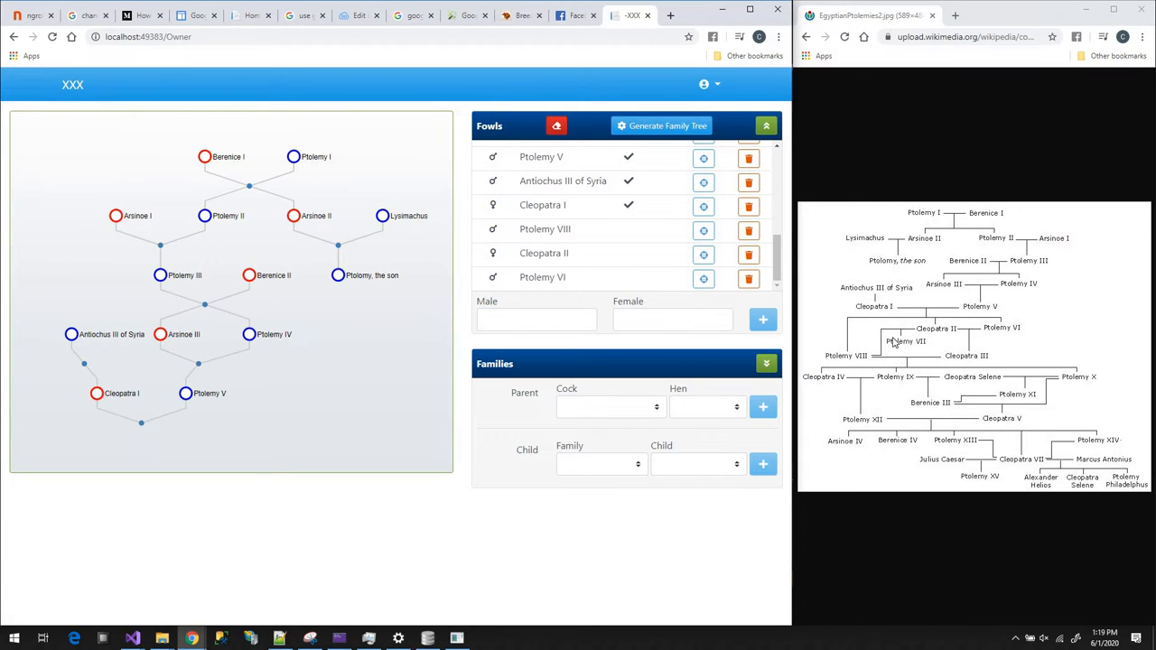
mouse_move(968, 357)
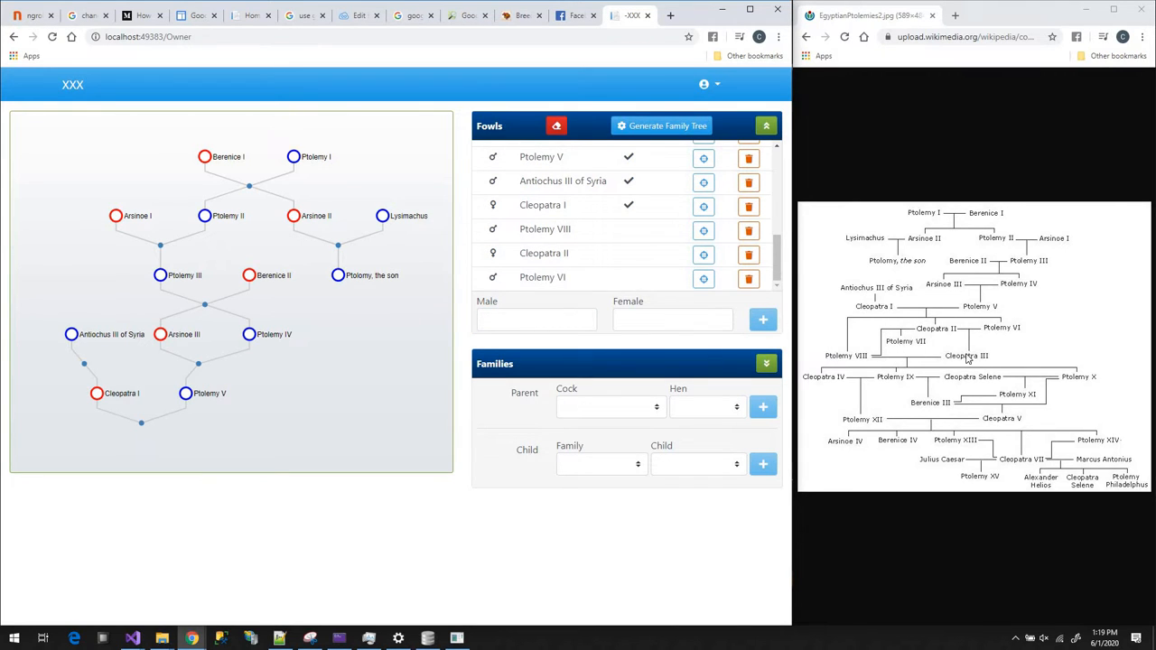
- Add Ptolemy VII and Cleopatra III as new fowls
left_click(536, 320)
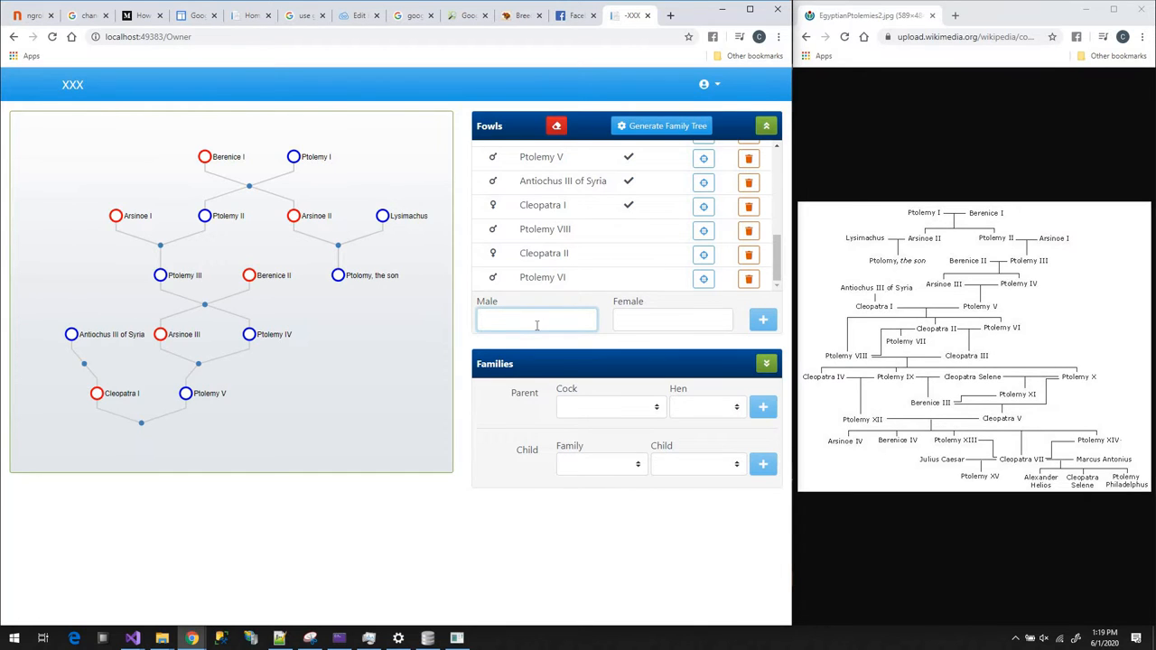
type("Ptolemy VII")
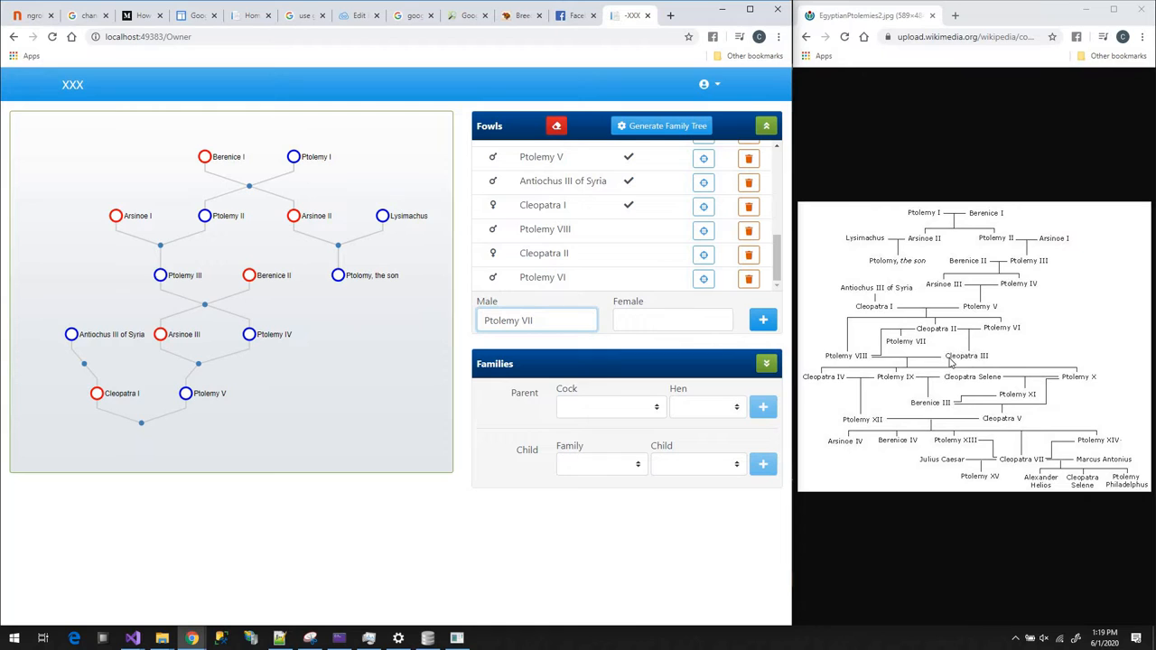
type("Cleopatra III")
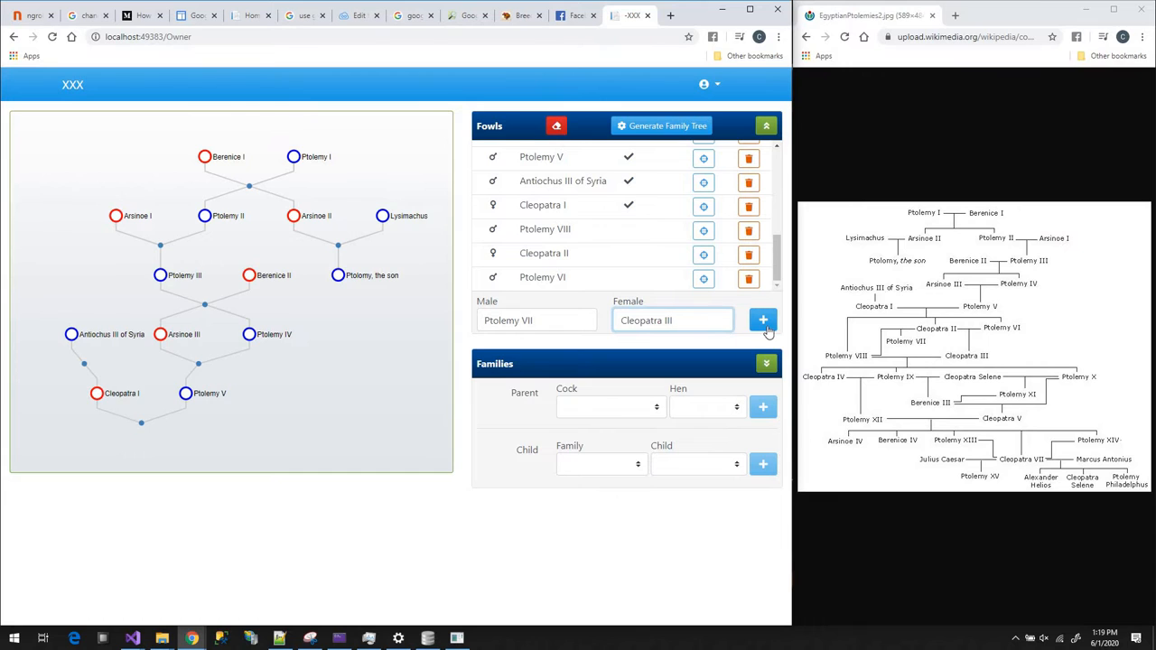
left_click(762, 320)
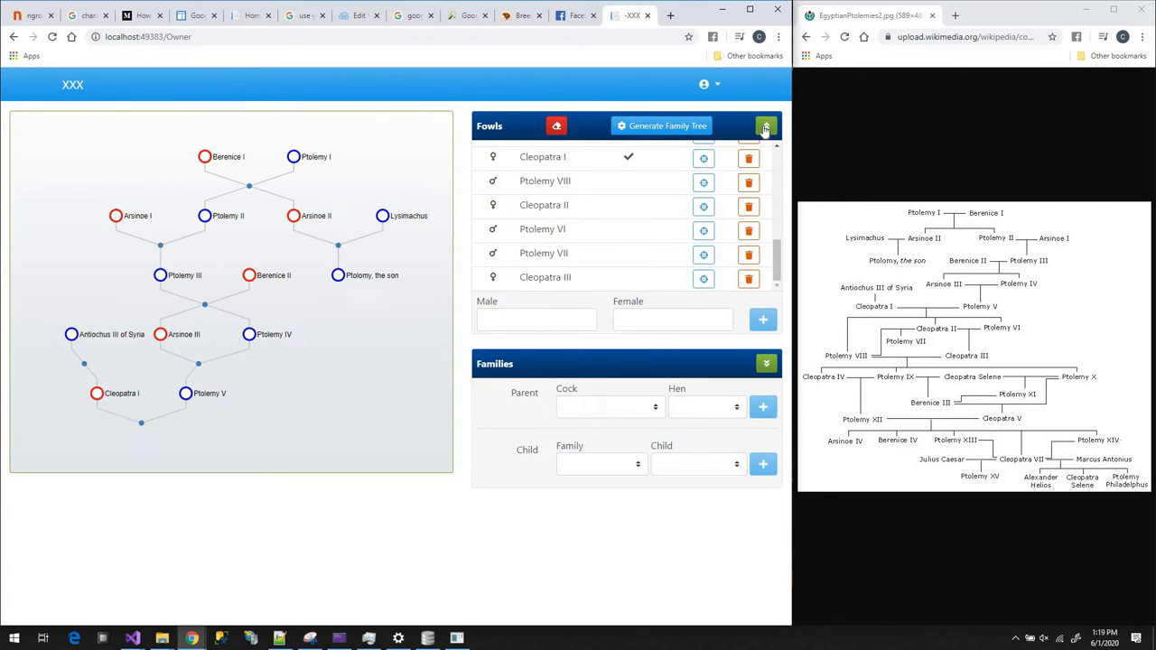
- Add Ptolemy VIII as a child of the Ptolemy V – Cleopatra I family
left_click(765, 127)
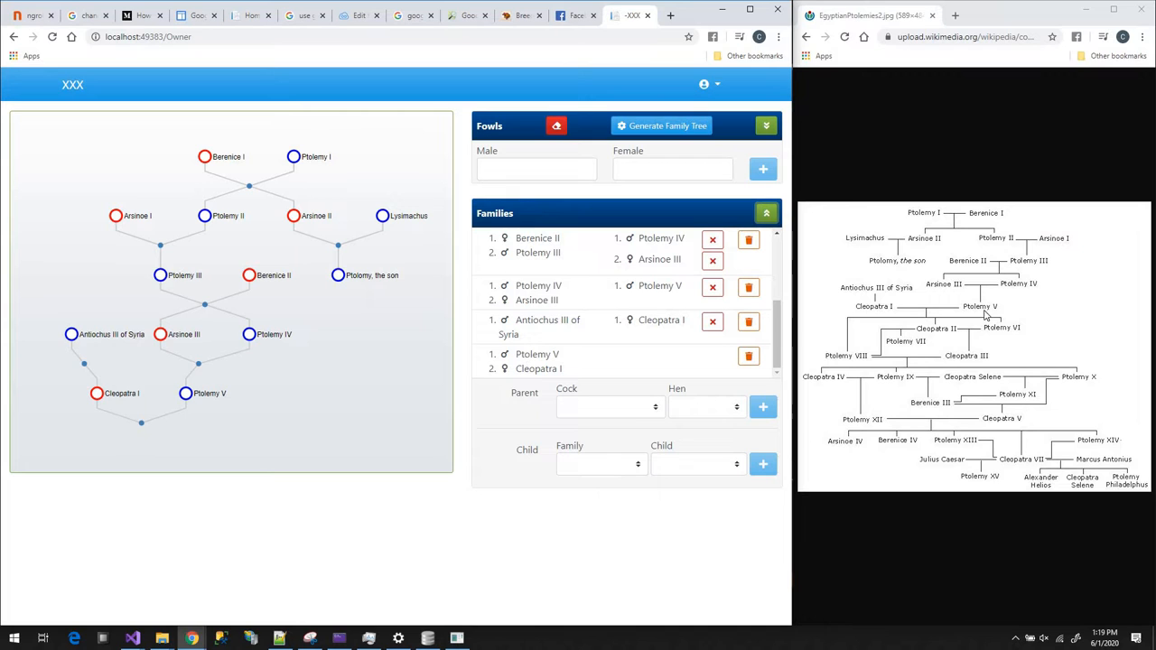
left_click(599, 462)
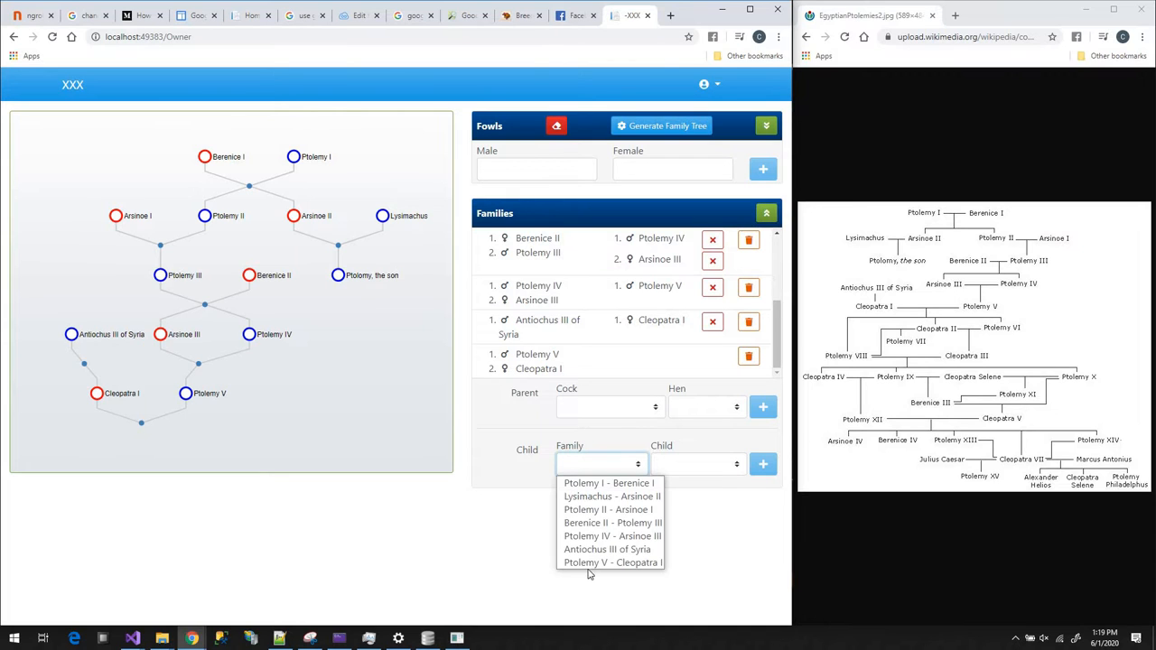
left_click(614, 561)
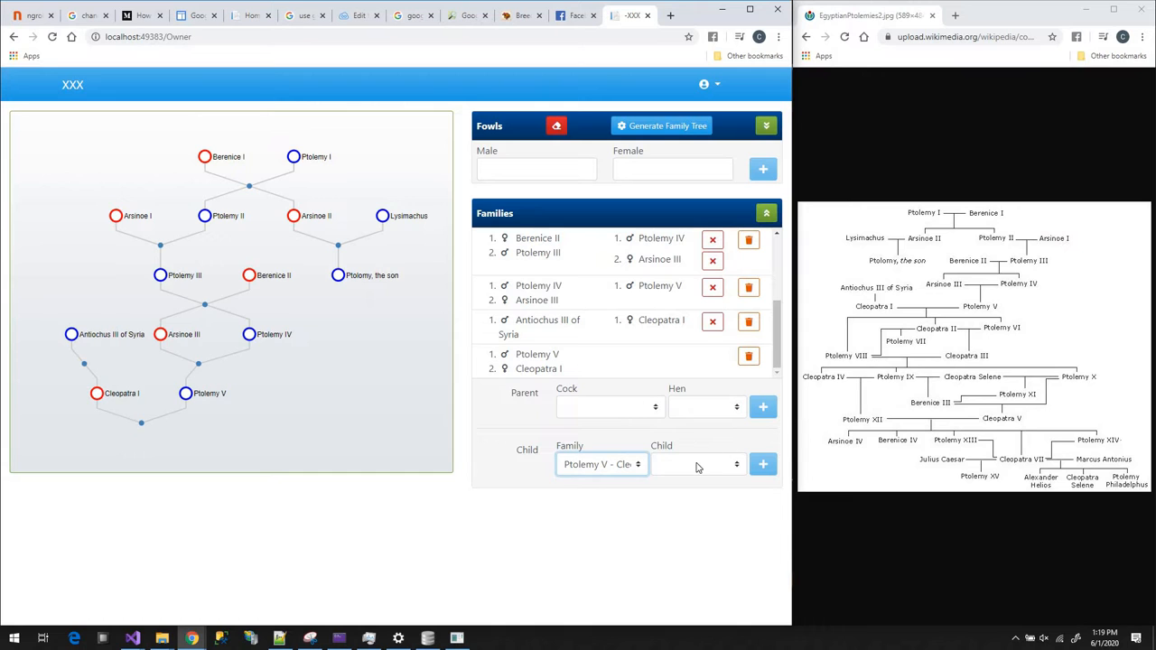
left_click(695, 463)
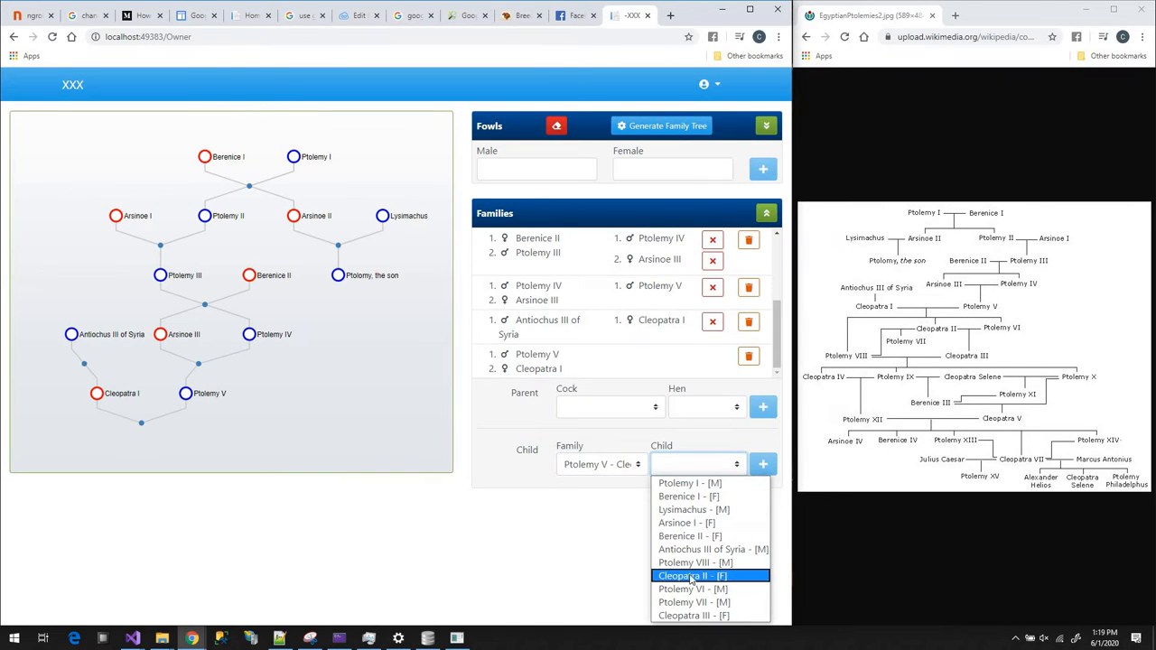
left_click(694, 562)
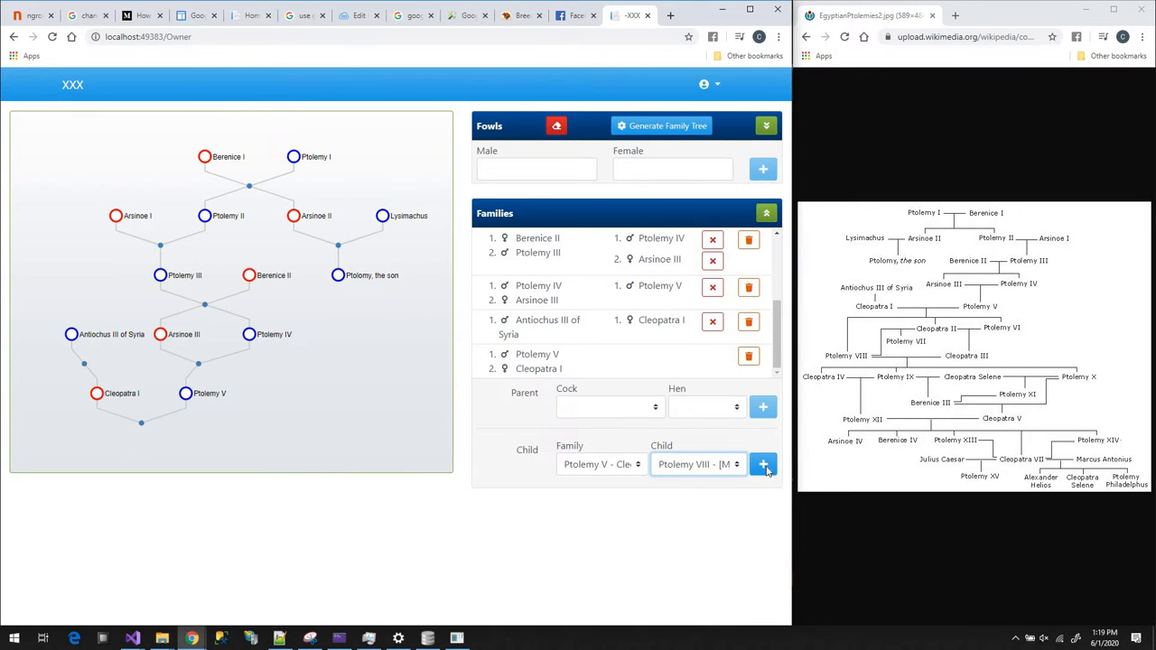
left_click(762, 462)
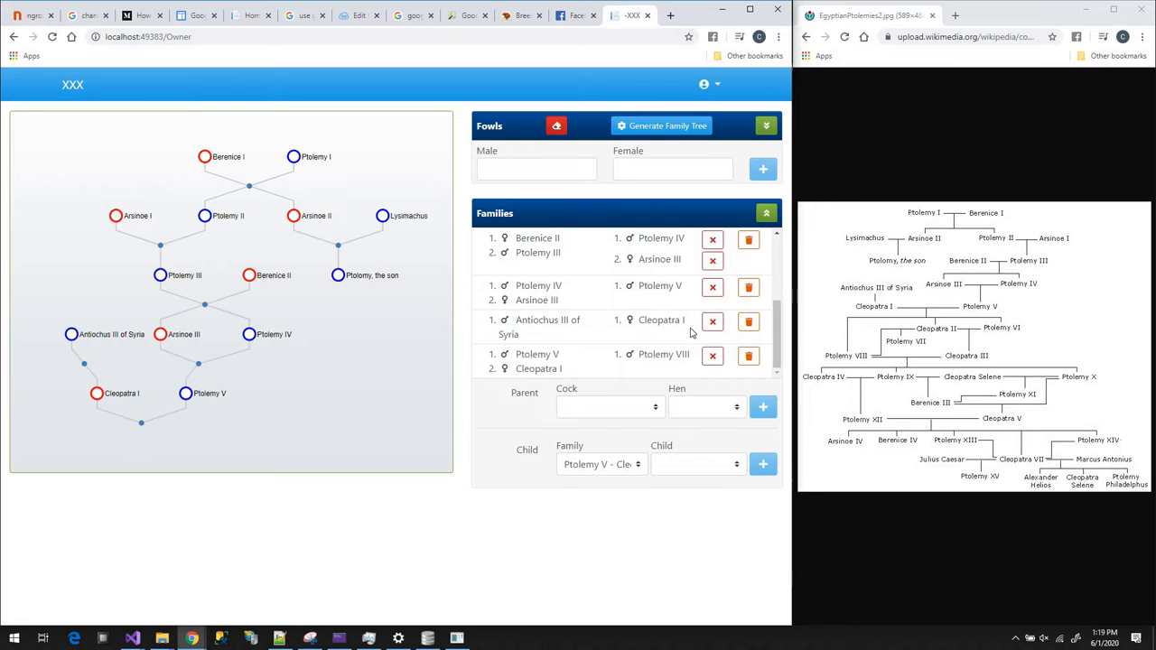
- Add Cleopatra II and Ptolemy VI as further children of Ptolemy V and Cleopatra I
left_click(695, 463)
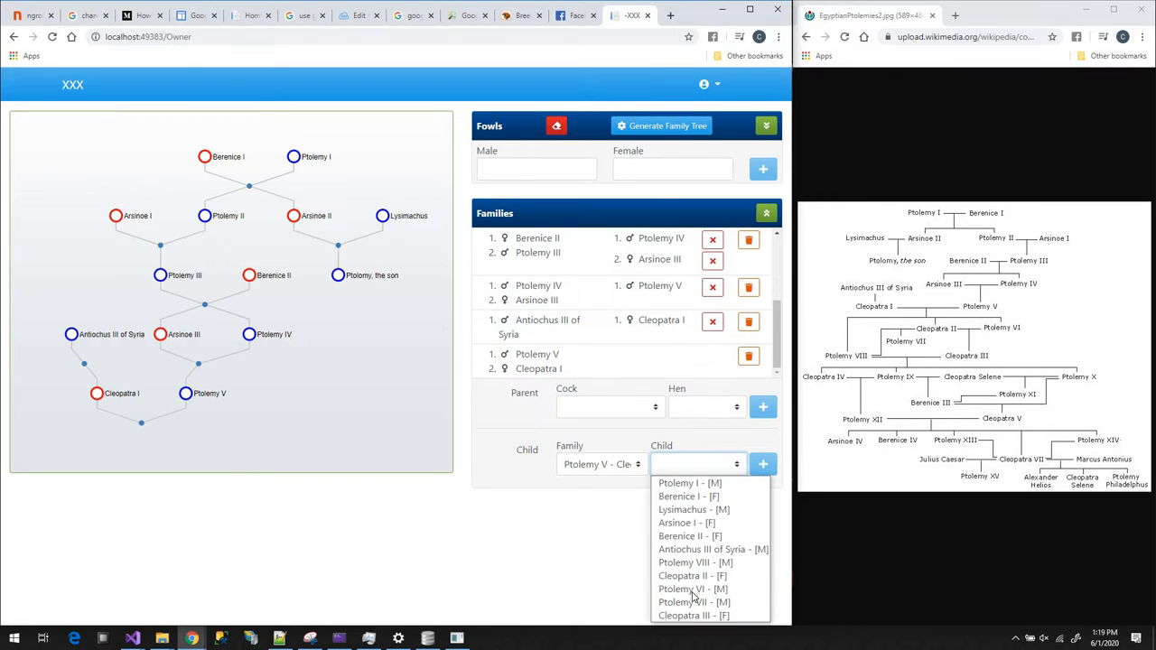
left_click(693, 561)
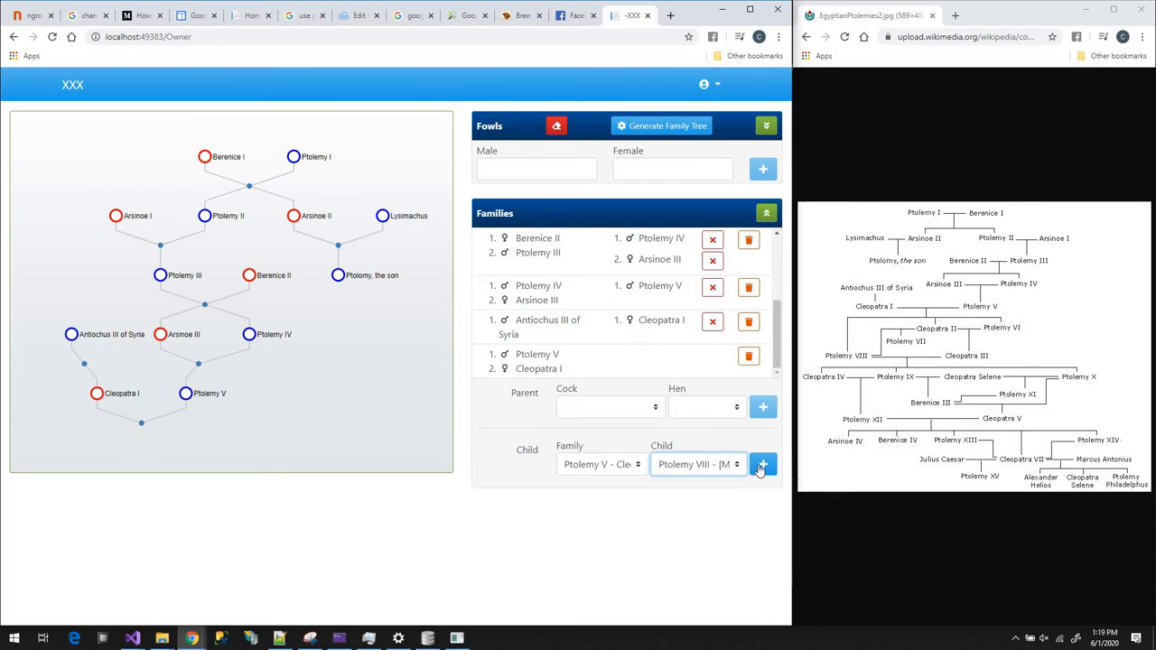
left_click(762, 462)
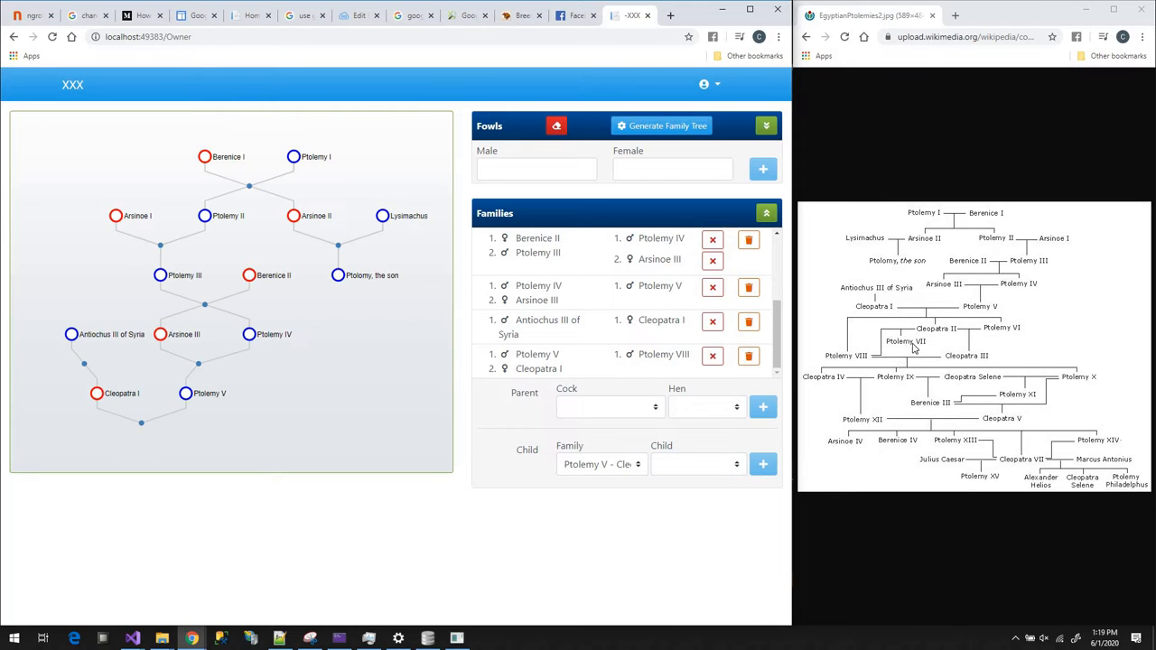
left_click(697, 462)
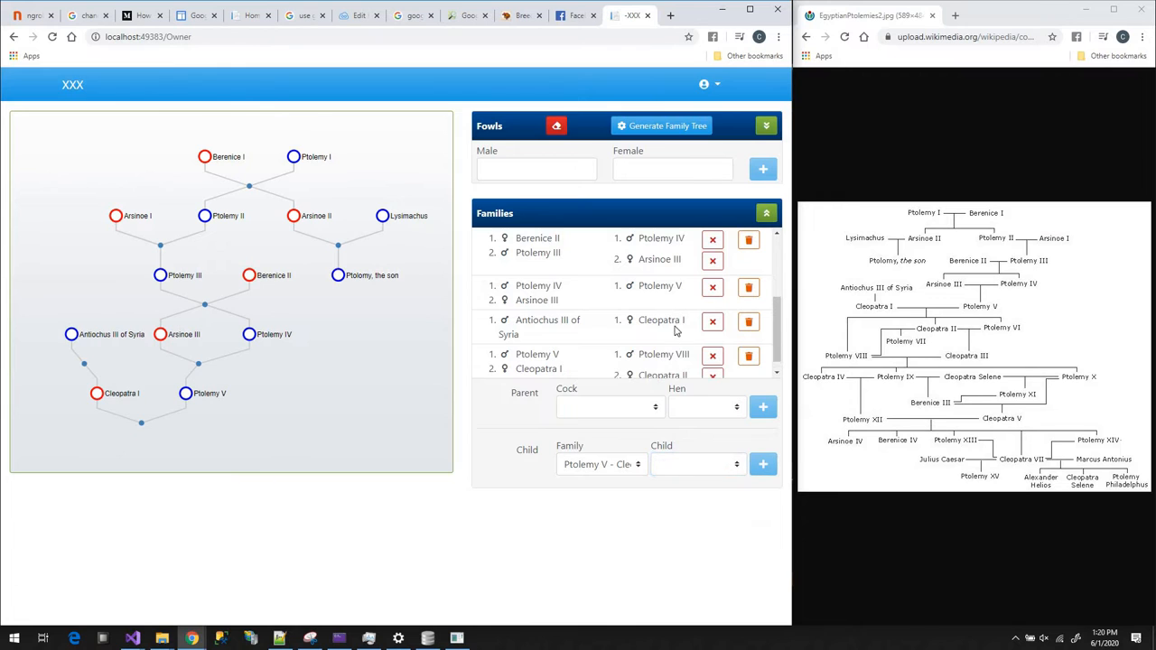
scroll("down", 3)
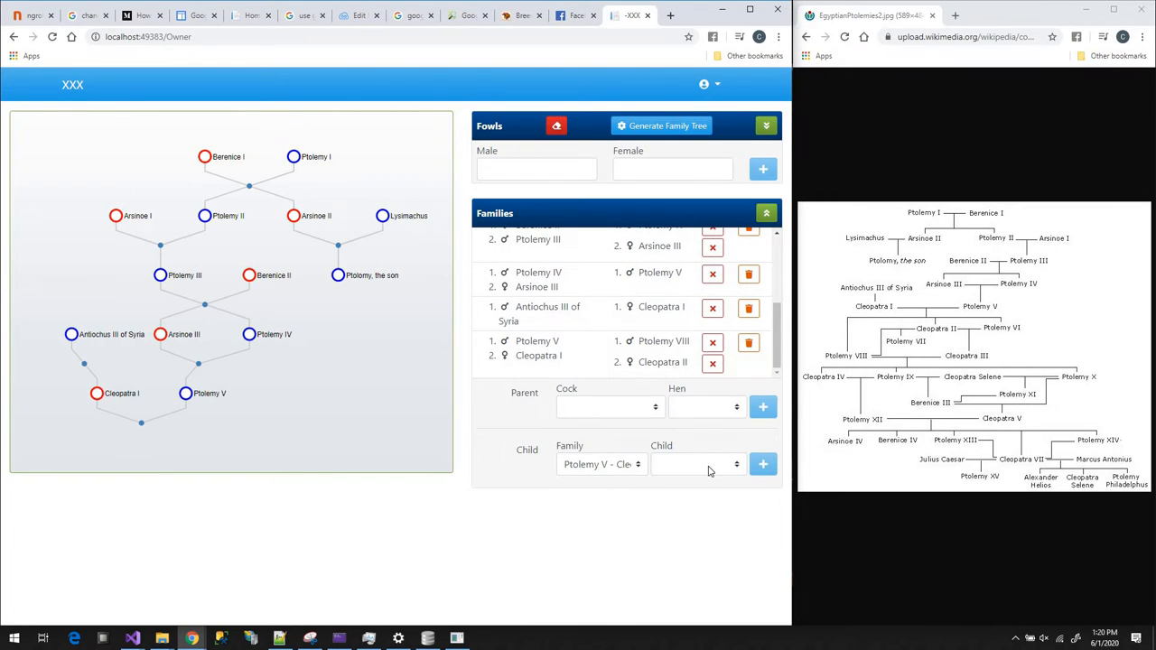
left_click(696, 462)
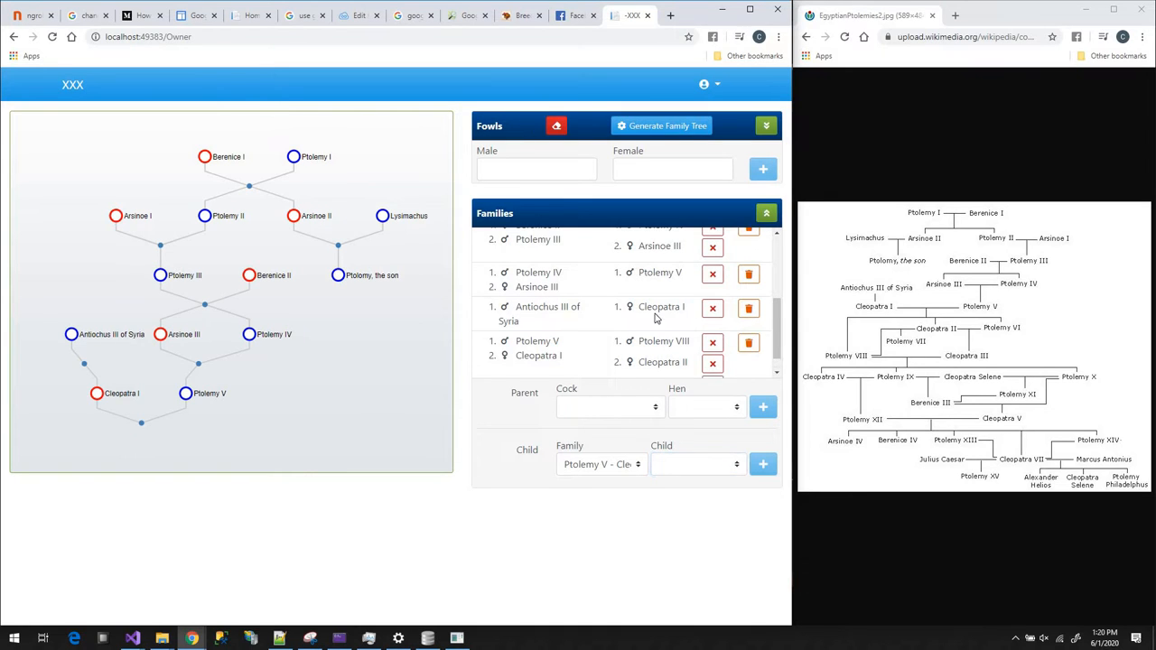
scroll("down", 3)
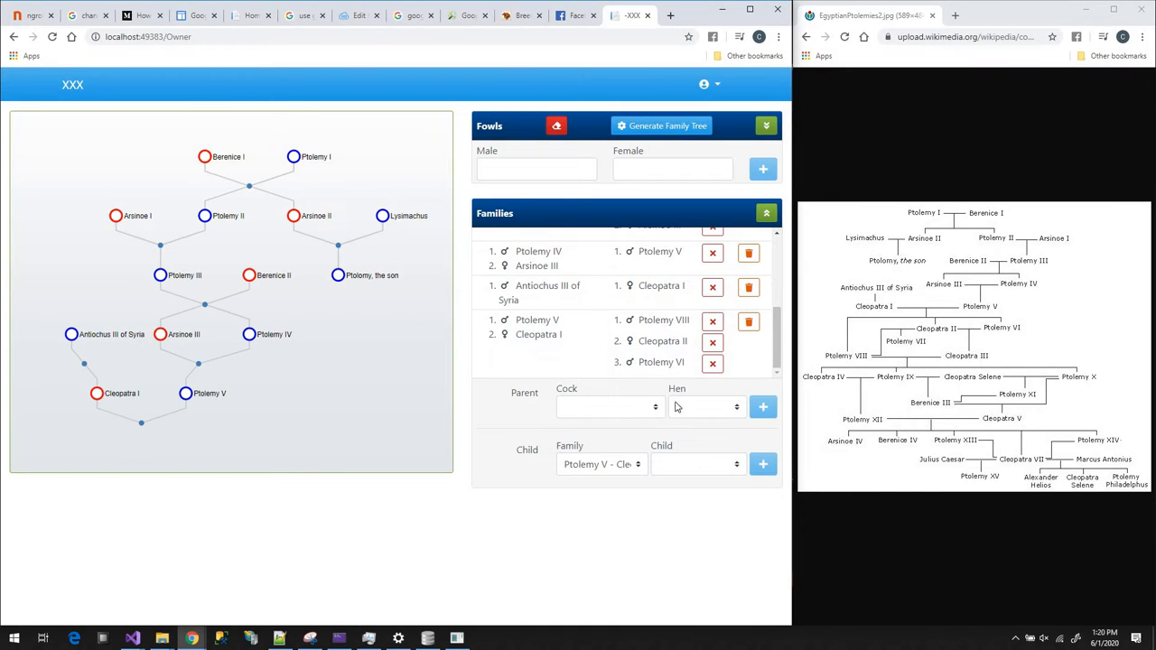
- Create the Ptolemy VIII – Cleopatra II family and give it the child Ptolemy VII
left_click(610, 406)
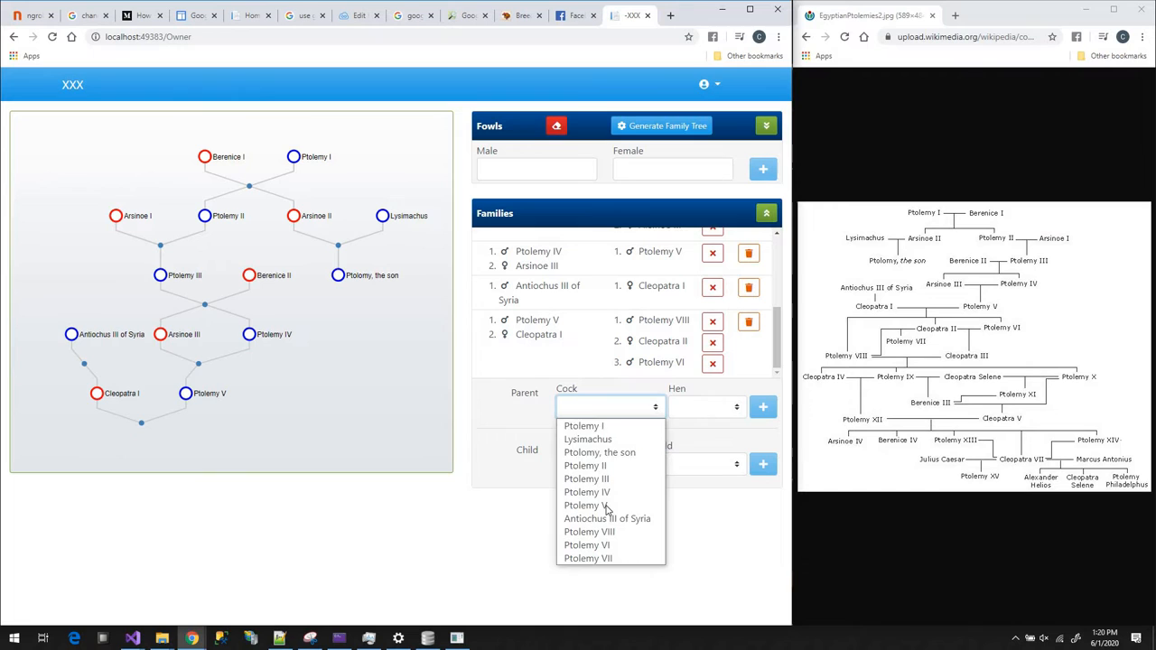
left_click(589, 531)
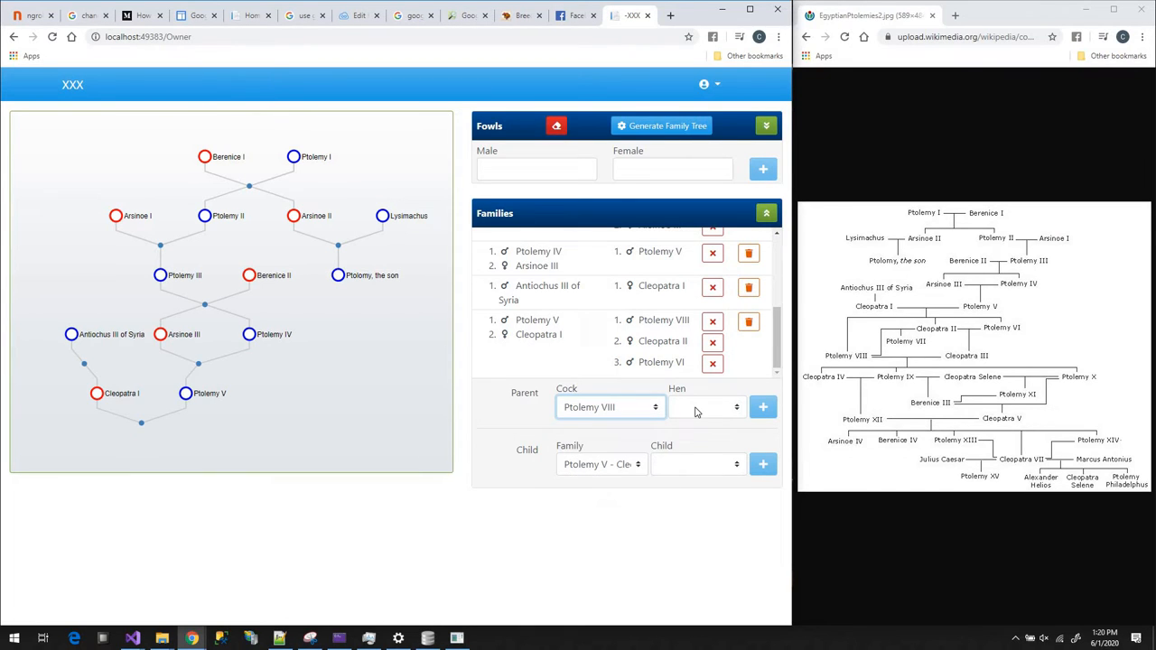
left_click(705, 407)
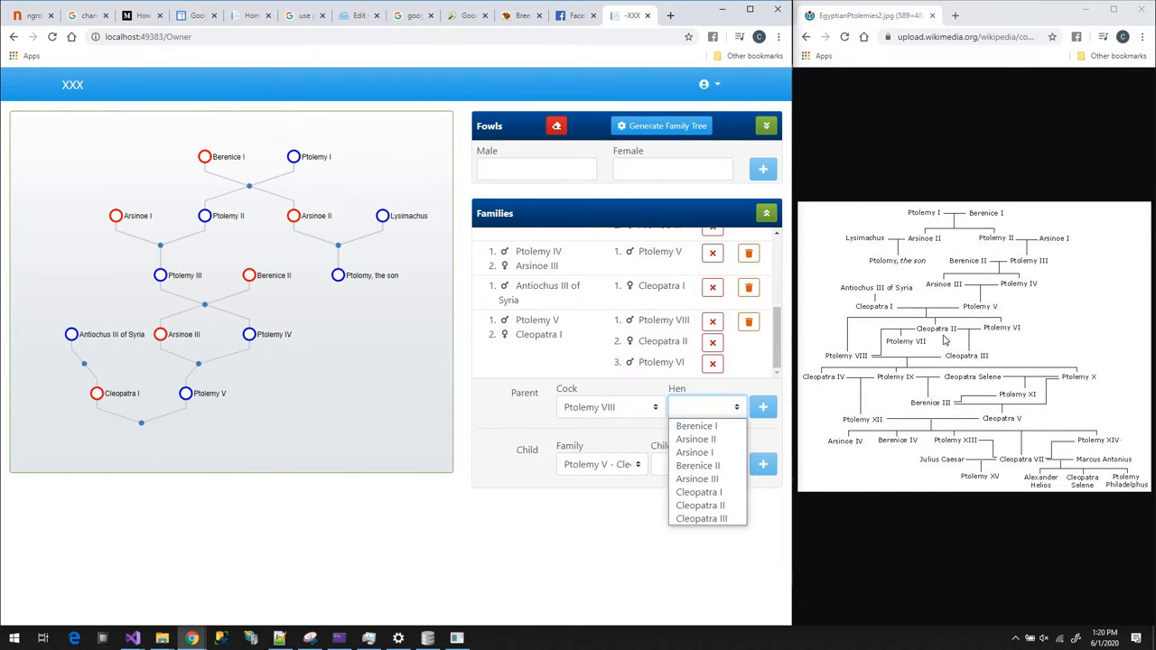
left_click(699, 505)
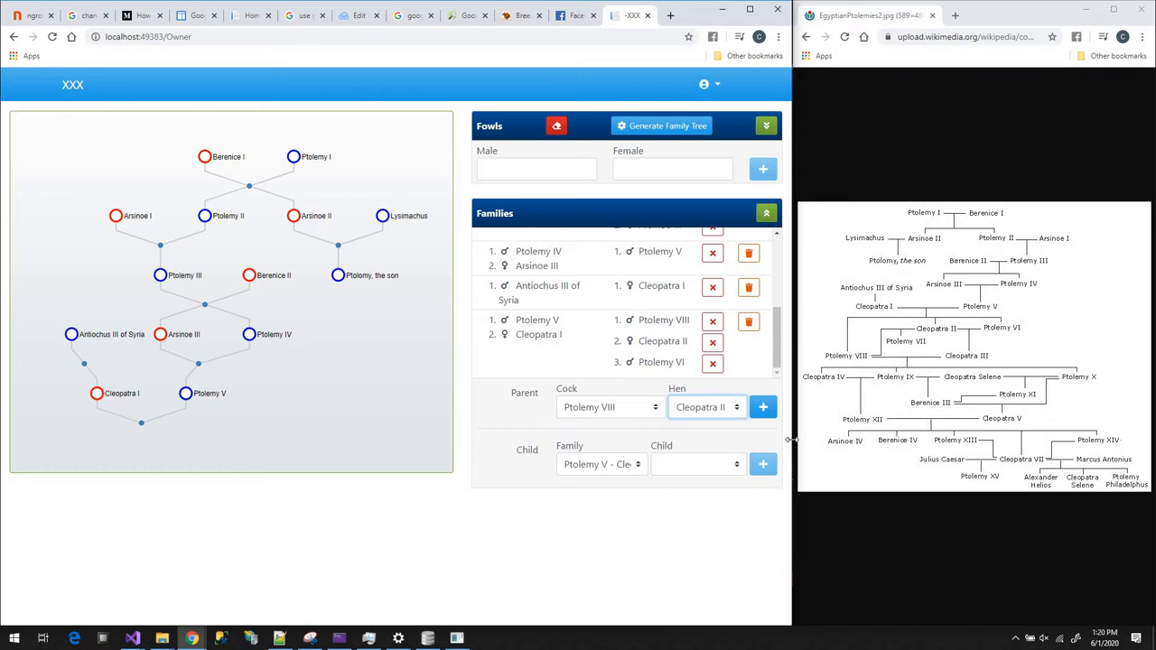
mouse_move(784, 415)
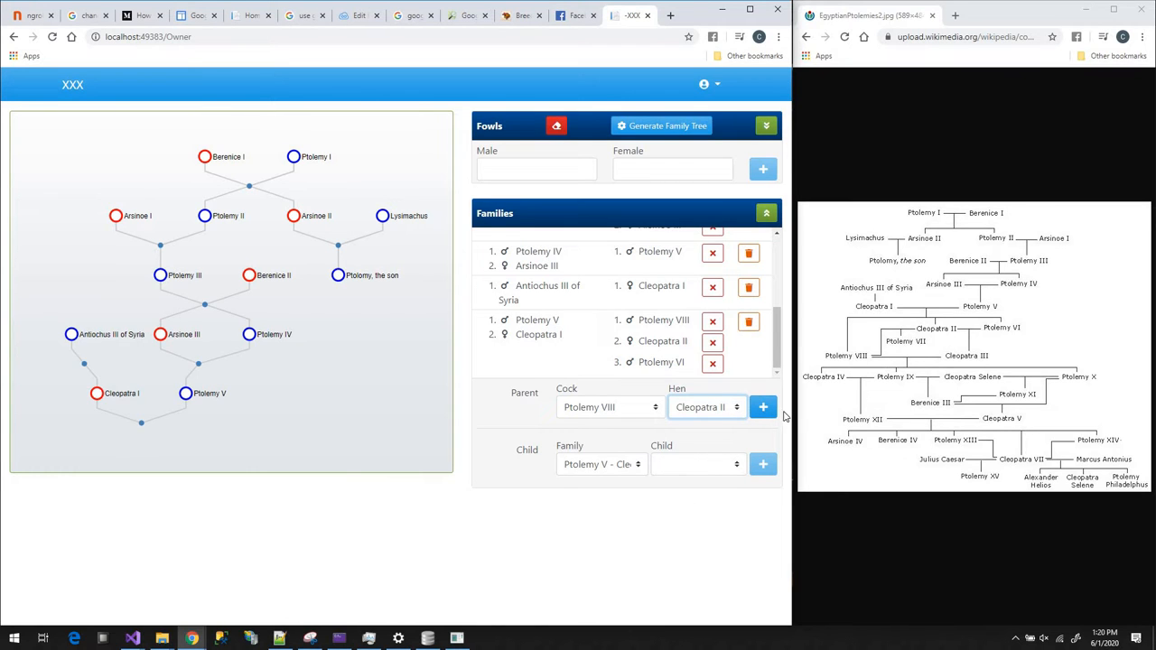
left_click(603, 463)
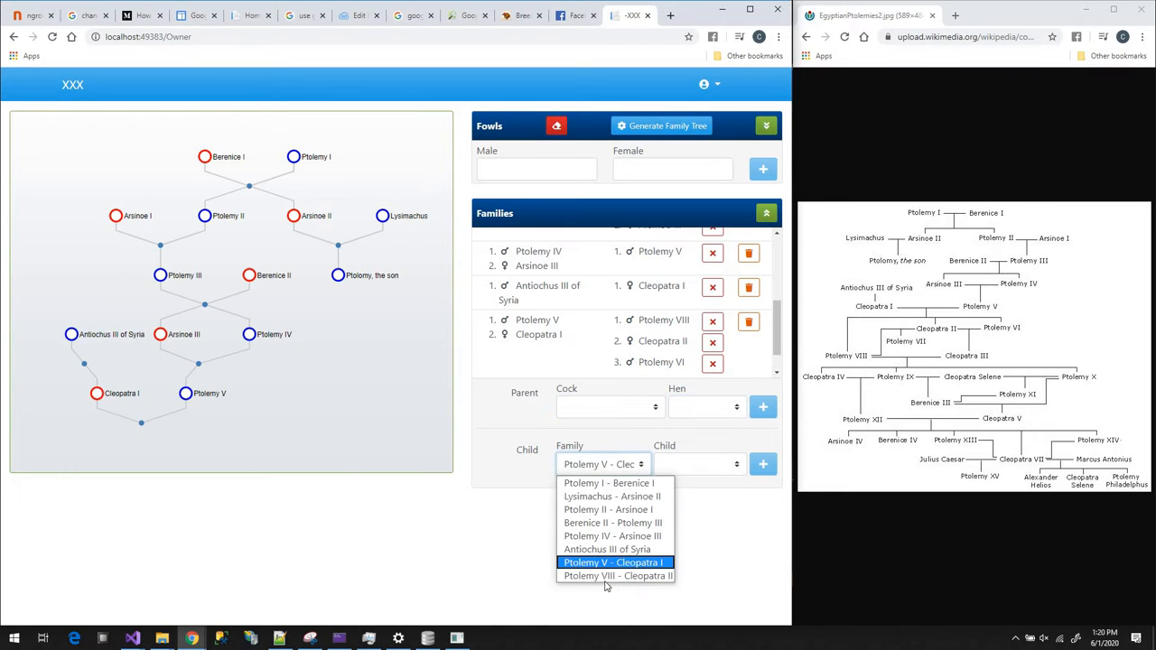
left_click(614, 576)
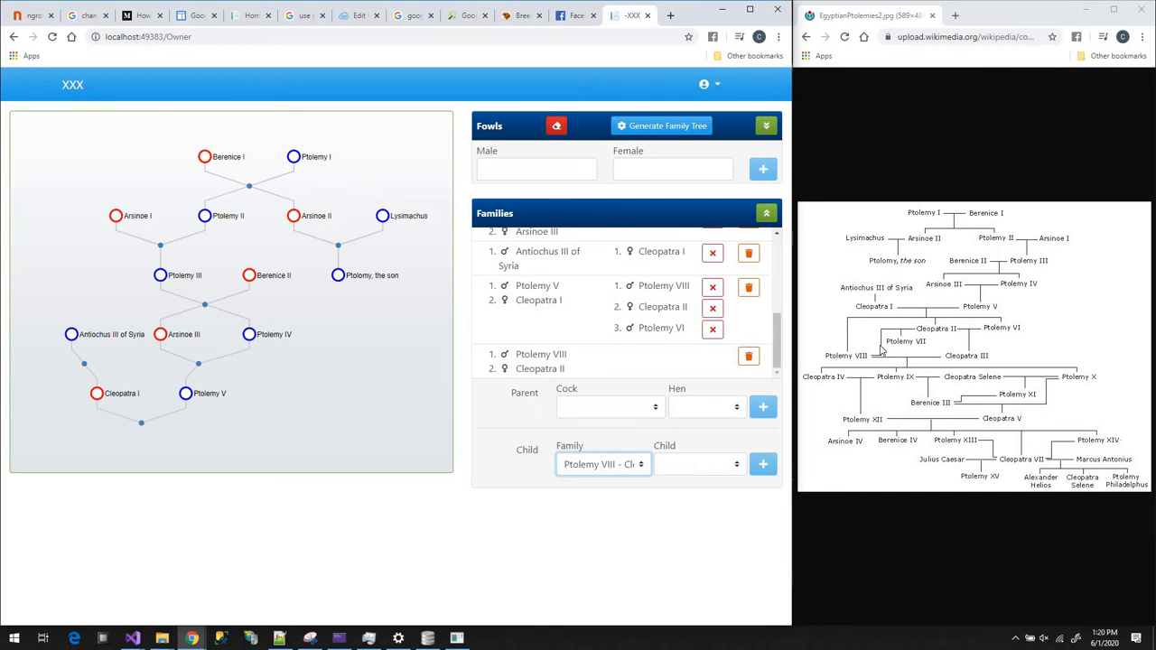
left_click(697, 462)
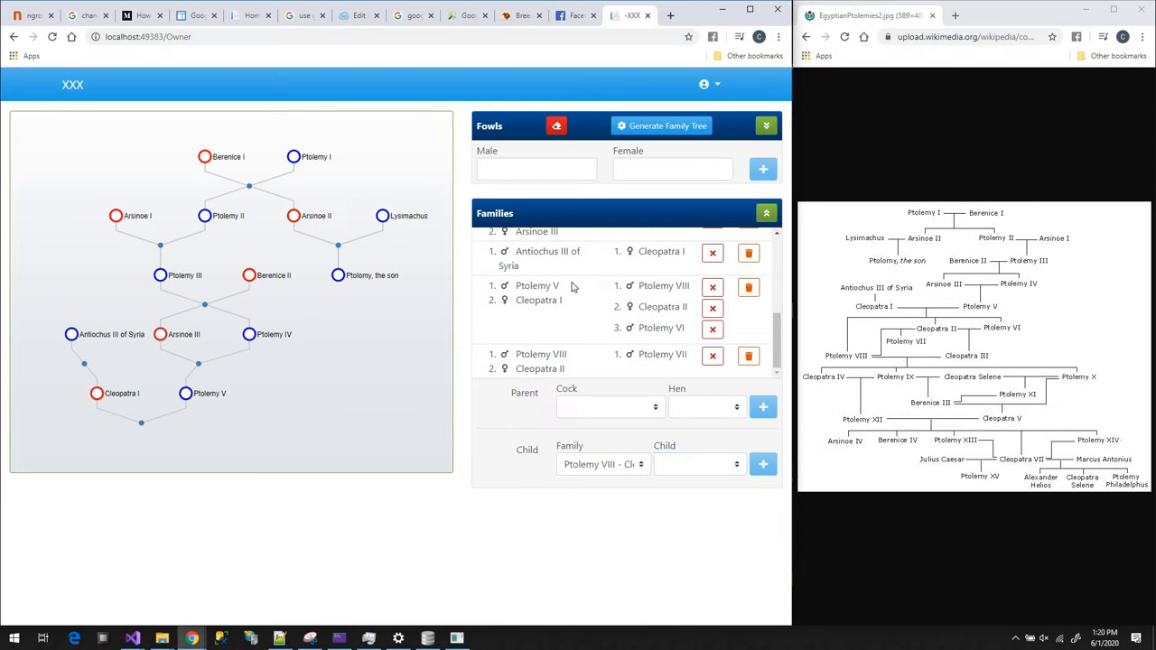
mouse_move(614, 414)
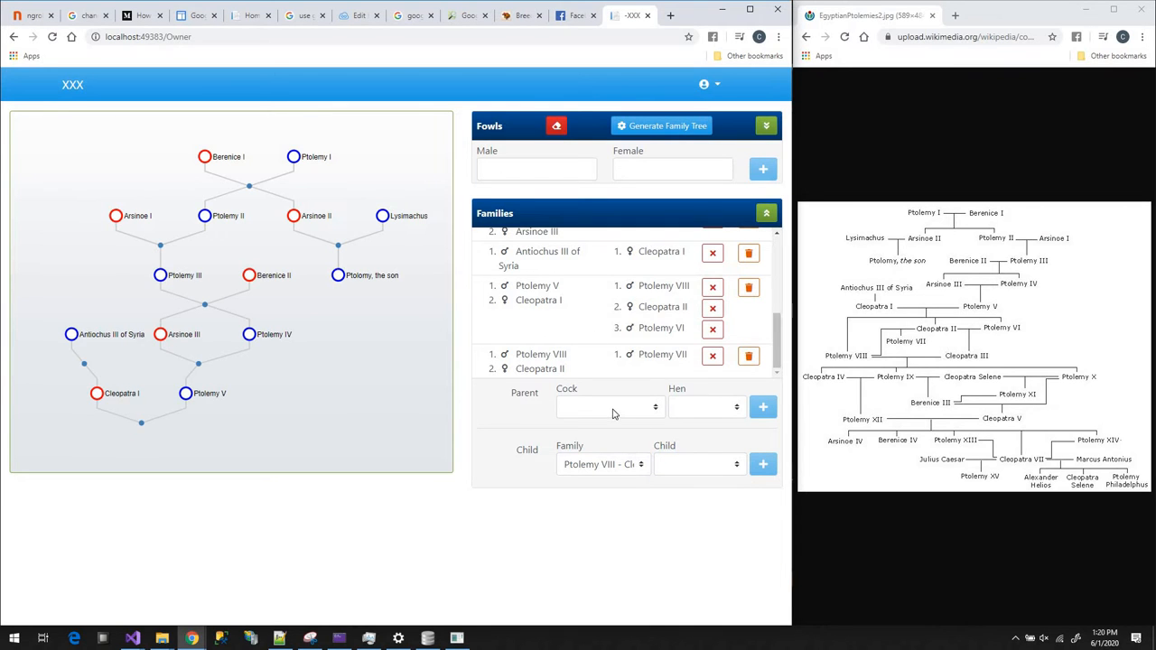
- Create the Ptolemy VI – Cleopatra II family and give it the child Cleopatra III
left_click(611, 406)
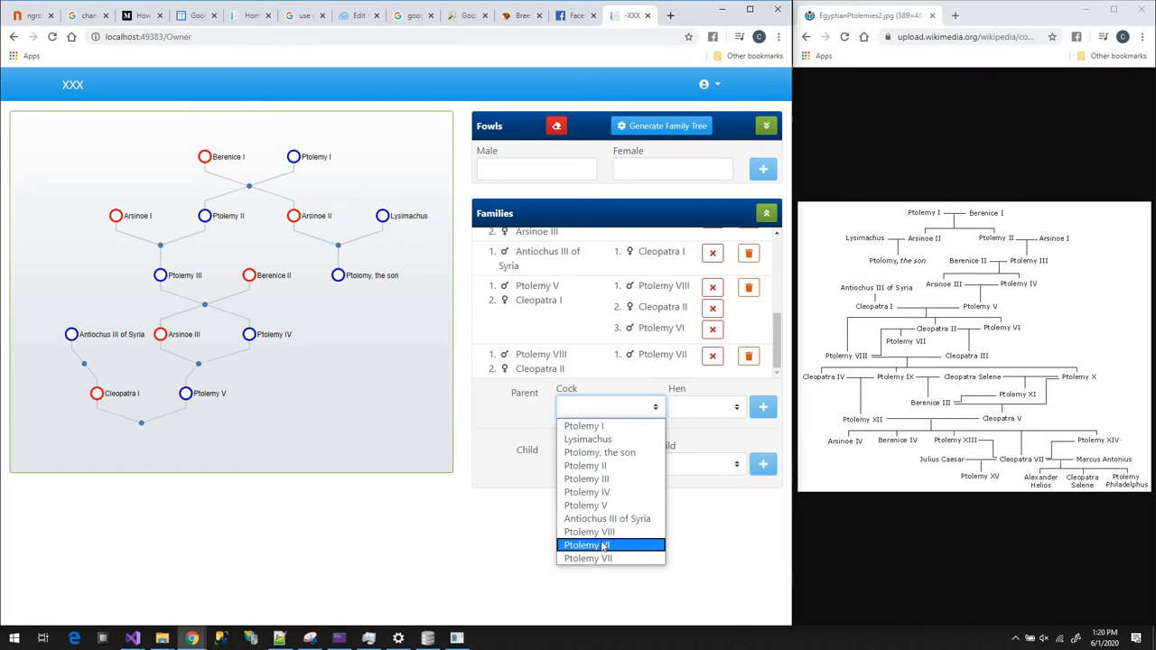
left_click(587, 546)
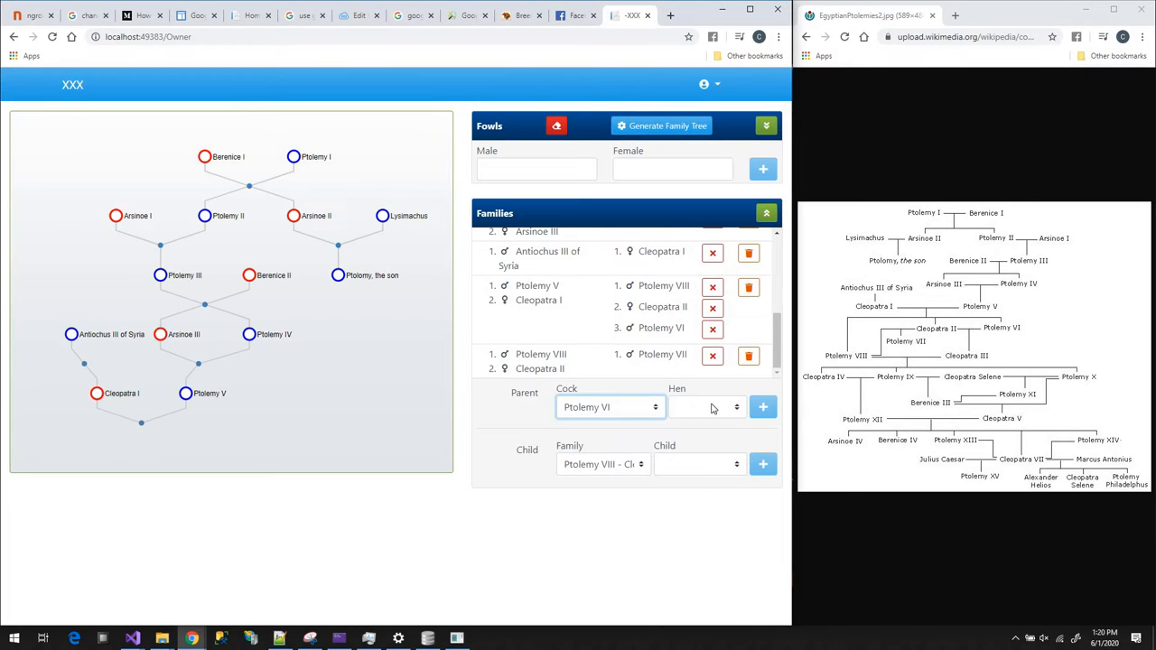
left_click(704, 408)
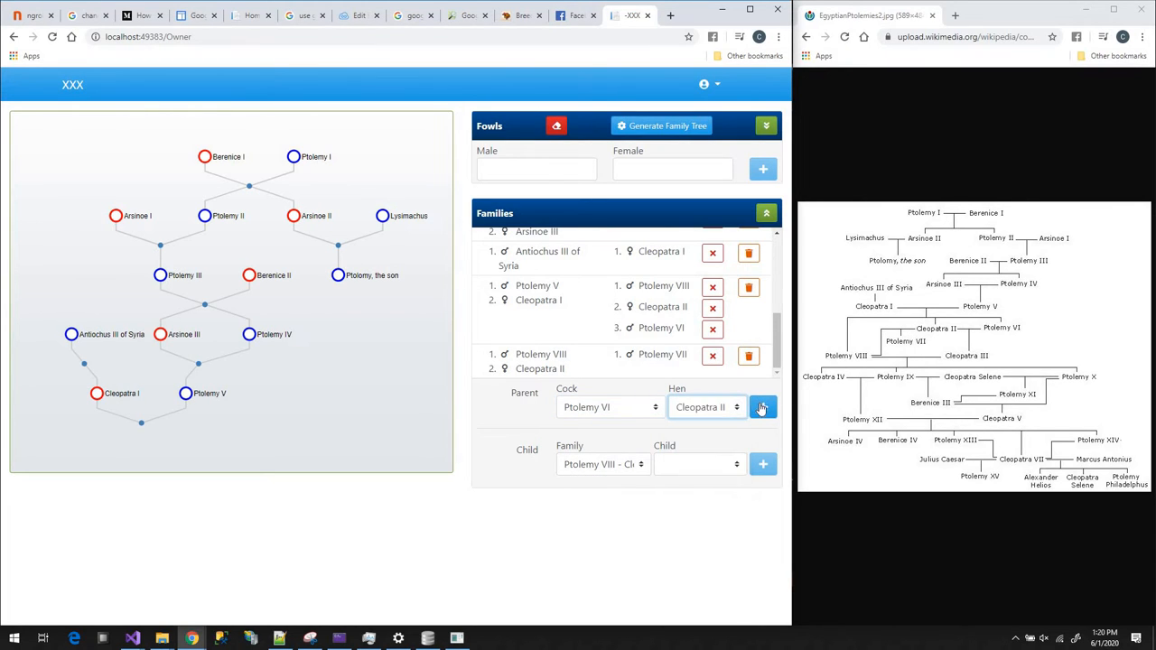
left_click(763, 406)
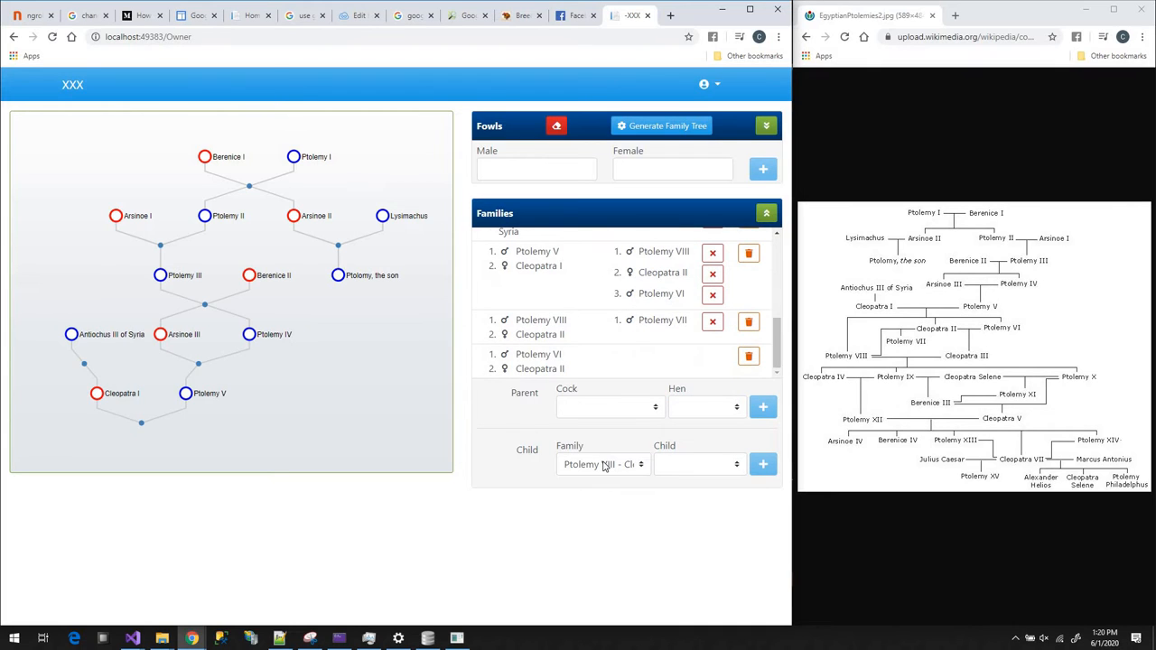
left_click(604, 462)
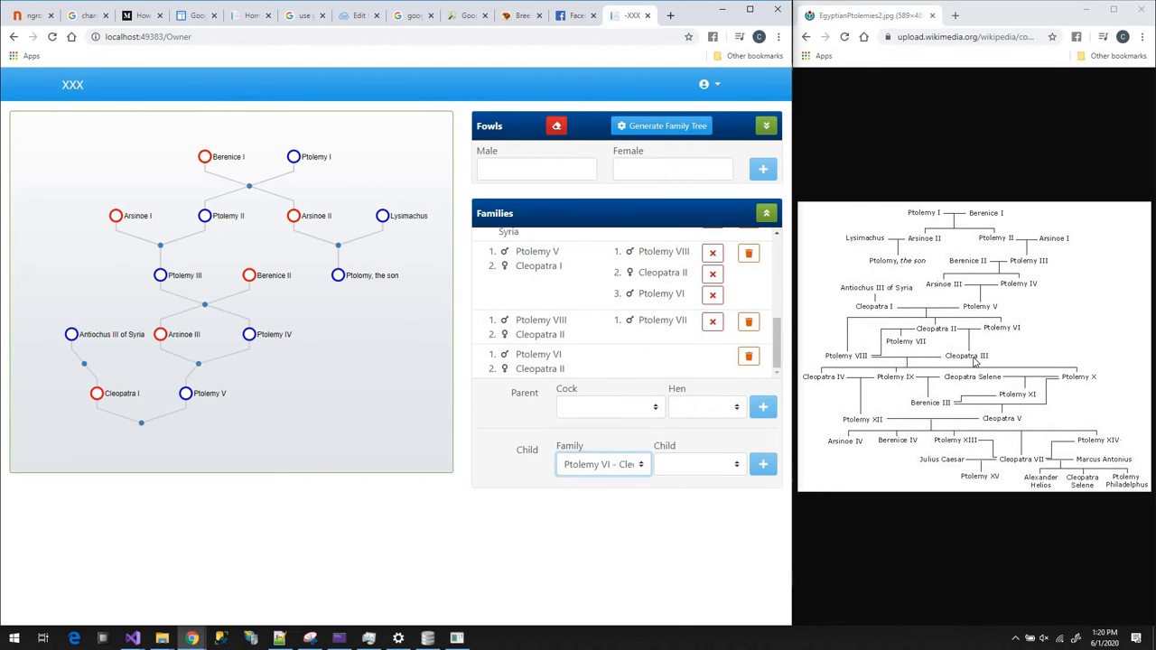
left_click(695, 462)
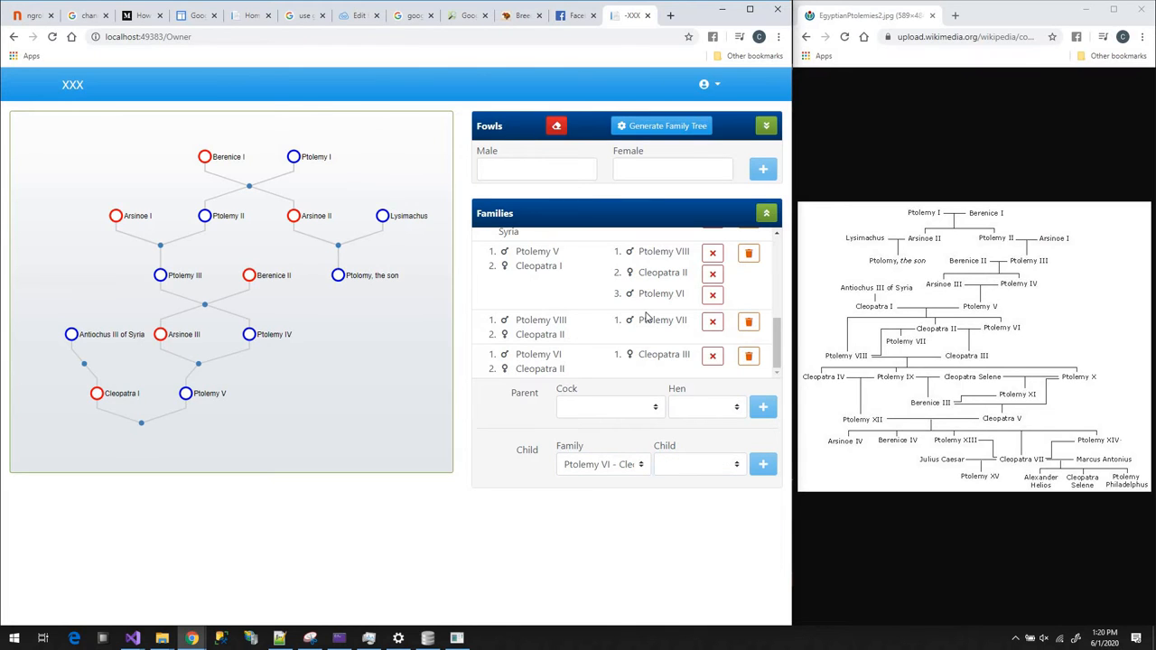
mouse_move(780, 426)
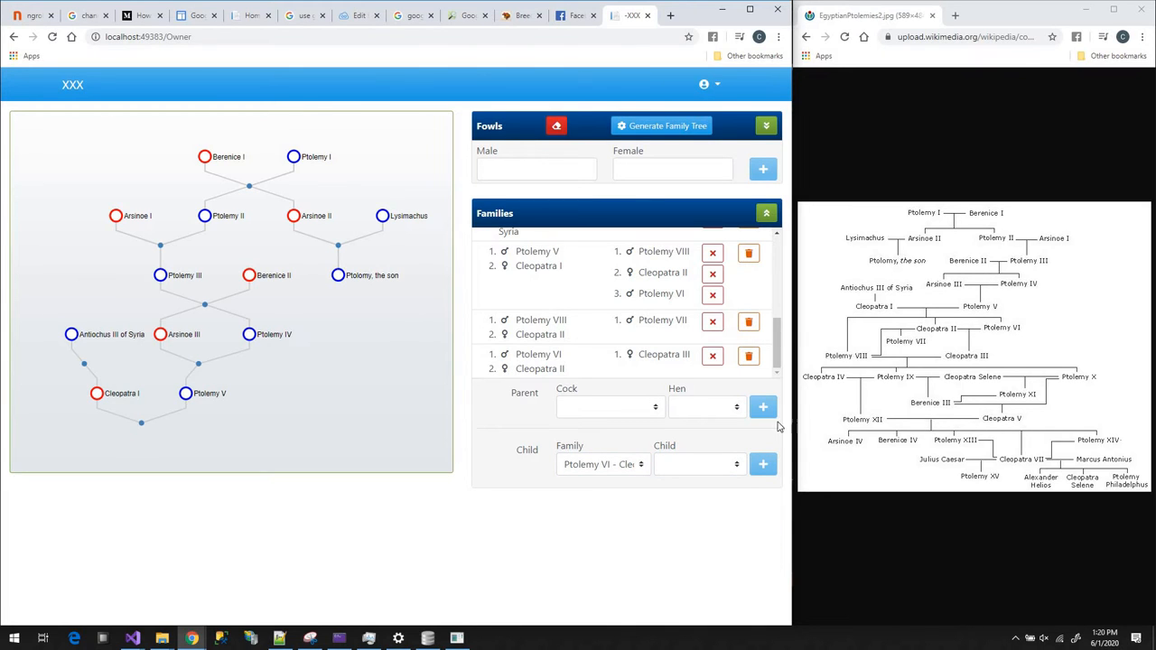
- Create the Ptolemy VIII – Cleopatra III family
left_click(611, 406)
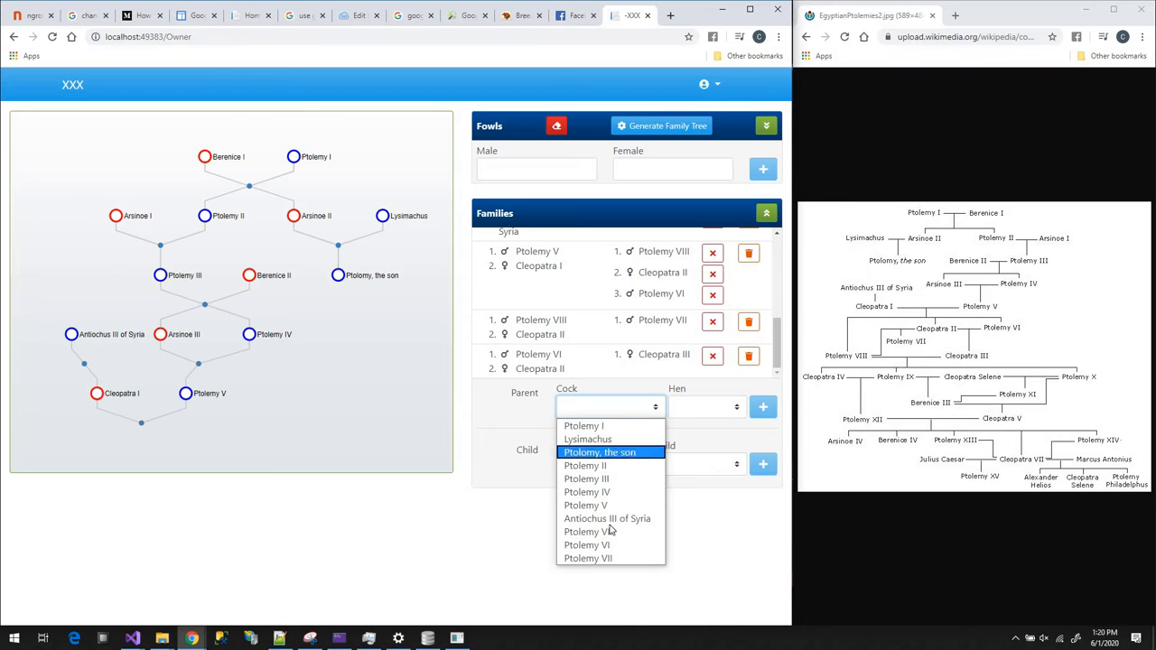
left_click(611, 407)
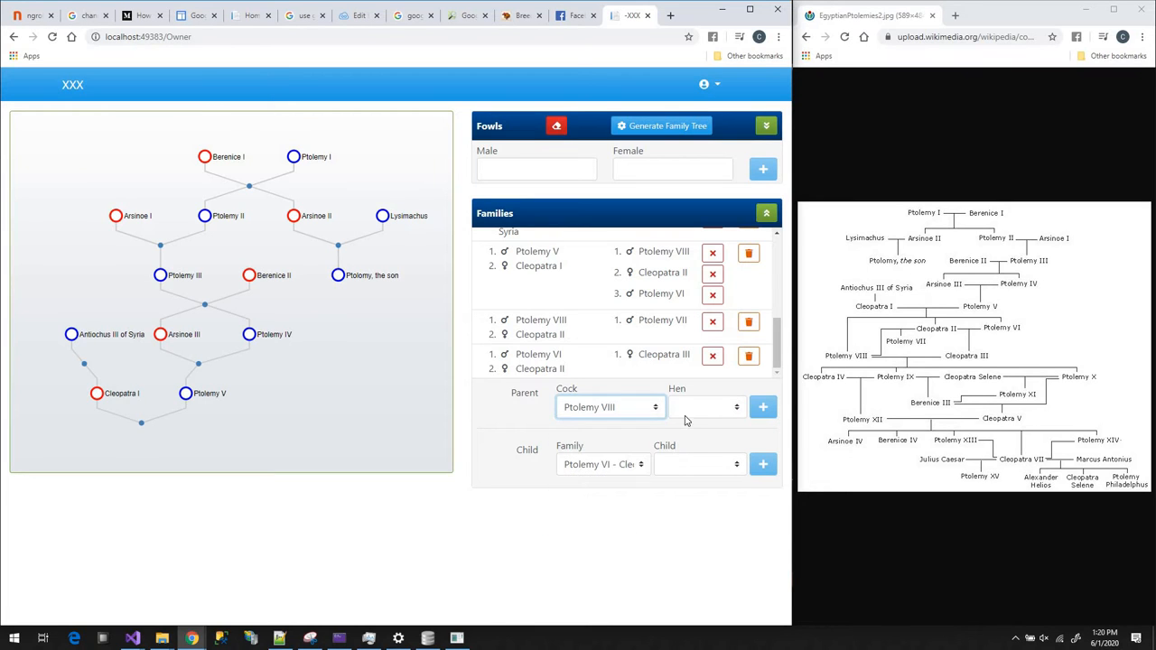
left_click(704, 406)
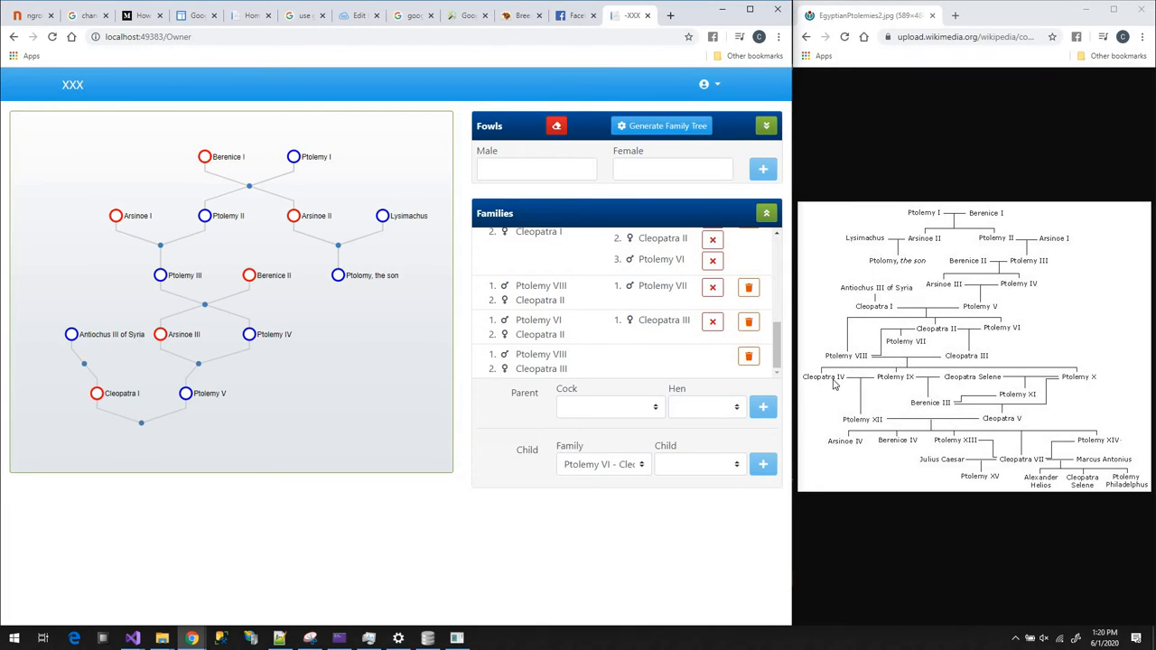
mouse_move(730, 186)
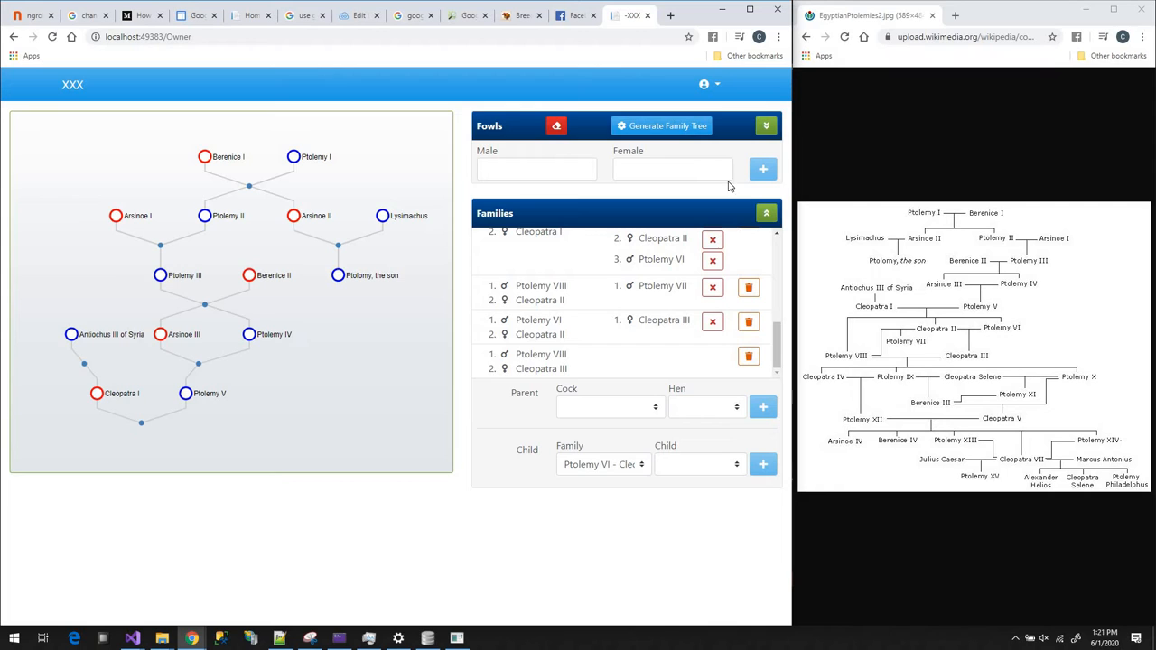
- Add Ptolemy IX and Cleopatra IV as new fowls
left_click(766, 126)
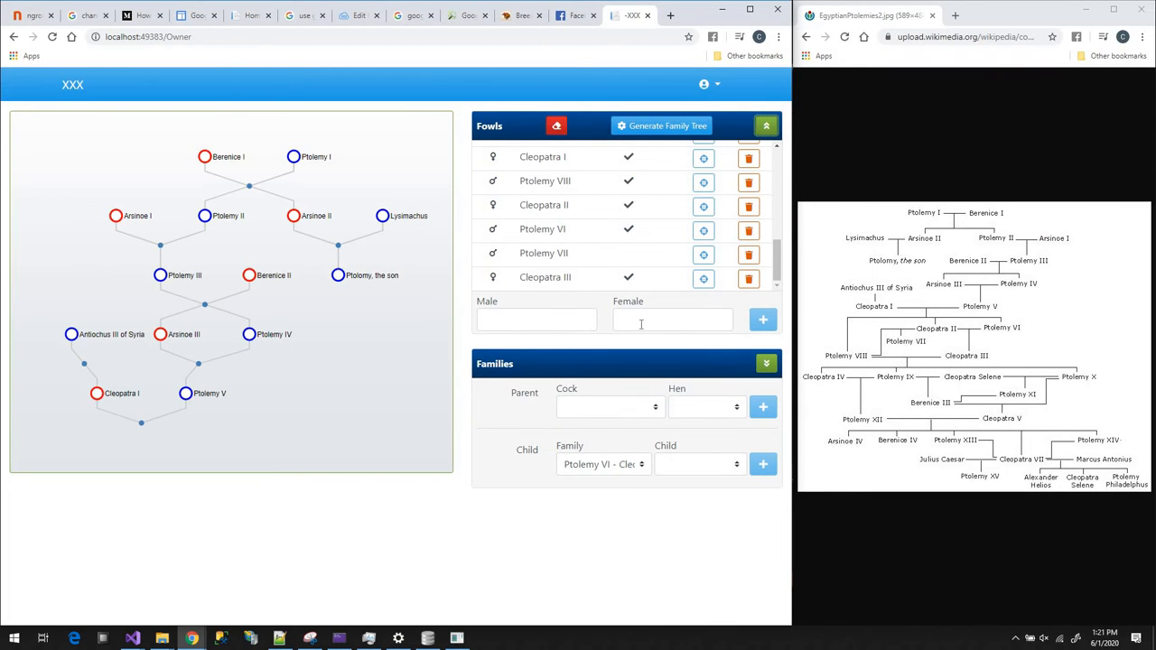
type("Cloepatra")
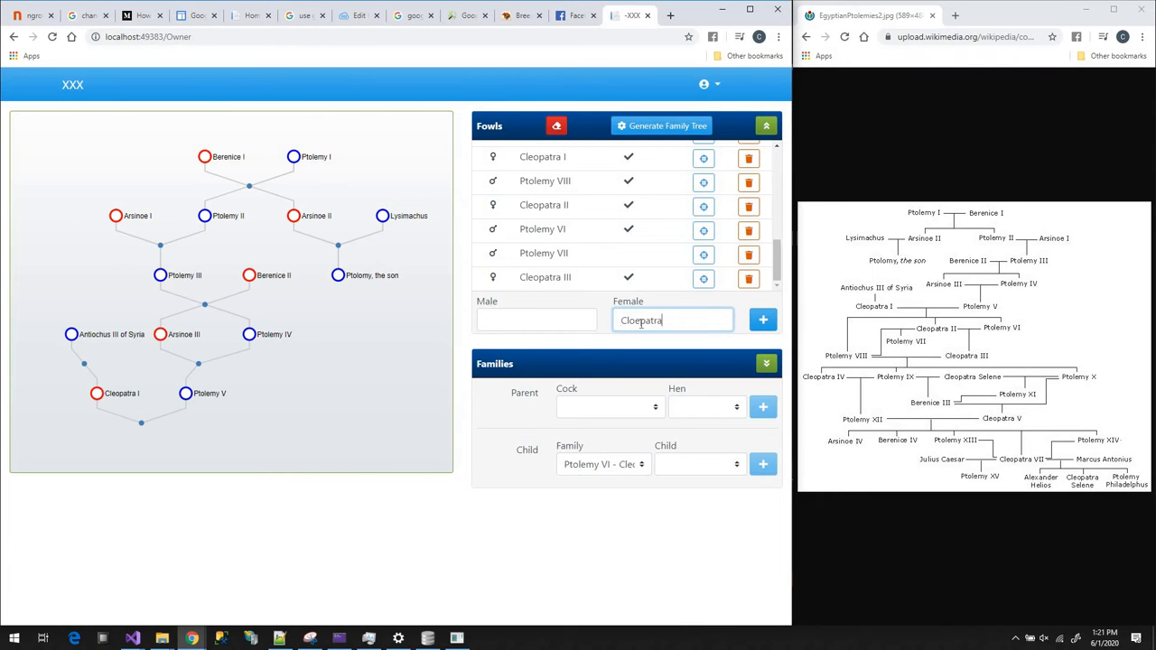
type("IV")
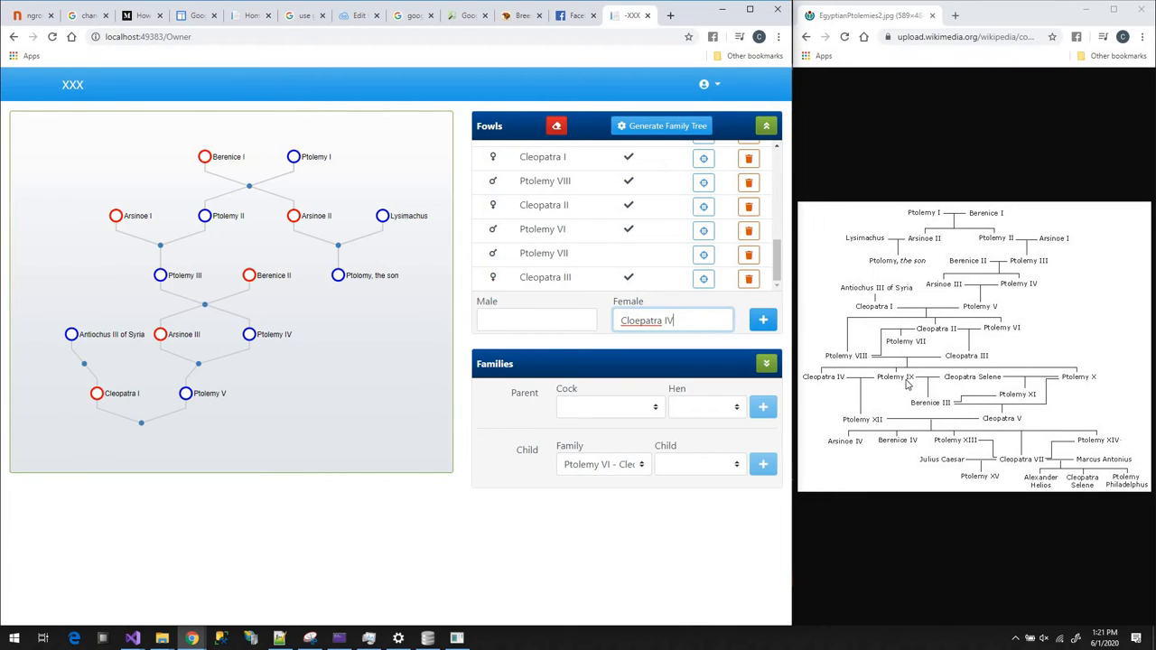
type("Ptolemy XI")
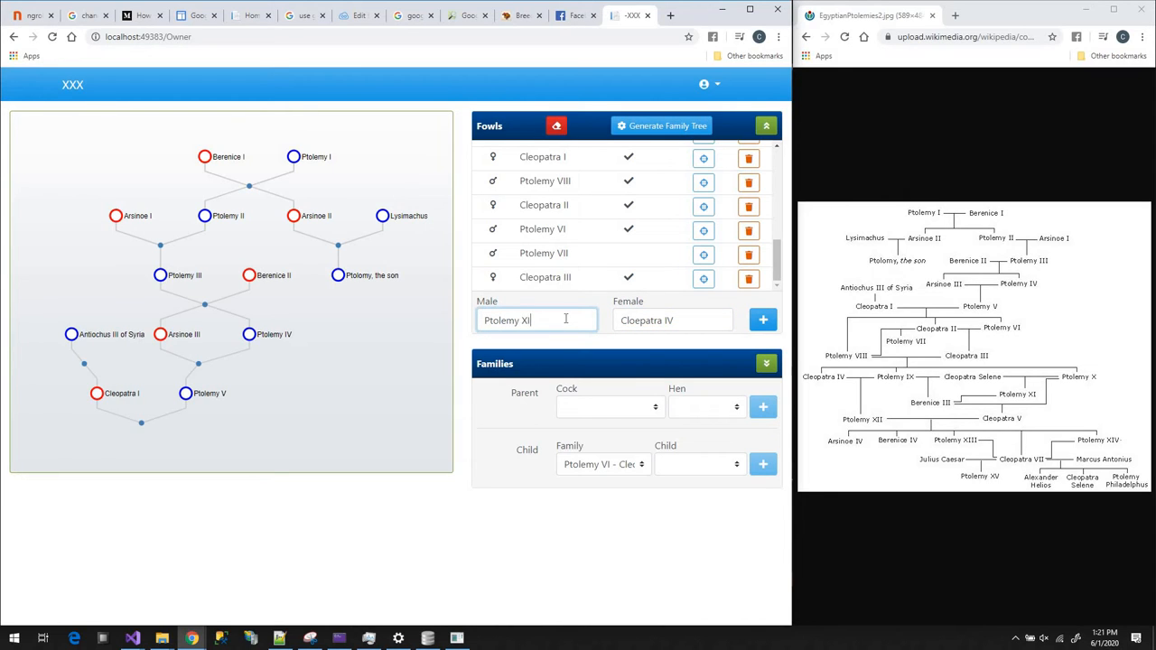
type("Ptolemy IX")
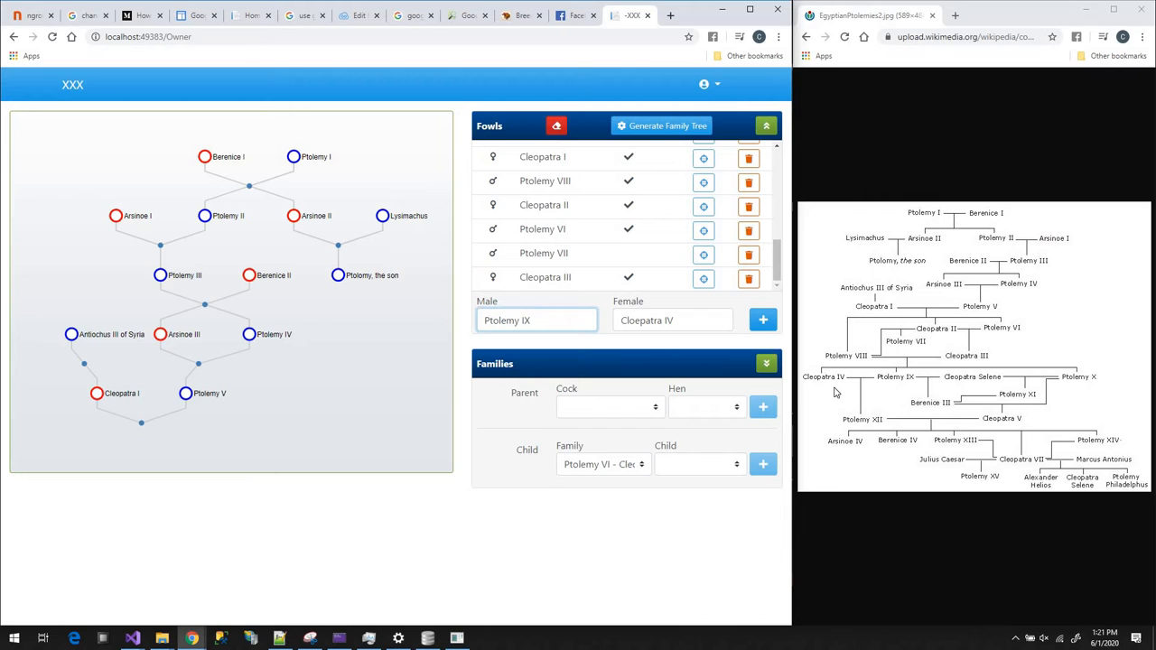
left_click(763, 319)
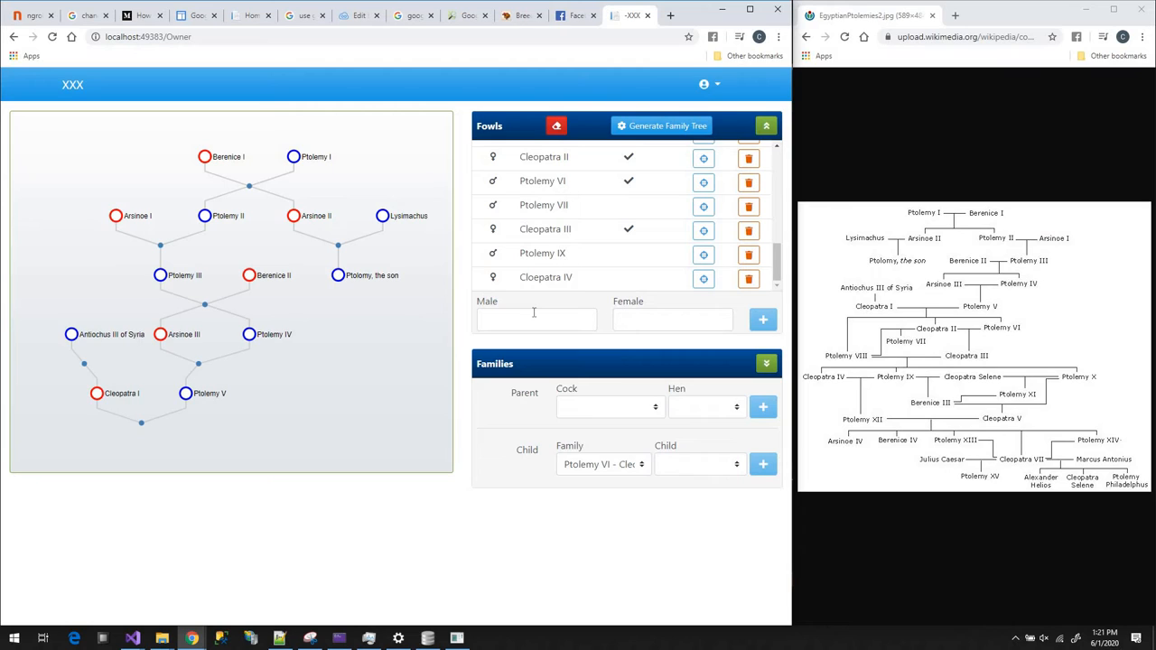
- Add Ptolemy X and Cleopatra Selene as new fowls
left_click(536, 318)
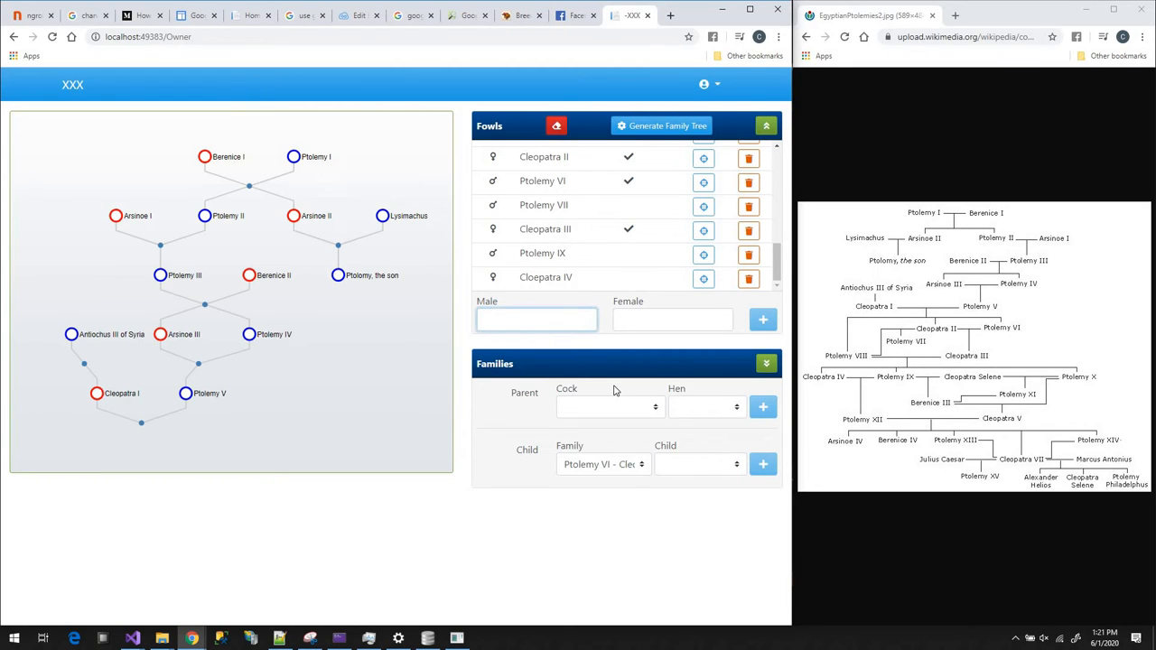
type("Ptolemy")
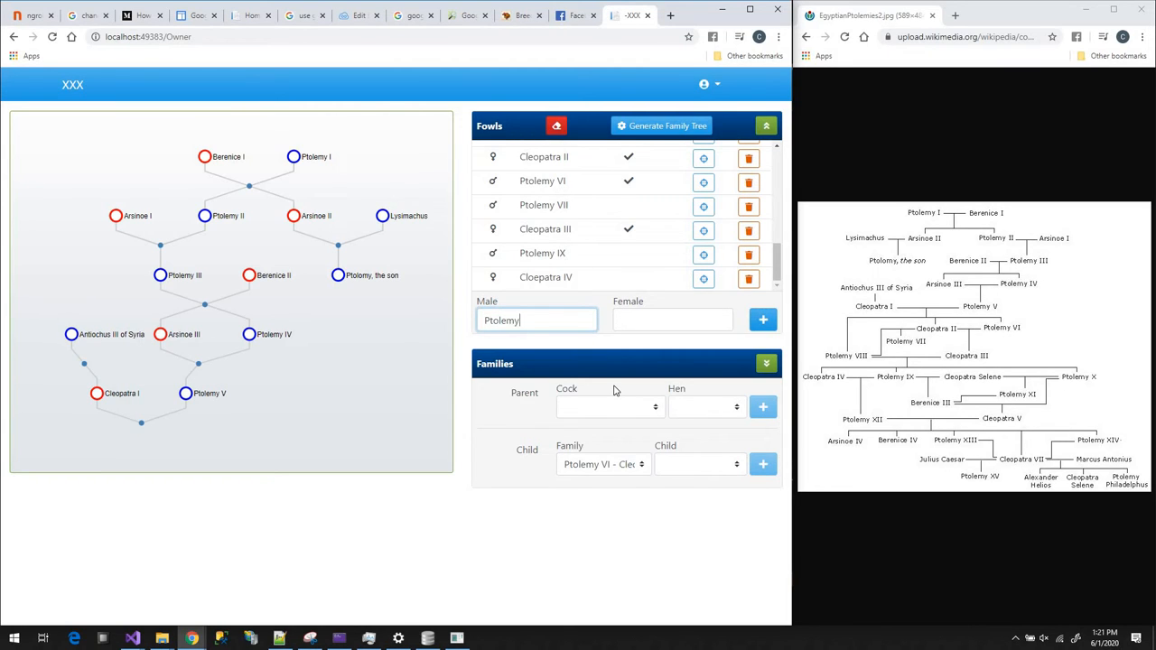
type("Cl")
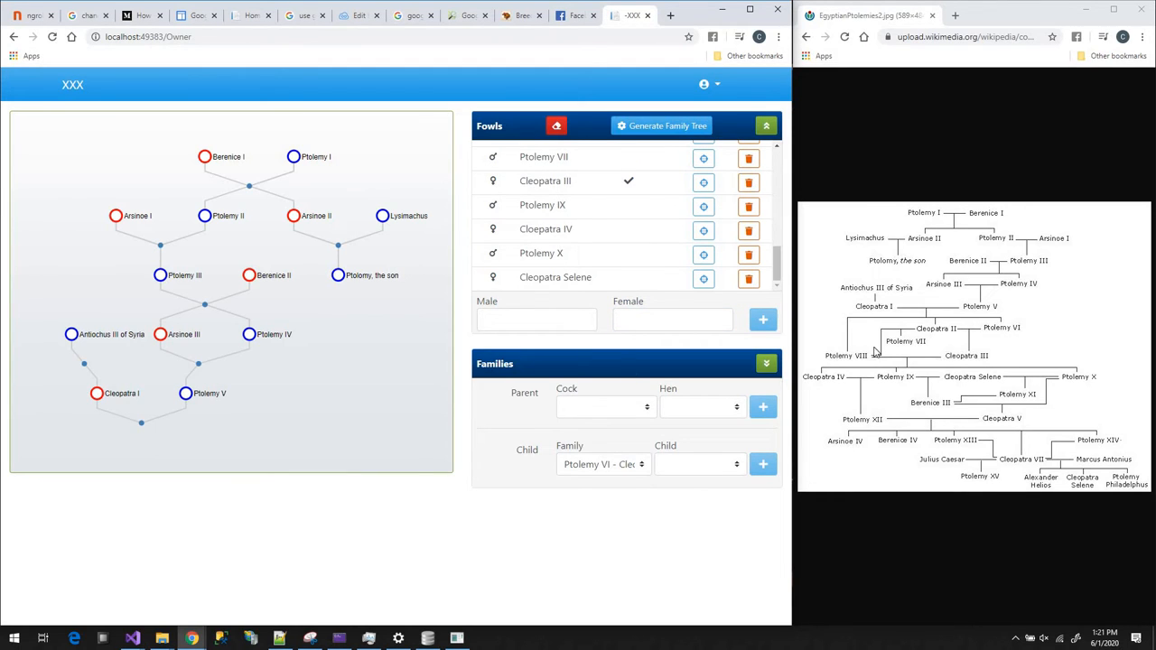
left_click(603, 462)
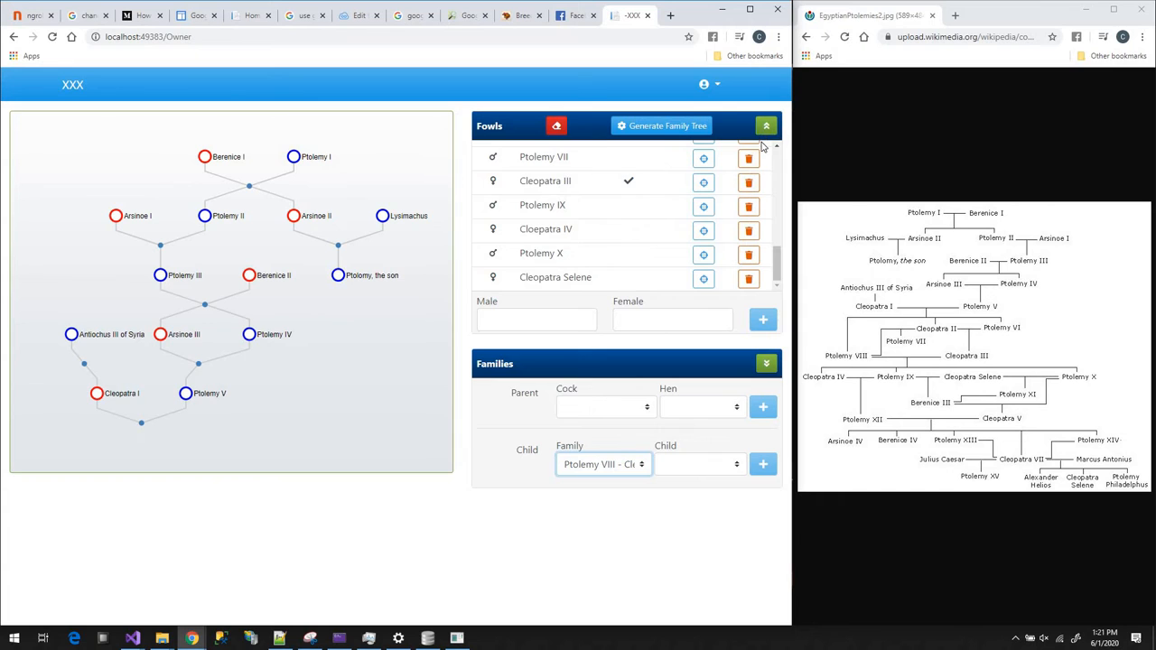
- Add Cleopatra IV as a child of the Ptolemy VIII – Cleopatra III family
left_click(766, 126)
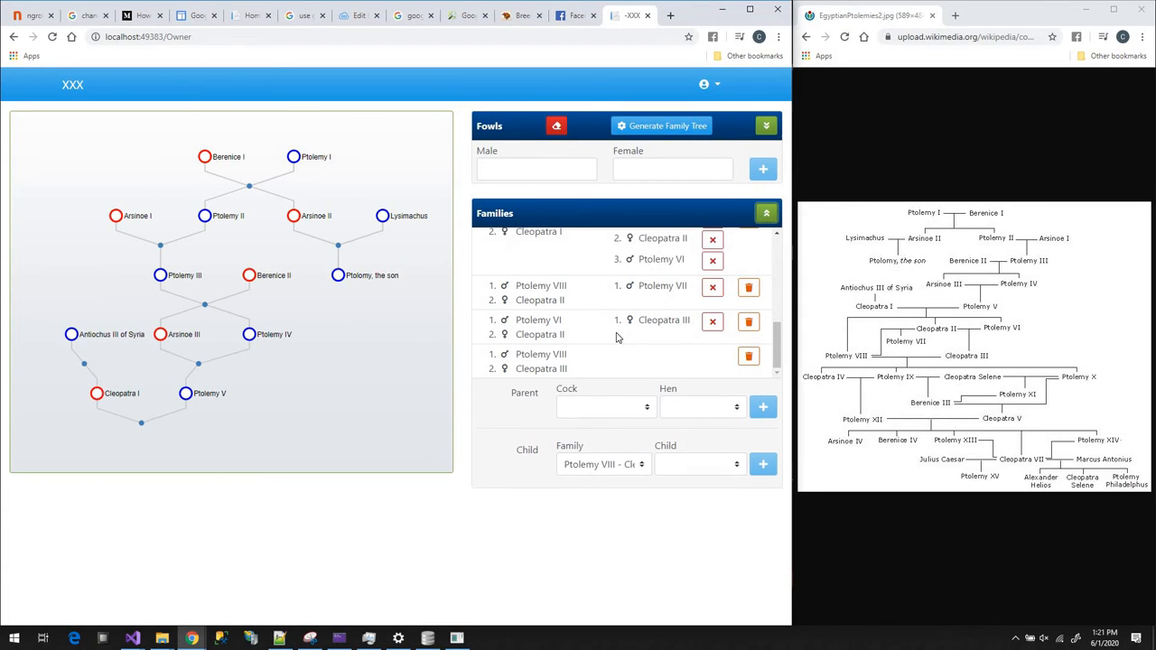
mouse_move(852, 362)
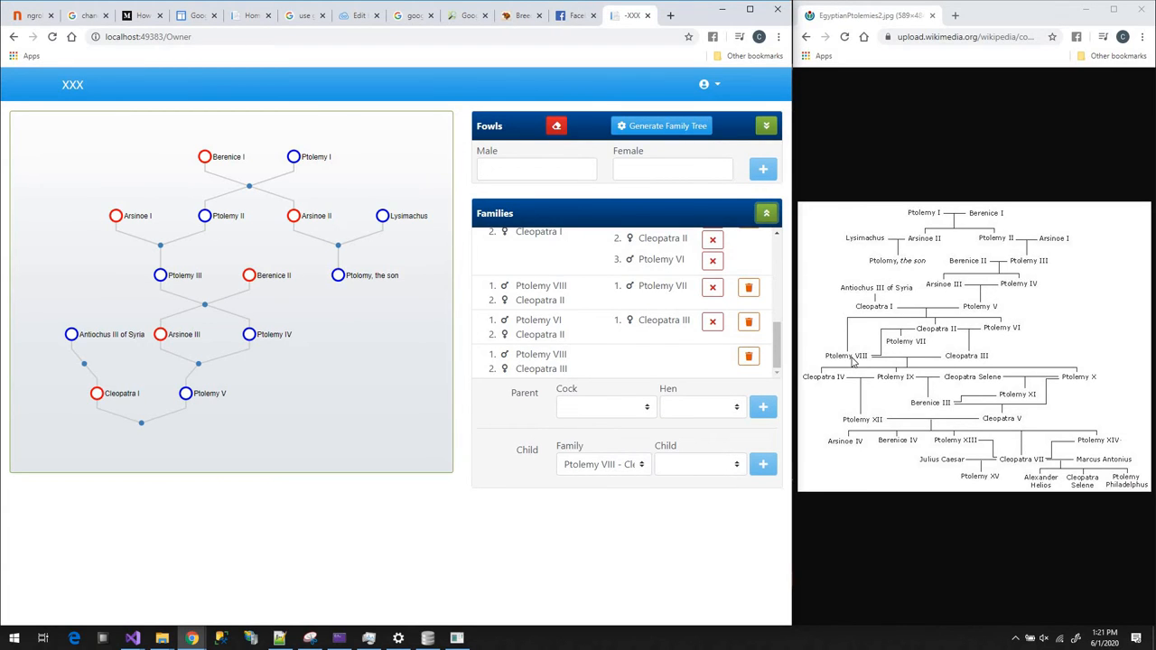
mouse_move(672, 477)
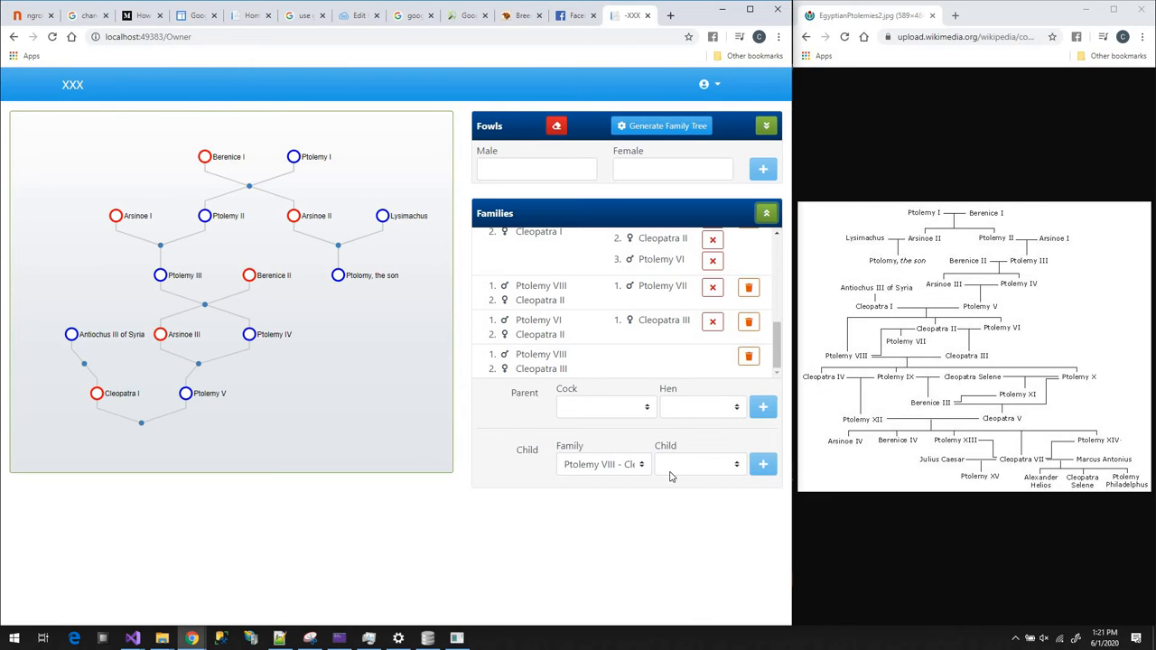
left_click(700, 462)
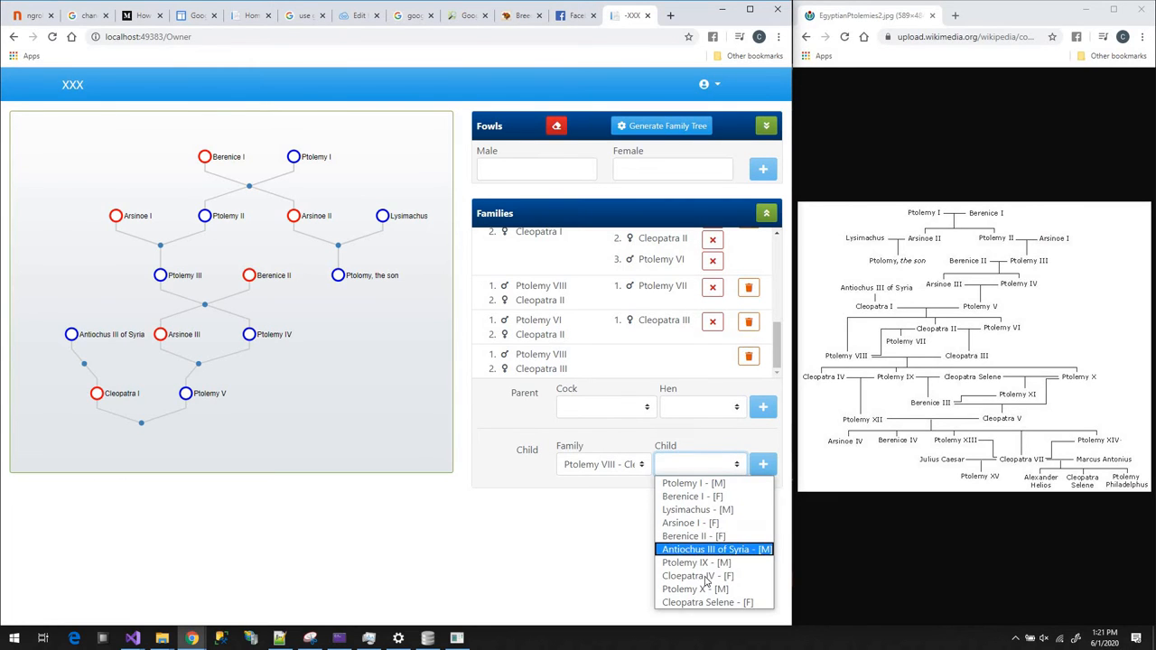
left_click(697, 577)
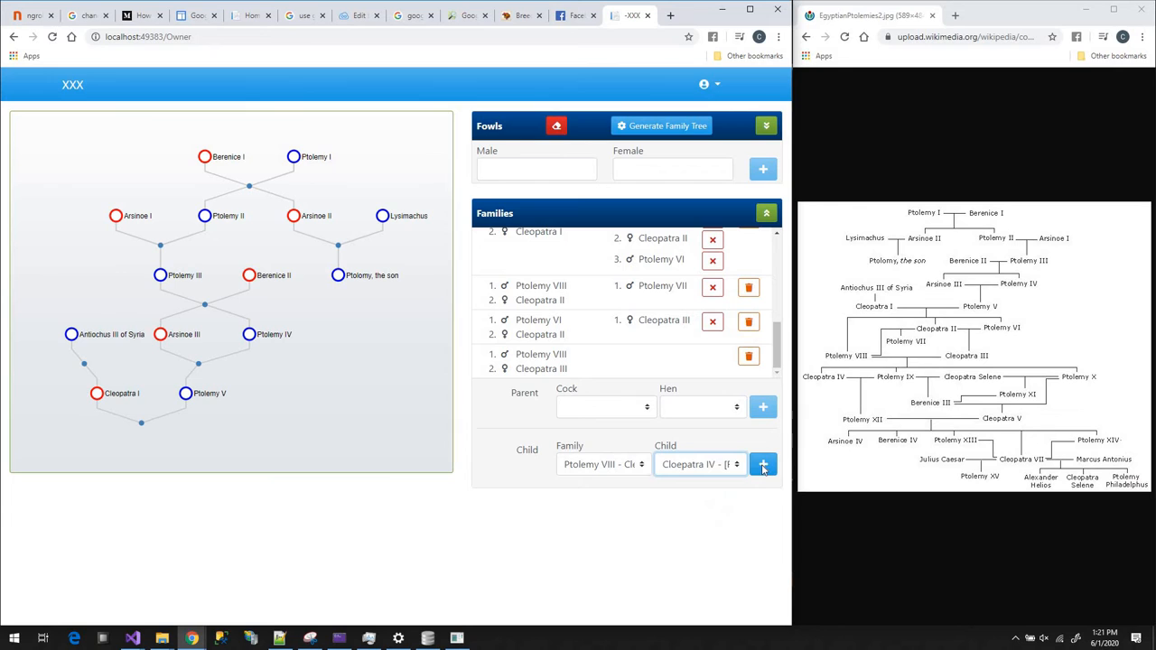
left_click(762, 464)
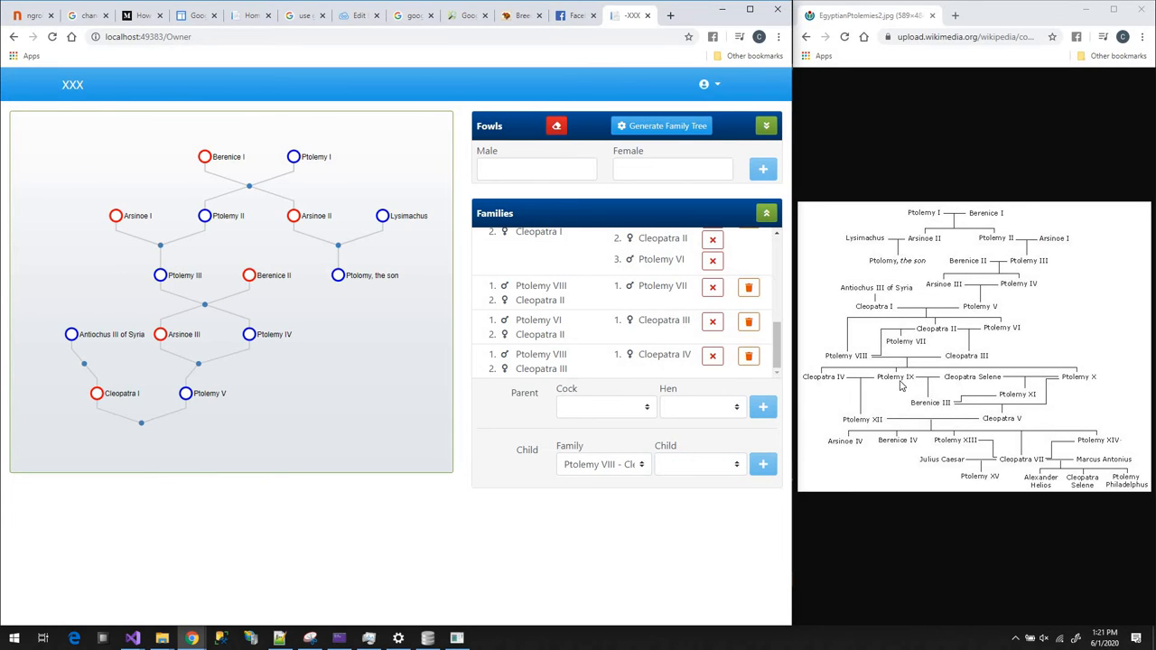
- Add Ptolemy IX, Cleopatra Selene and Ptolemy X as further children of that family
left_click(700, 462)
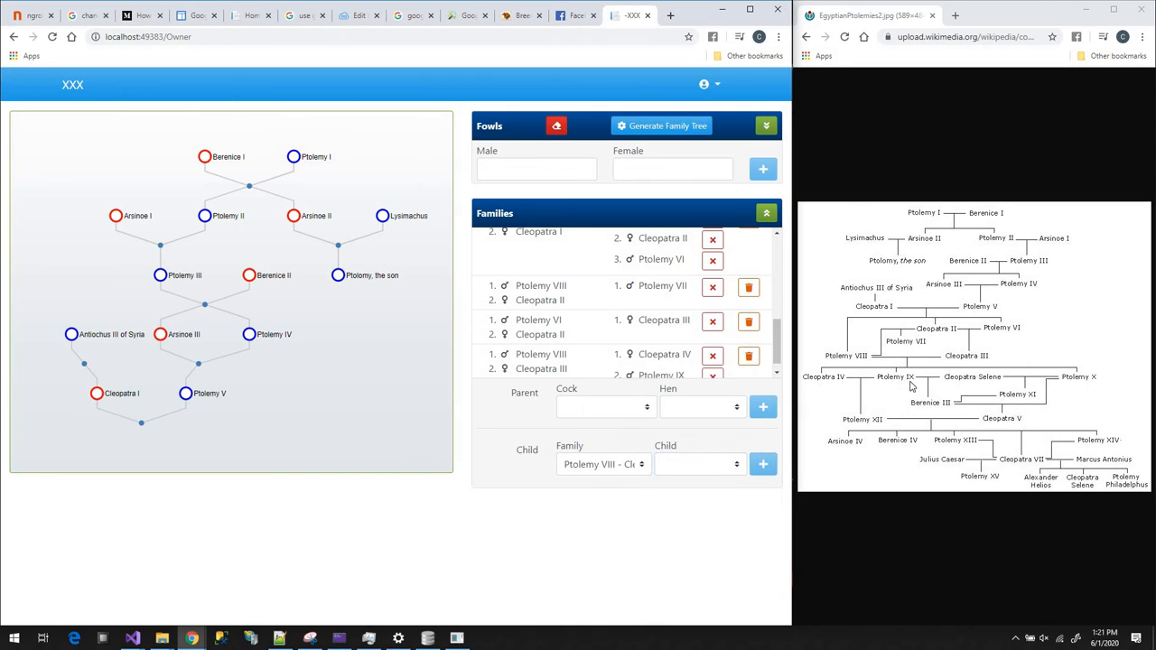
left_click(697, 462)
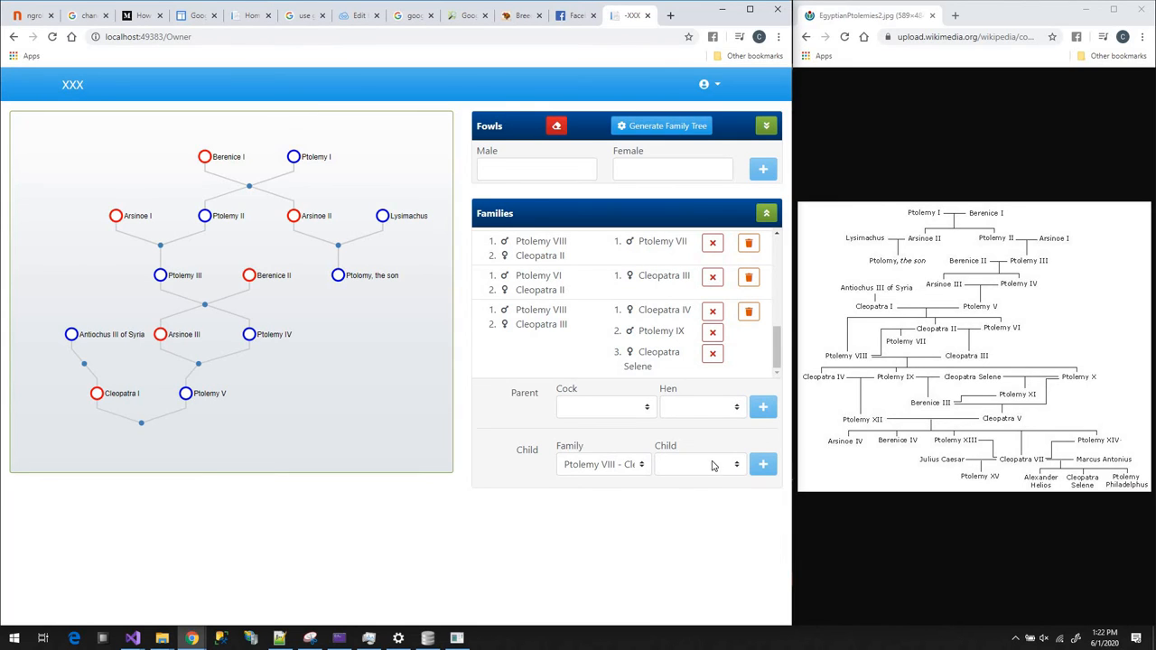
left_click(701, 462)
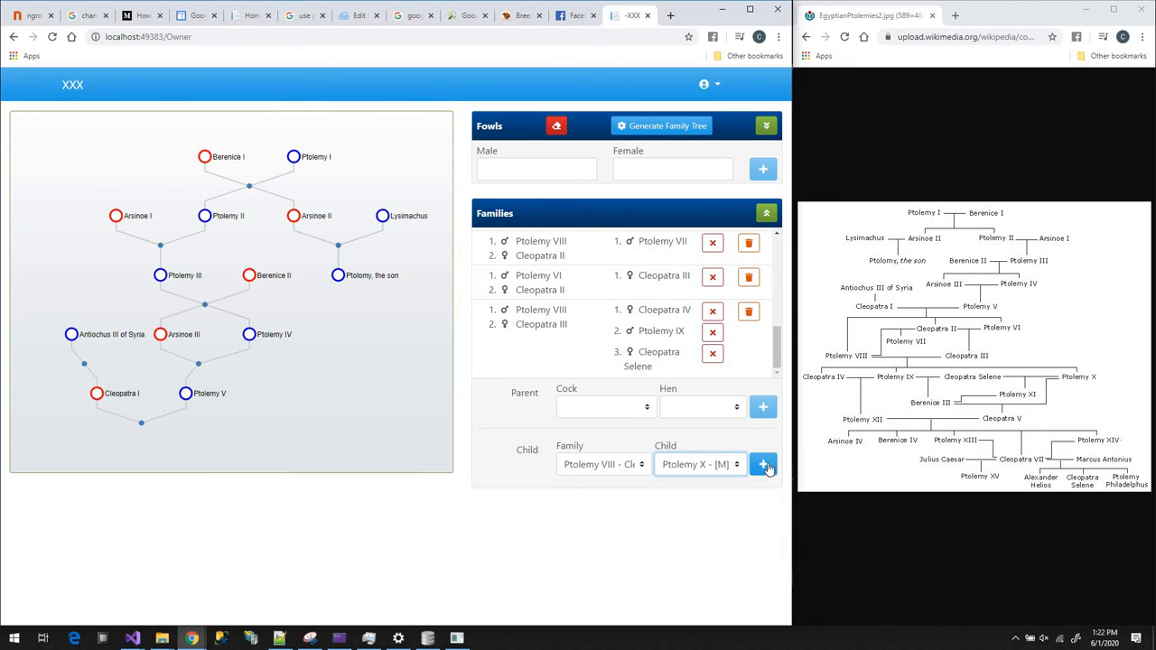
left_click(762, 464)
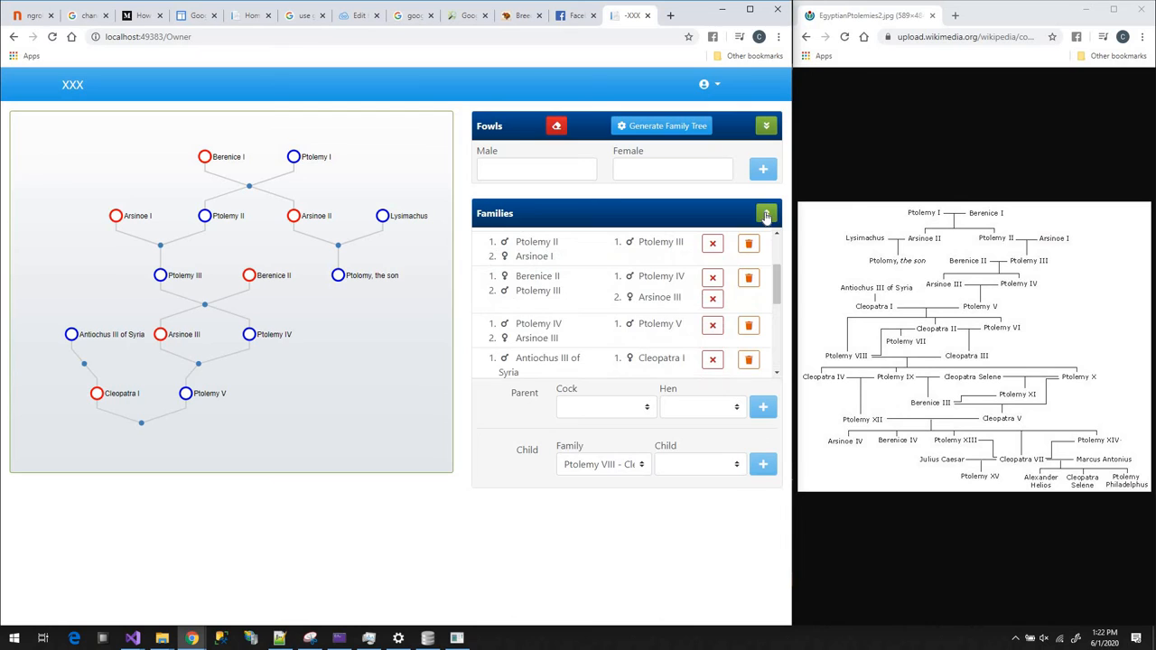
left_click(766, 214)
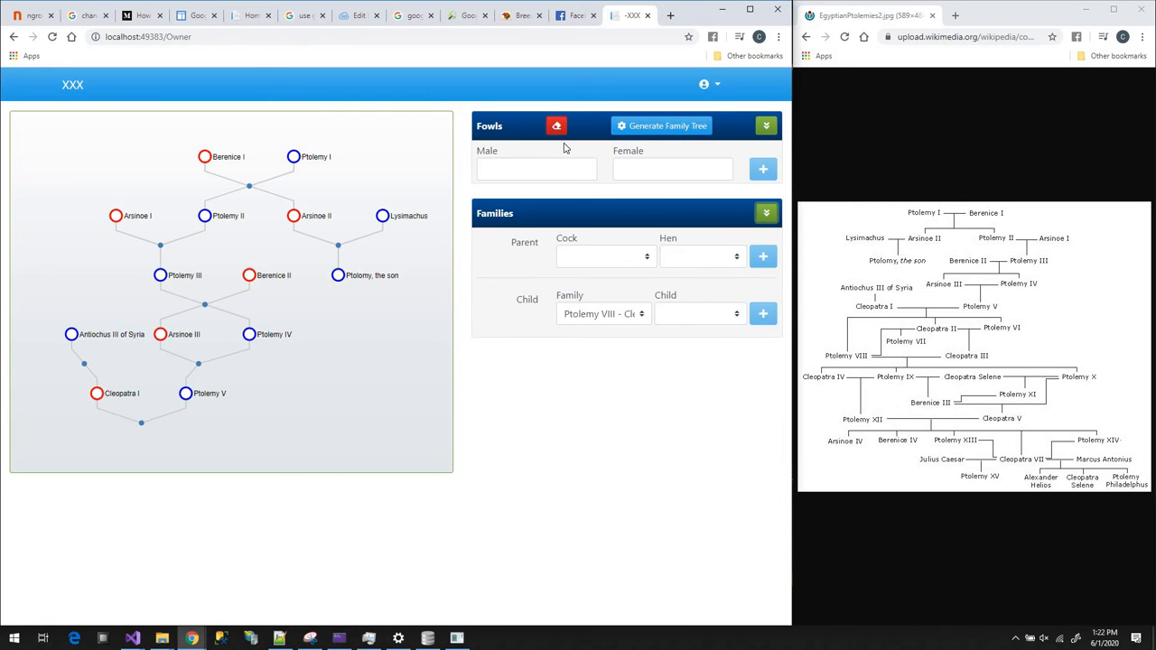
- Clear the graph and draw Cleopatra III's tree with parents, Ptolemy VIII and four children
left_click(661, 127)
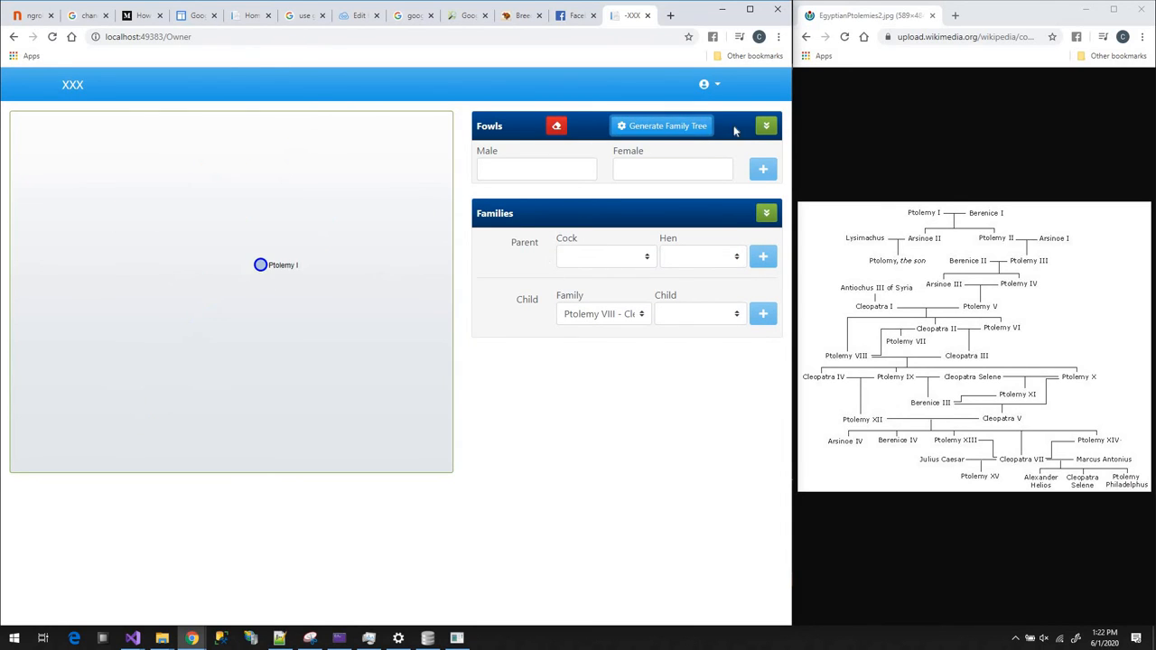
left_click(766, 126)
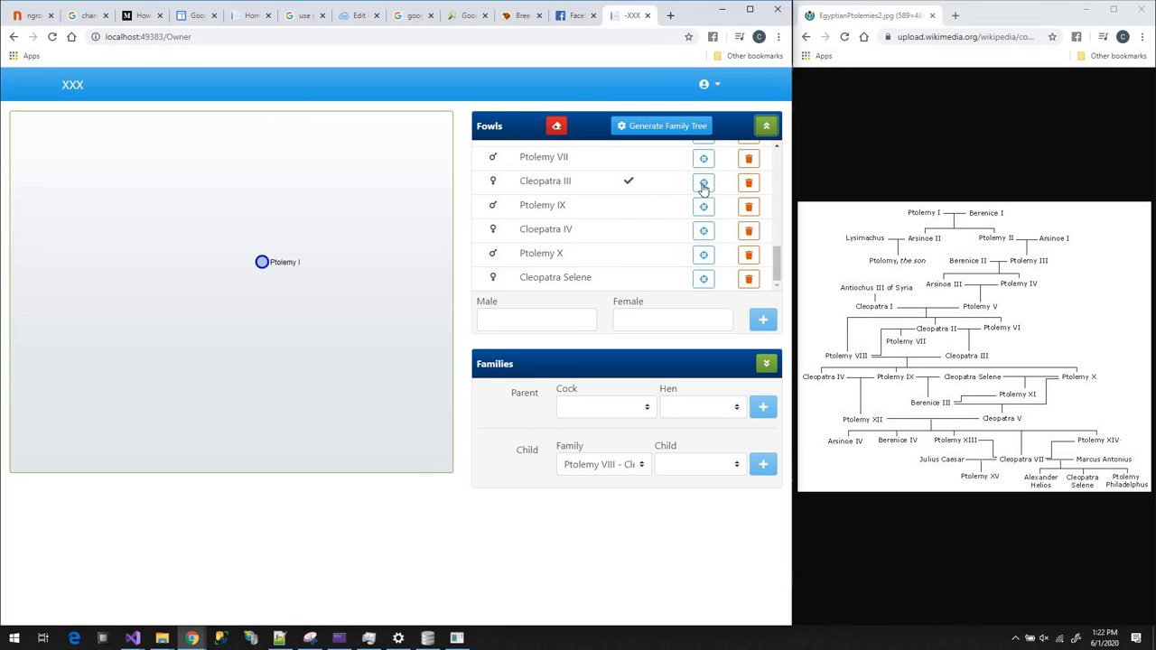
left_click(705, 183)
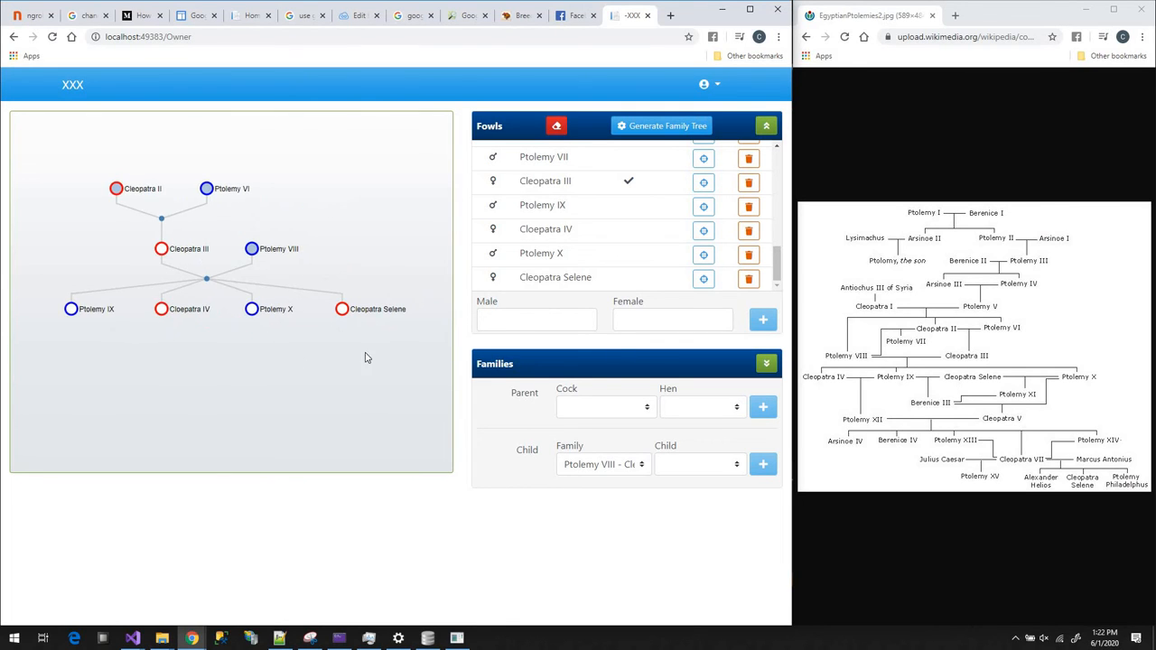
mouse_move(1010, 387)
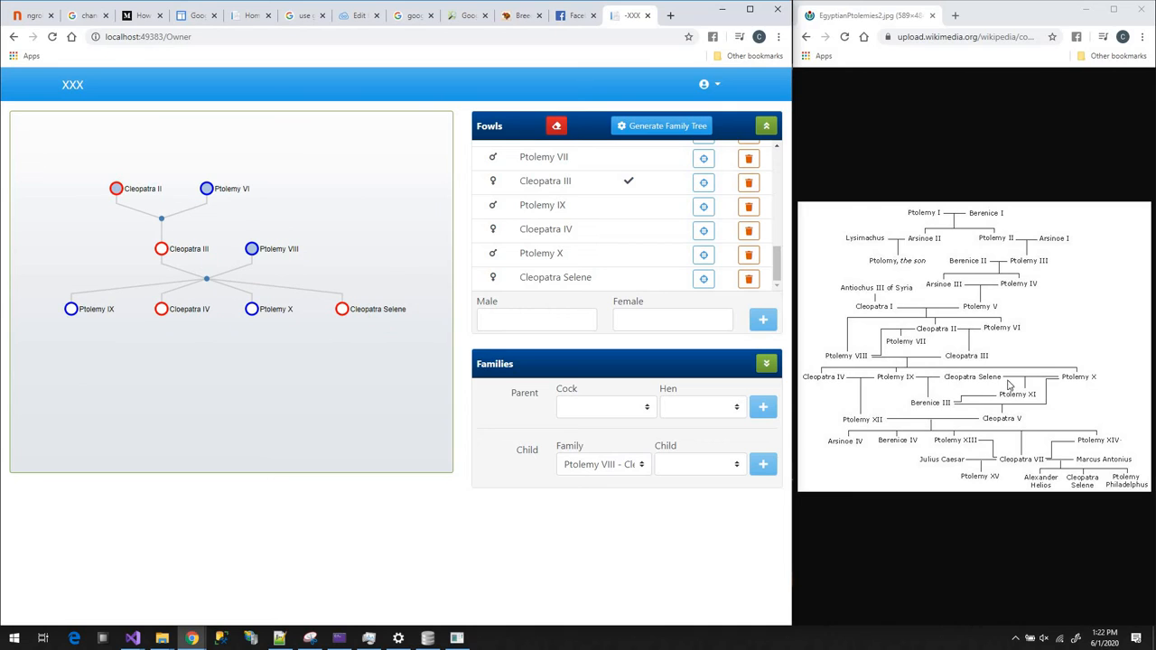
mouse_move(185, 324)
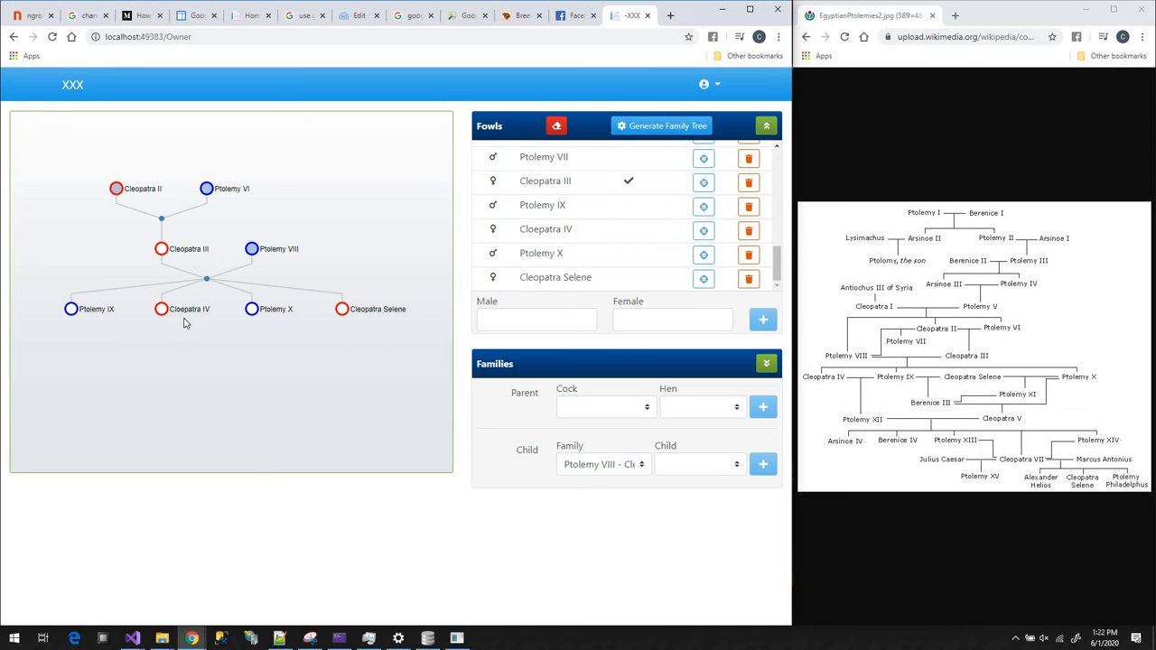
mouse_move(261, 260)
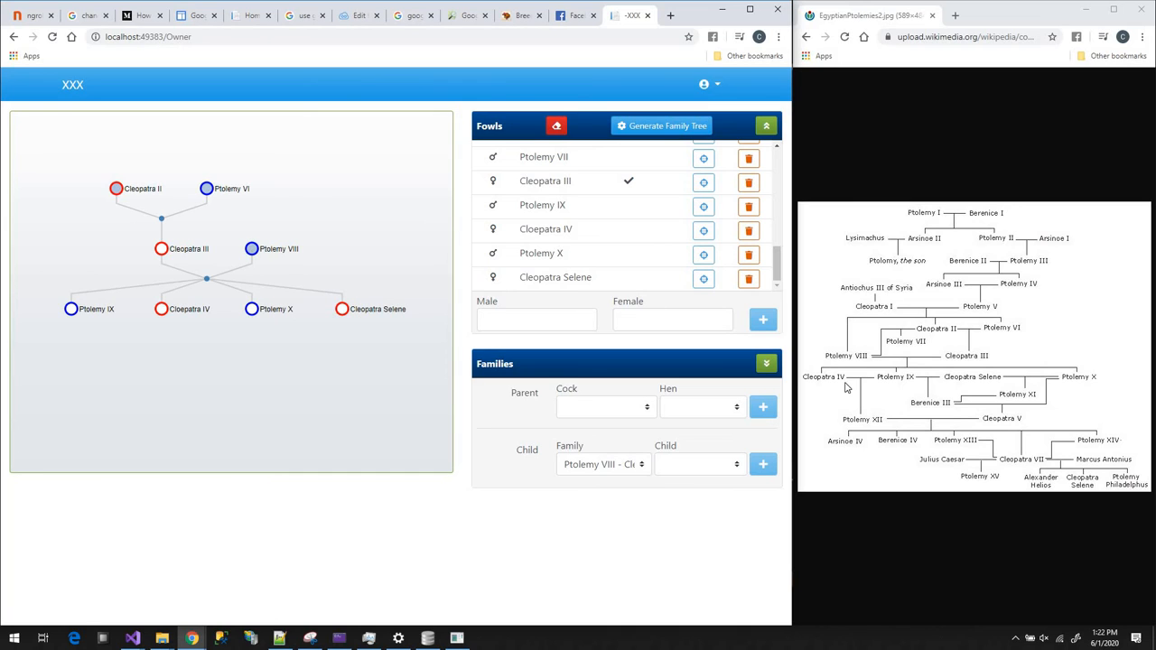
mouse_move(442, 281)
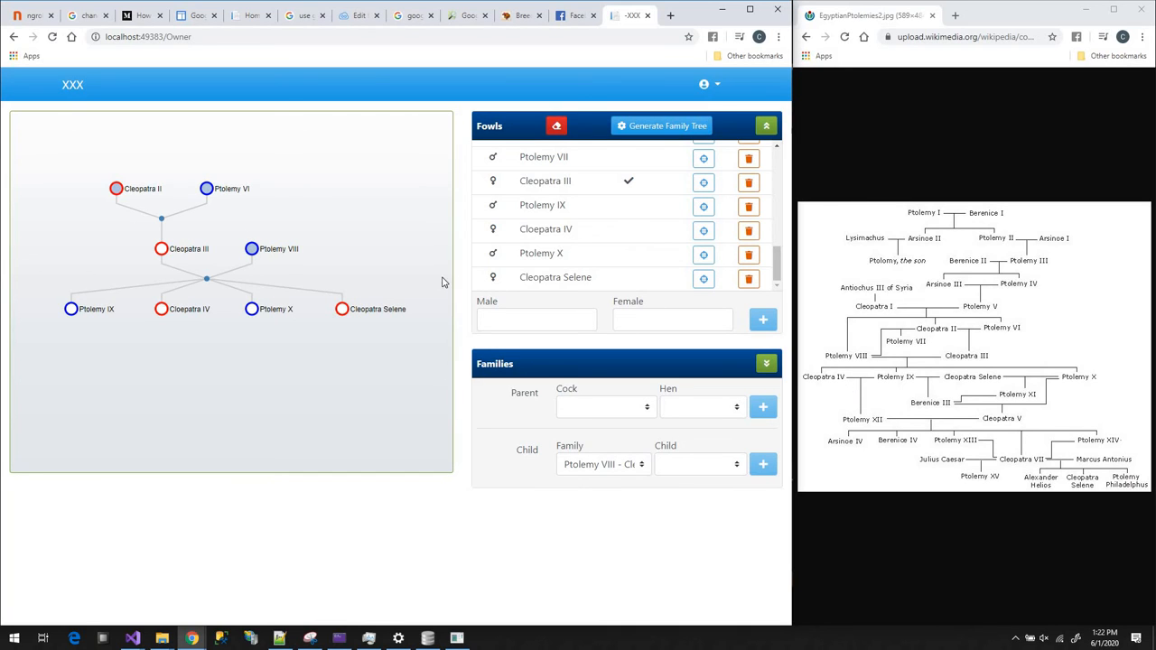
- Extend the graph upward to earlier generations back to Ptolemy I and Berenice I
left_click(661, 126)
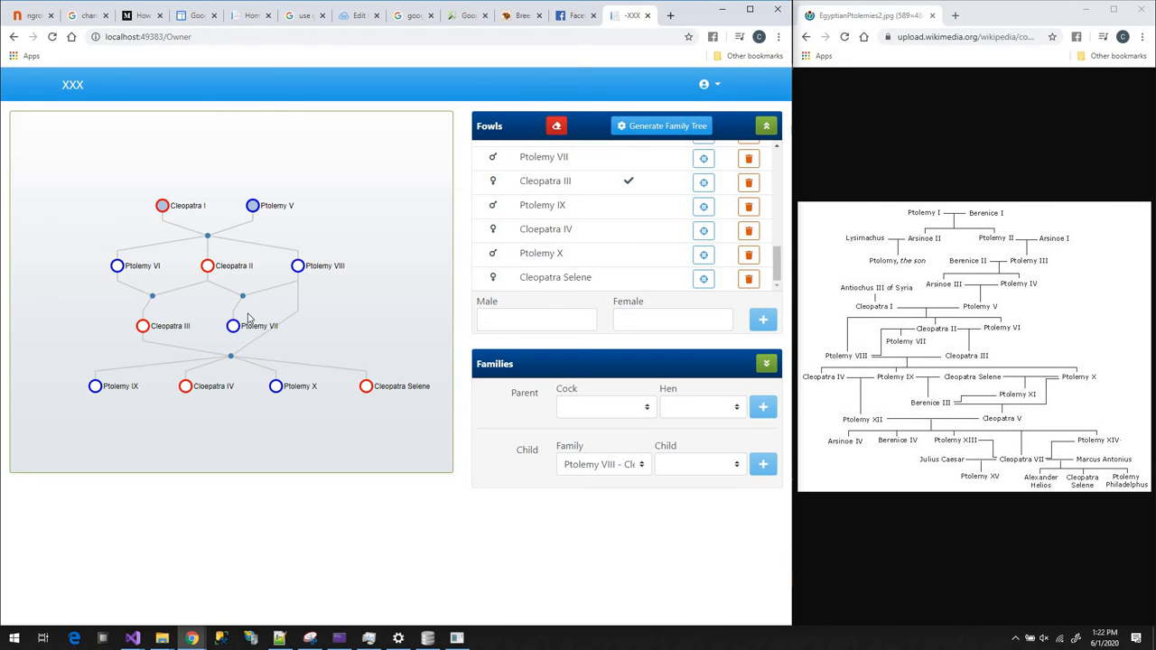
mouse_move(670, 278)
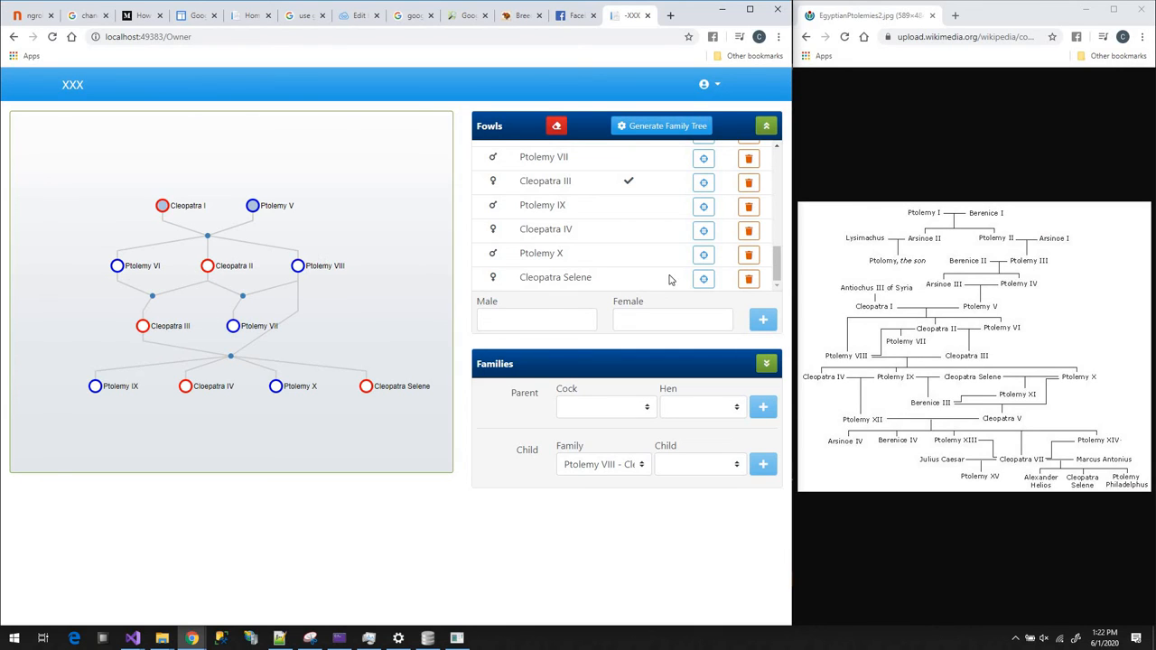
mouse_move(900, 350)
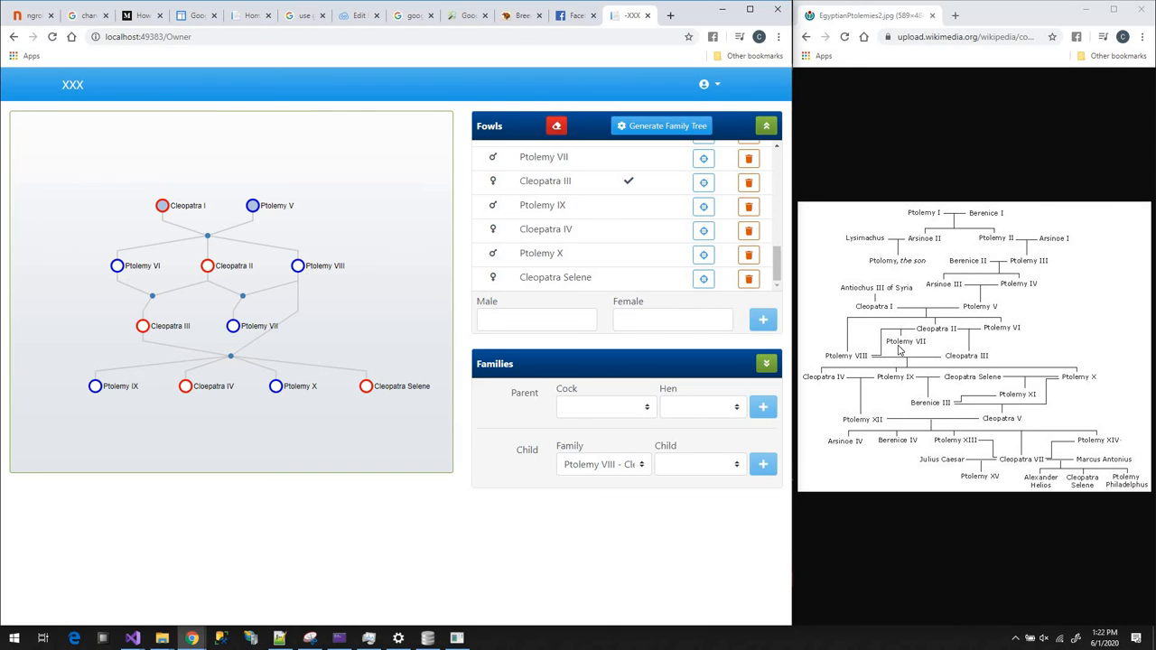
mouse_move(233, 325)
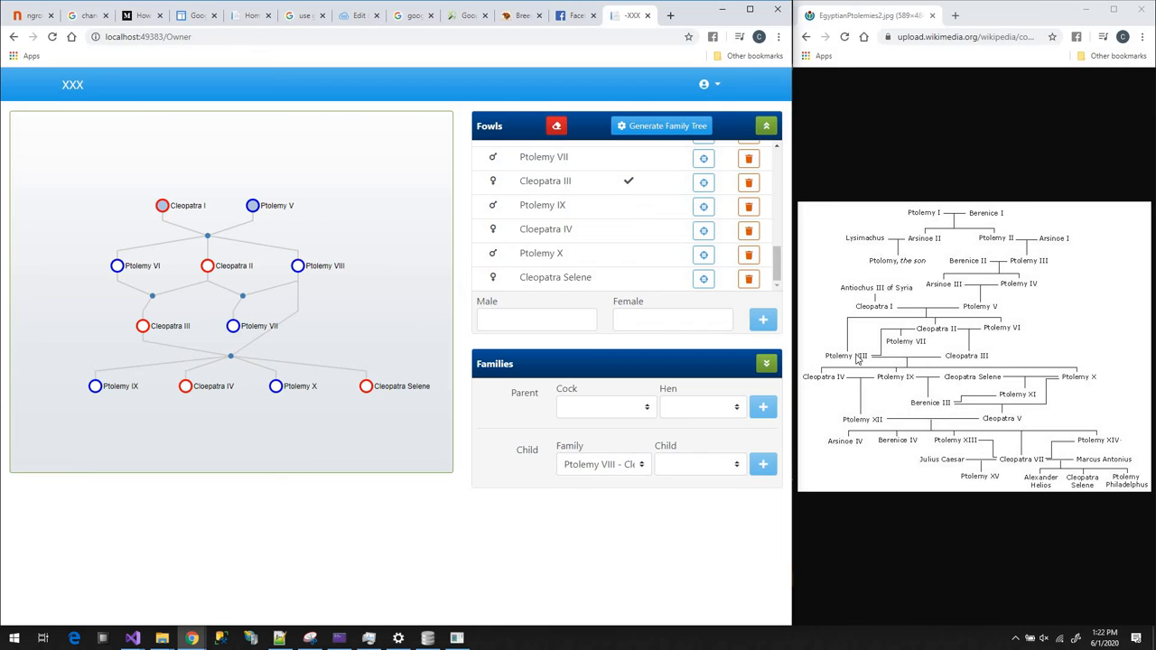
mouse_move(239, 311)
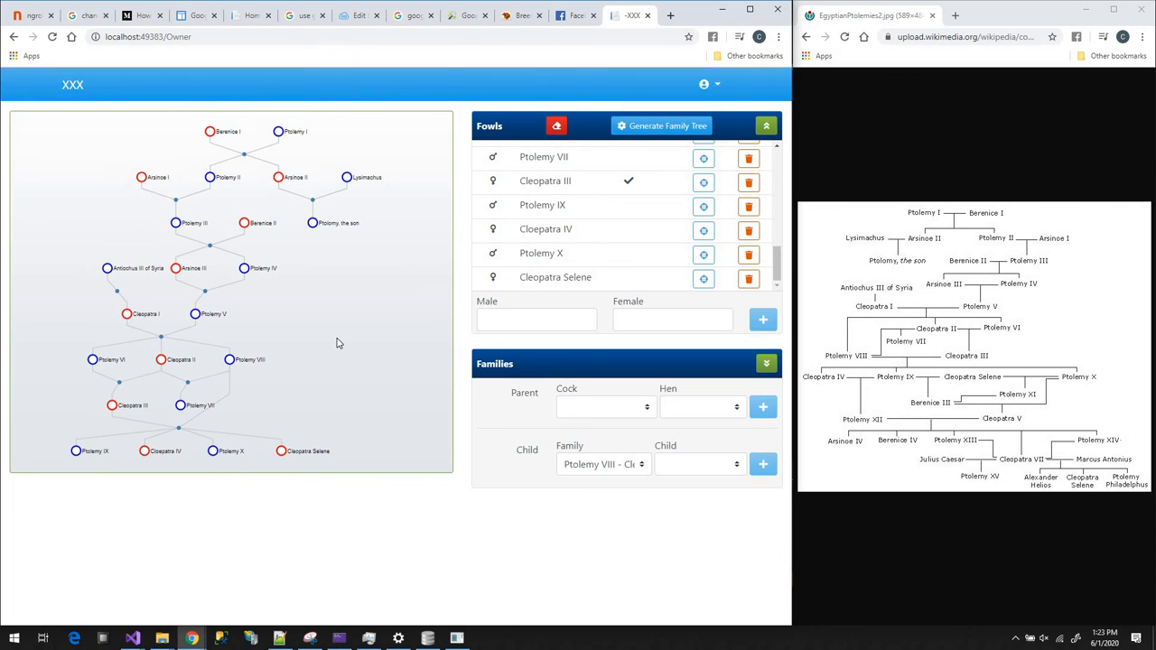
mouse_move(324, 485)
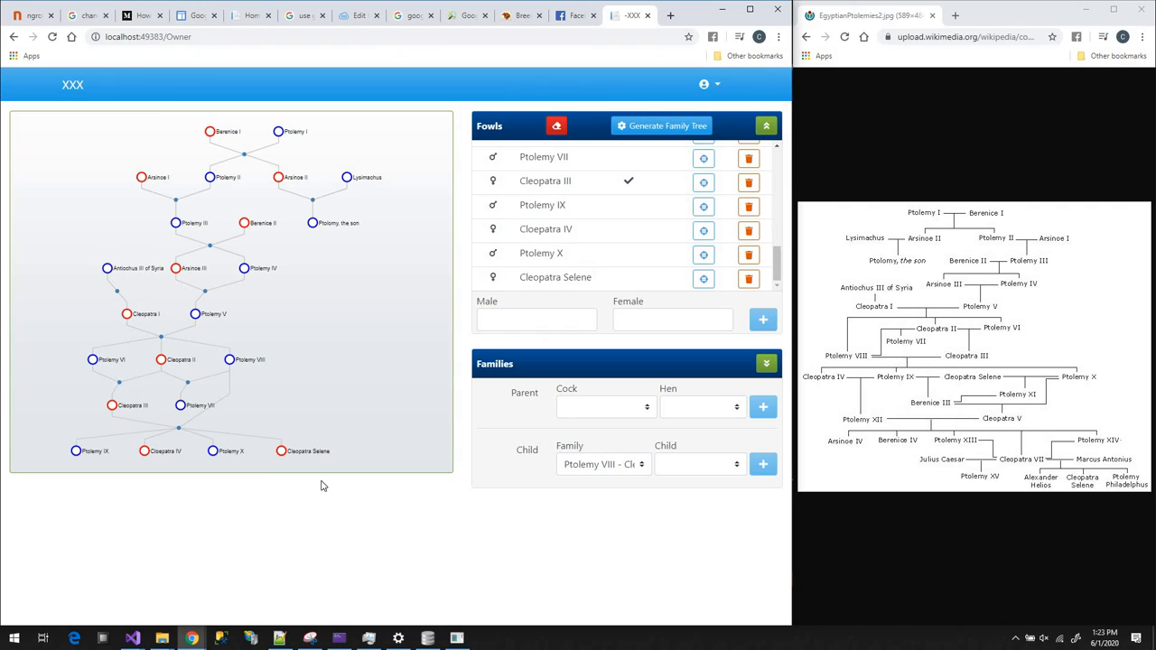
mouse_move(922, 639)
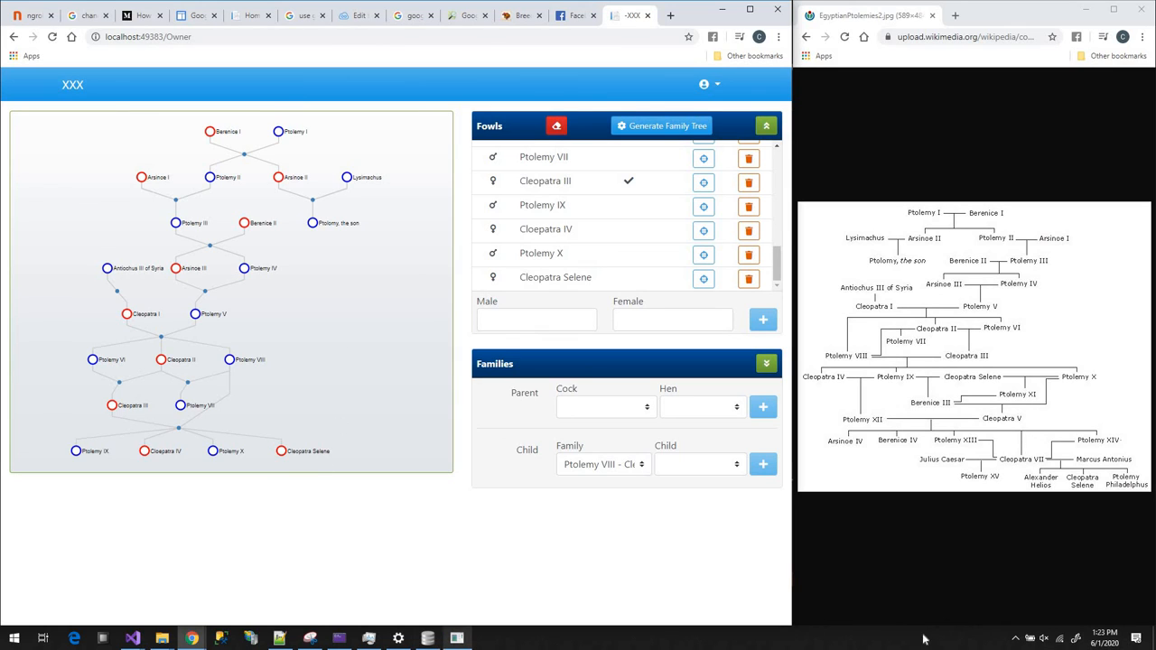